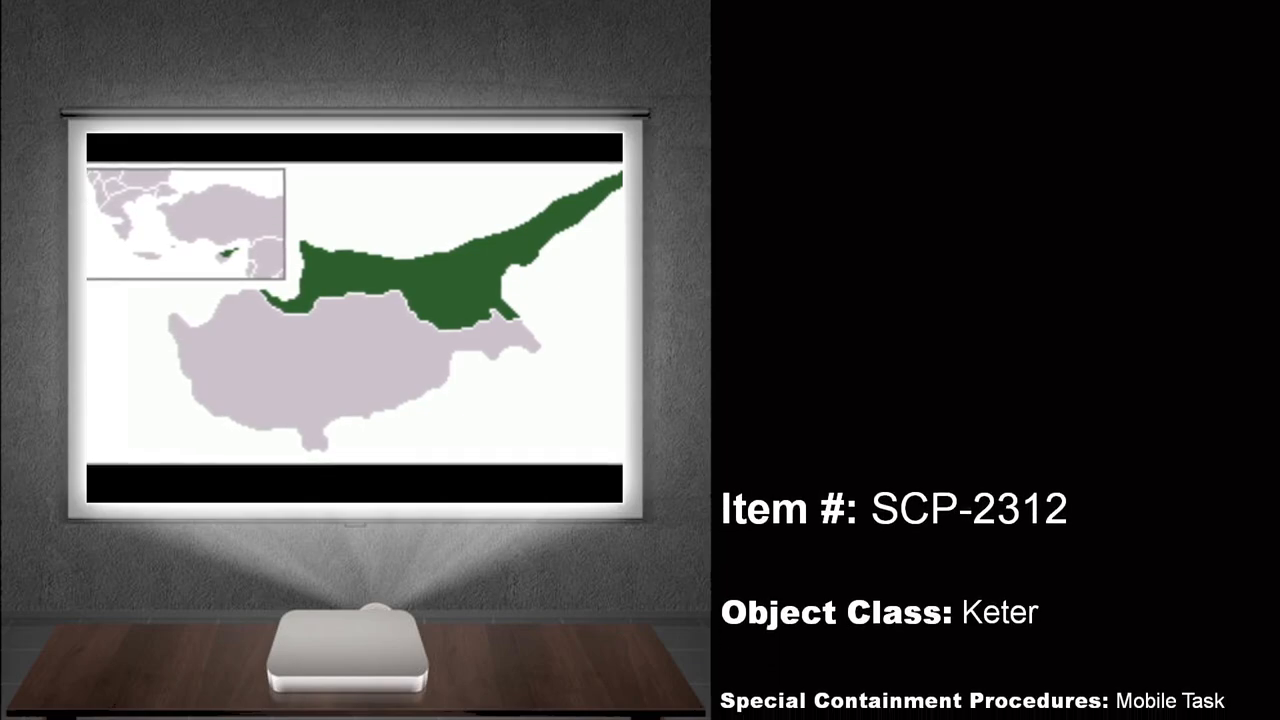
{"action": "scroll", "scroll_direction": "down", "scroll_amount": 3}
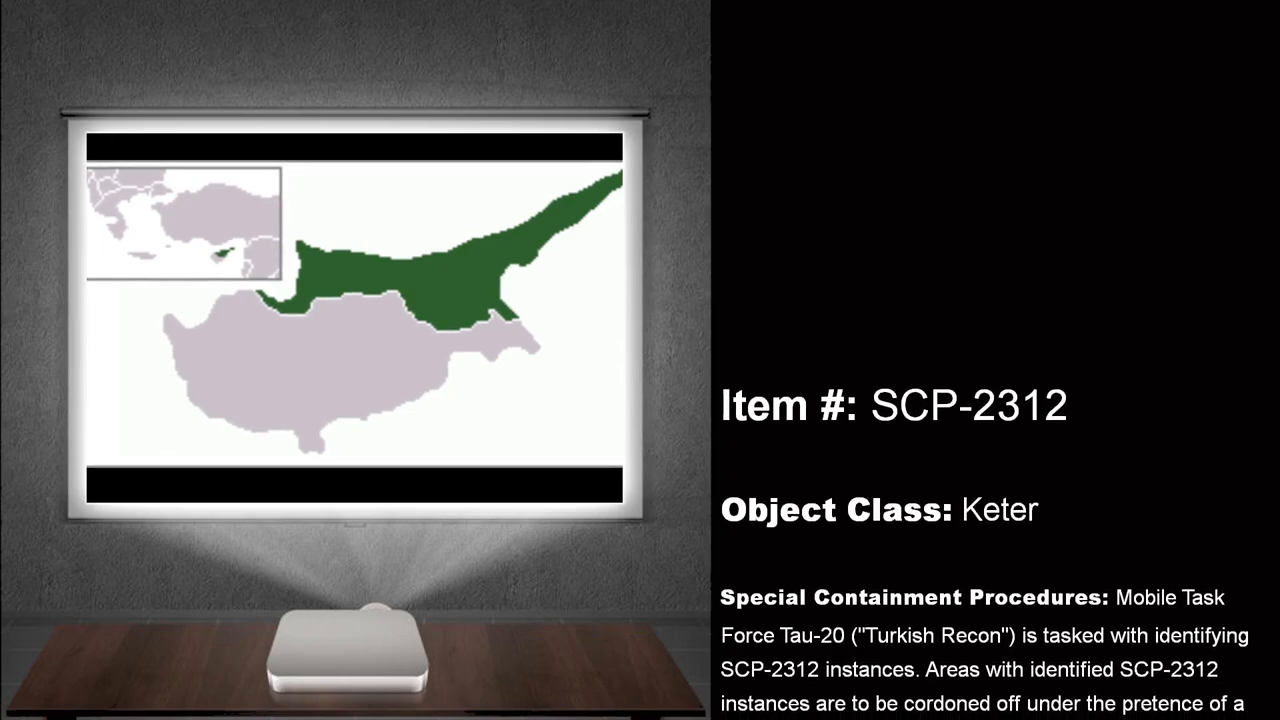
{"action": "scroll", "scroll_direction": "down", "scroll_amount": 3}
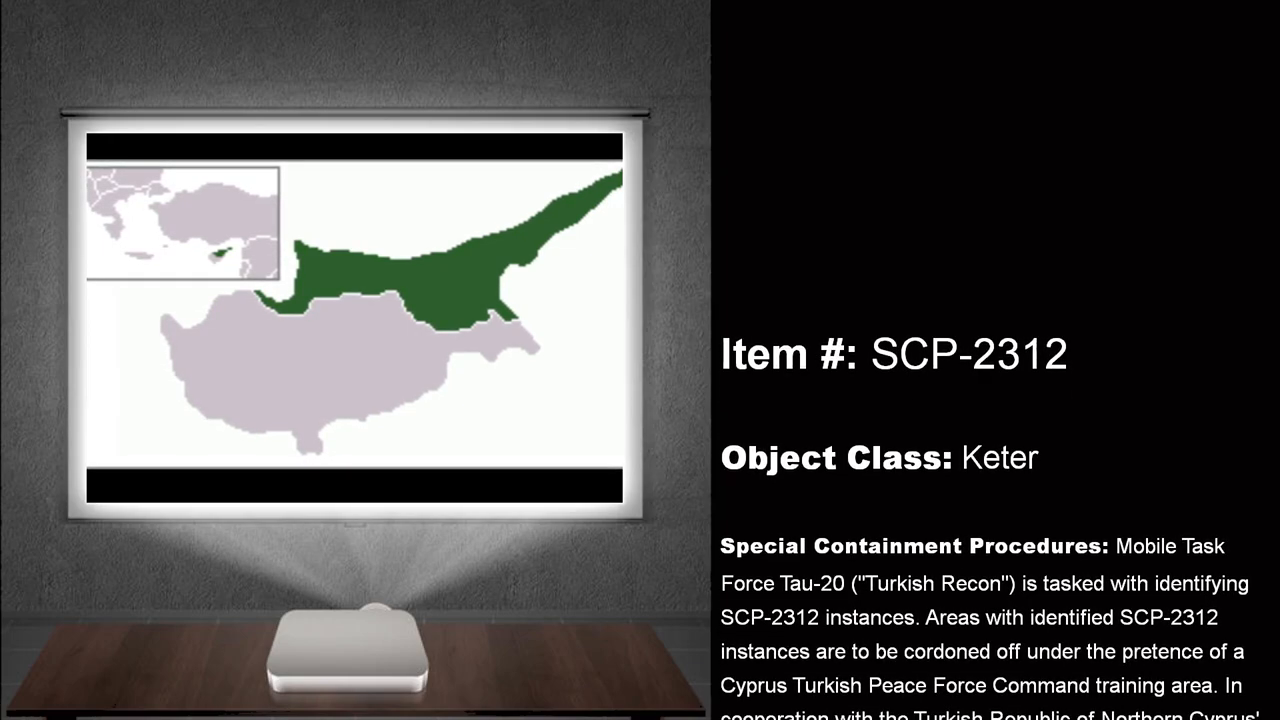
{"action": "scroll", "scroll_direction": "down", "scroll_amount": 3}
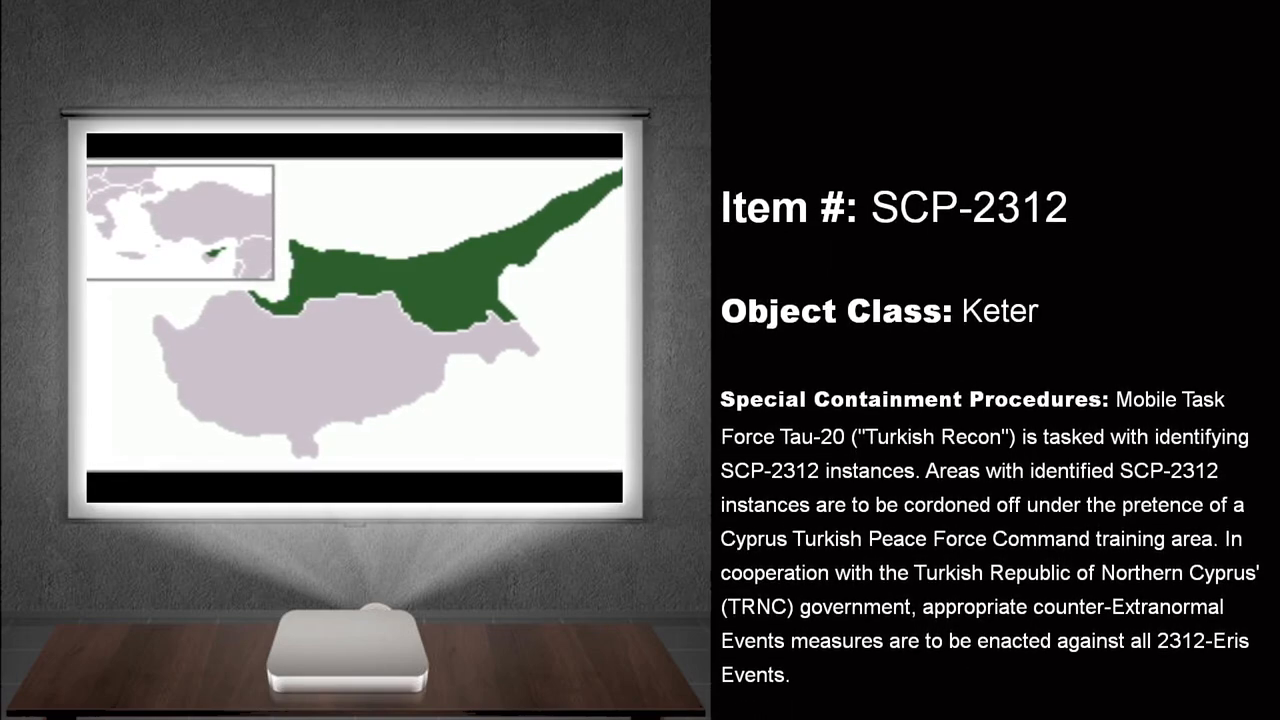
{"action": "scroll", "scroll_direction": "down", "scroll_amount": 3}
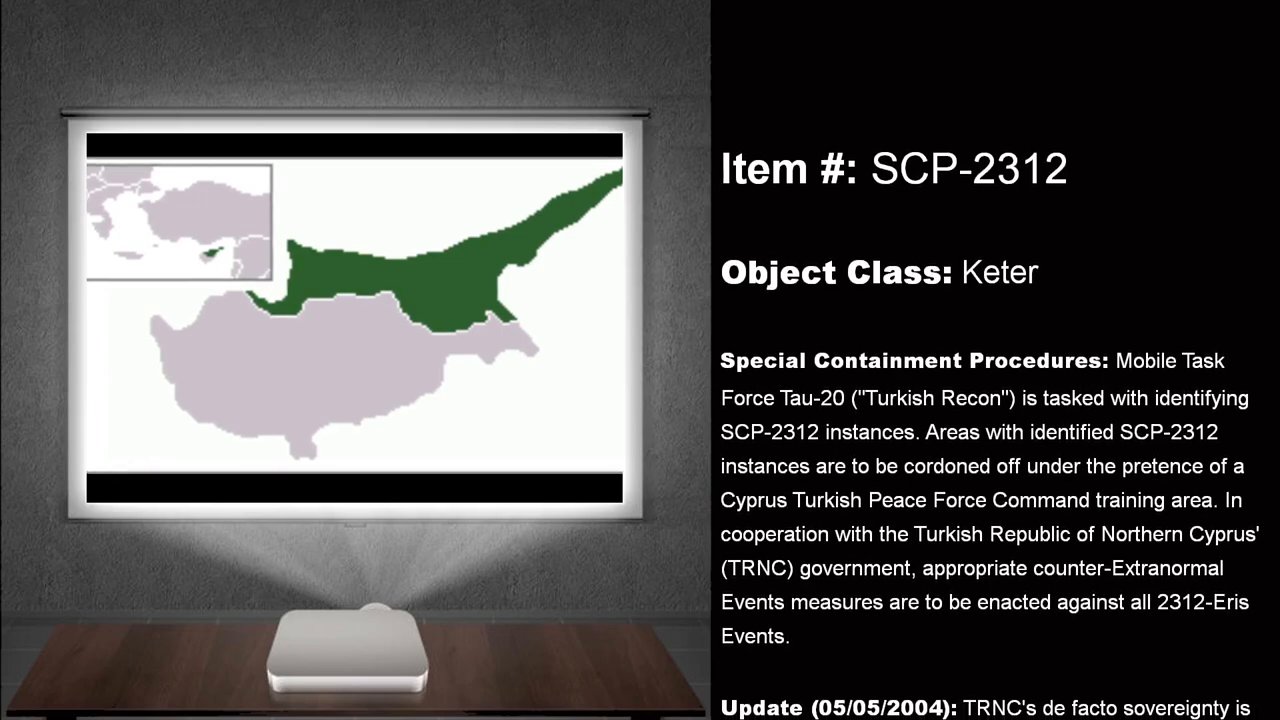
{"action": "scroll", "scroll_direction": "down", "scroll_amount": 3}
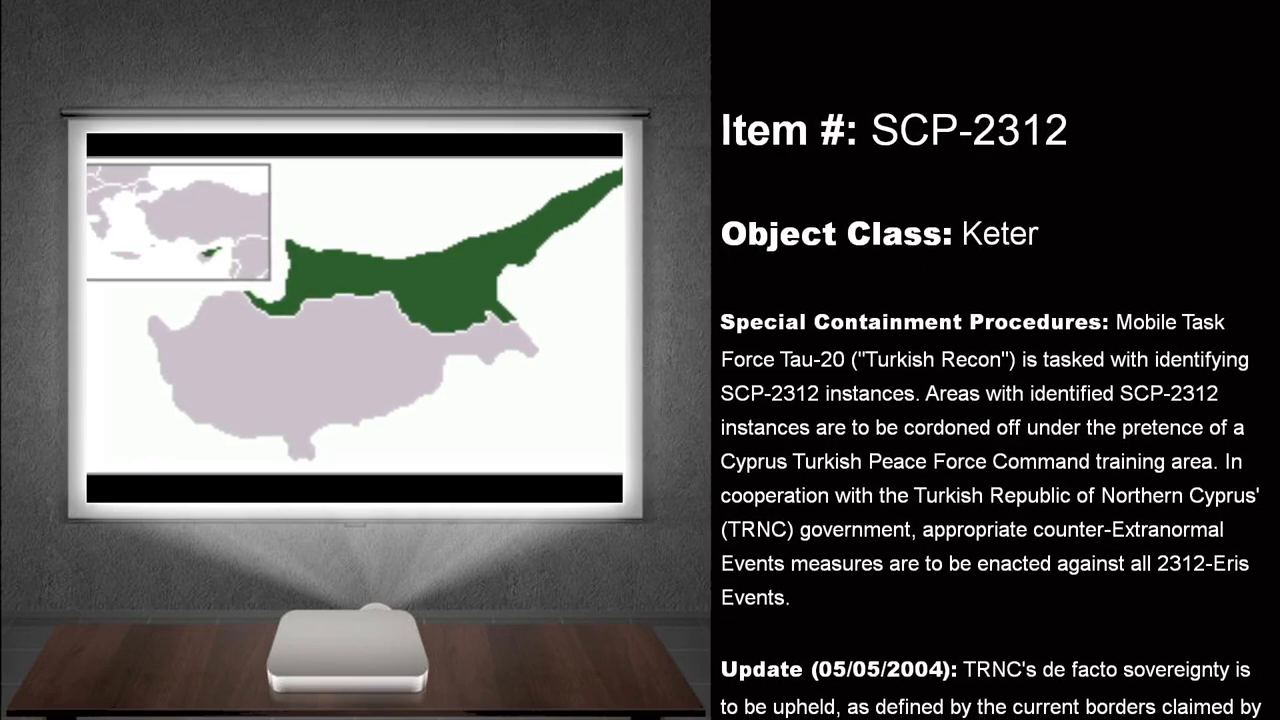
{"action": "scroll", "scroll_direction": "down", "scroll_amount": 3}
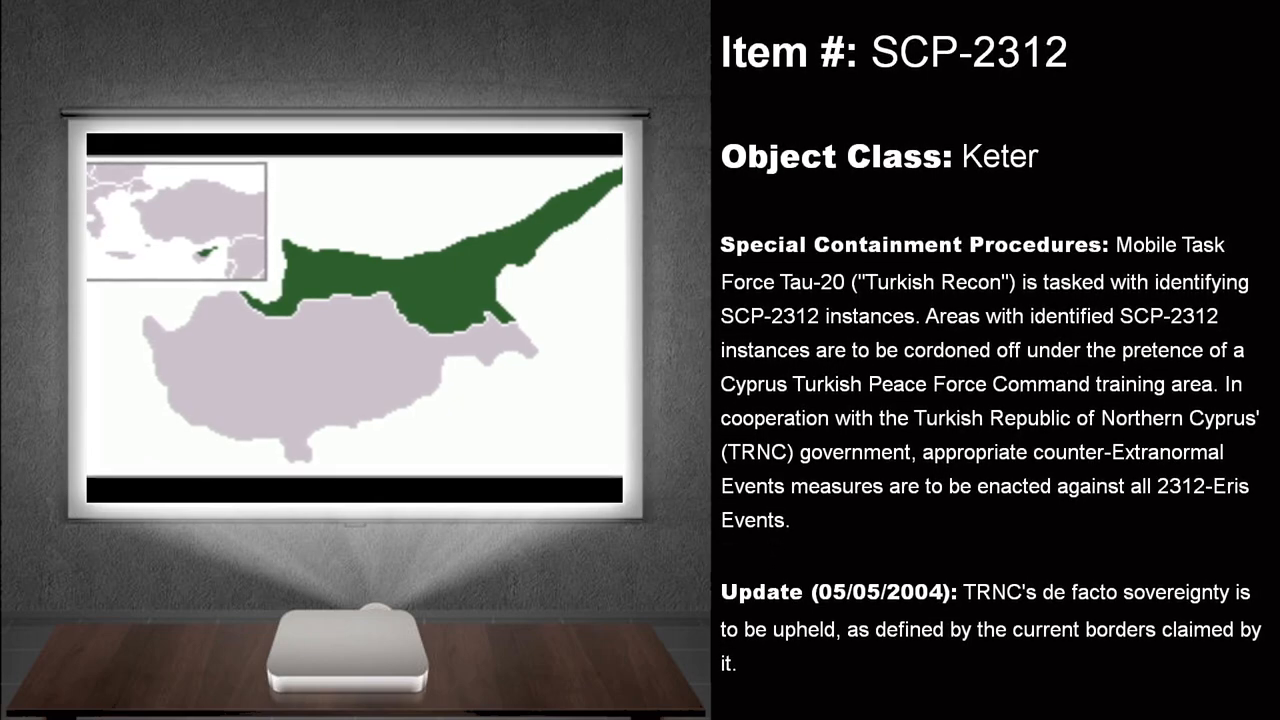
{"action": "scroll", "scroll_direction": "down", "scroll_amount": 3}
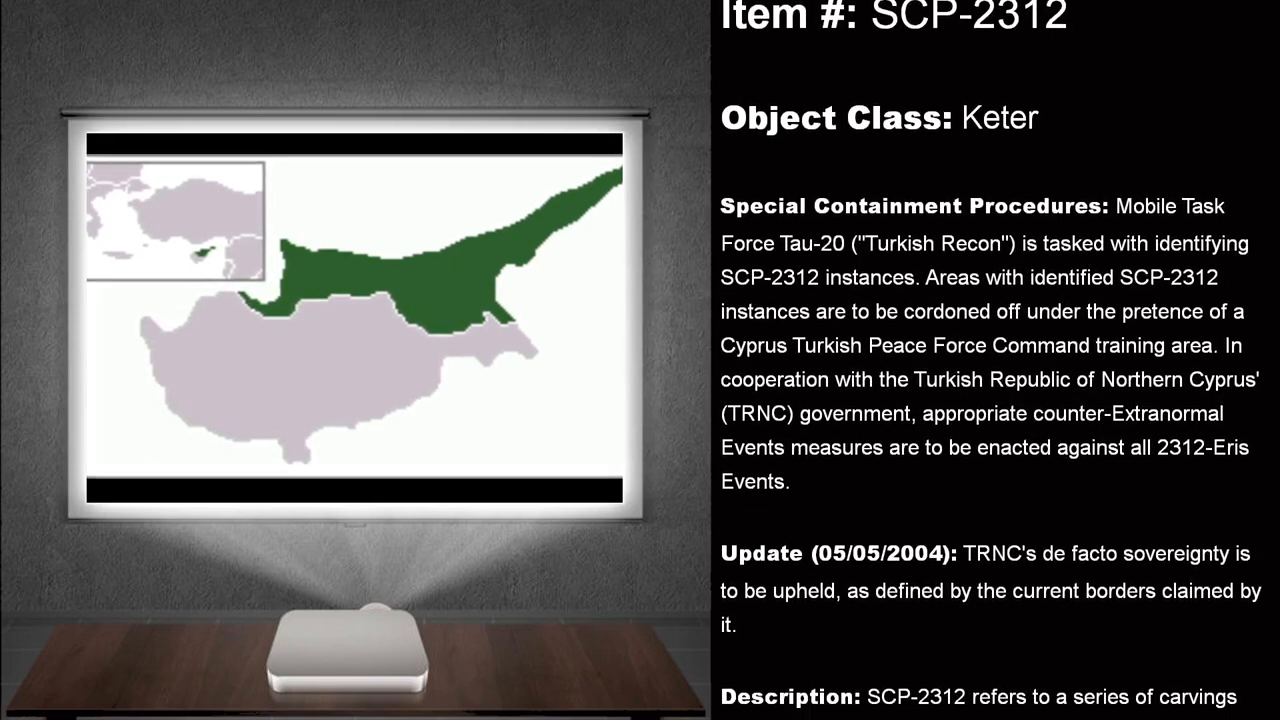
{"action": "scroll", "scroll_direction": "down", "scroll_amount": 3}
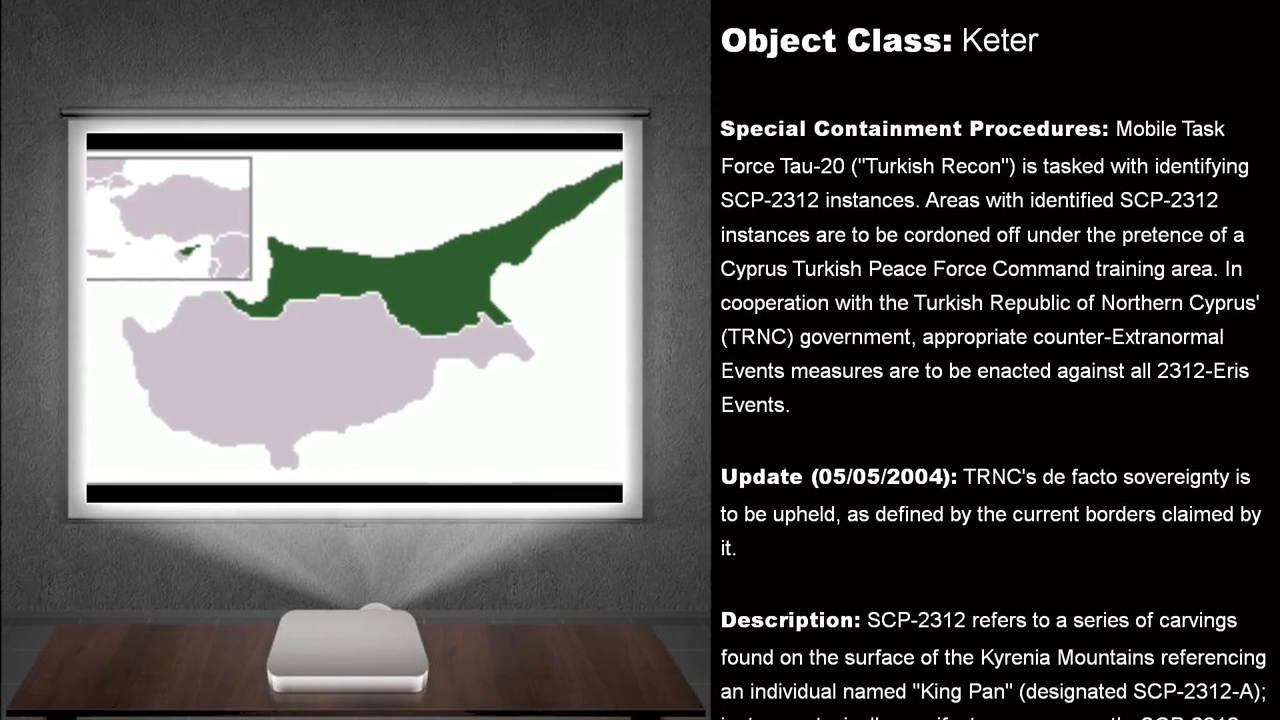
{"action": "scroll", "scroll_direction": "down", "scroll_amount": 3}
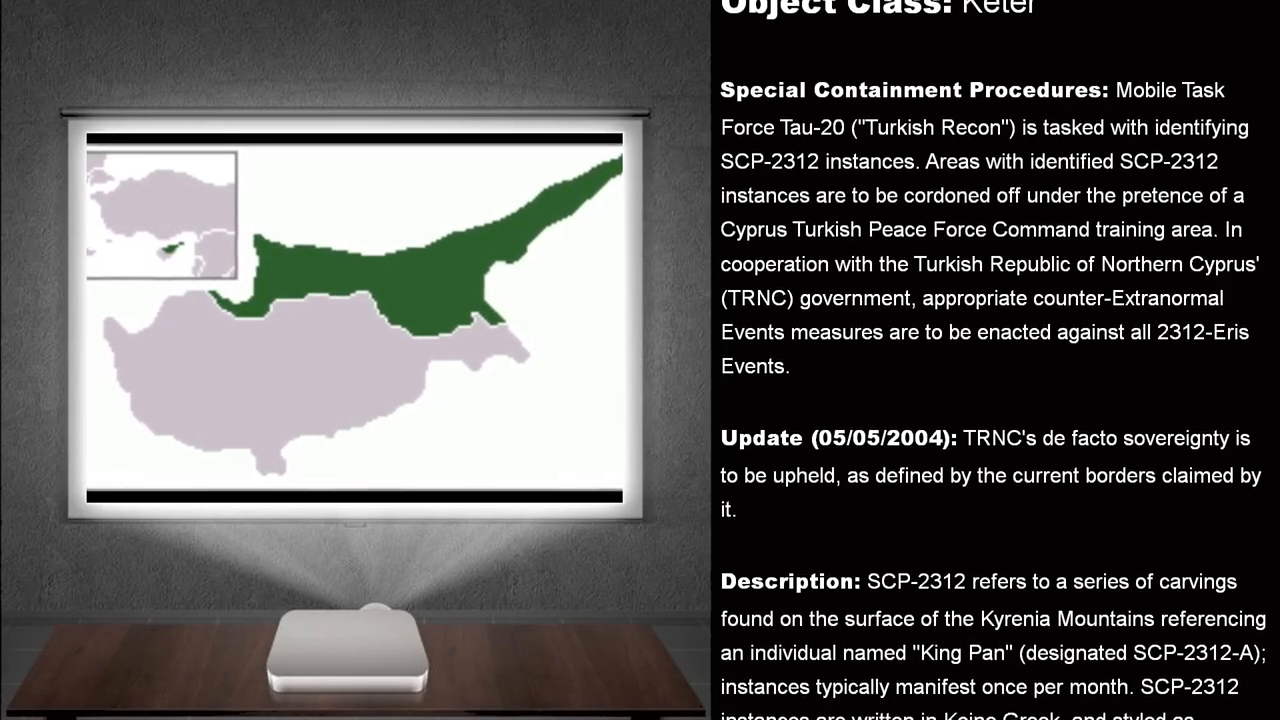
{"action": "scroll", "scroll_direction": "down", "scroll_amount": 3}
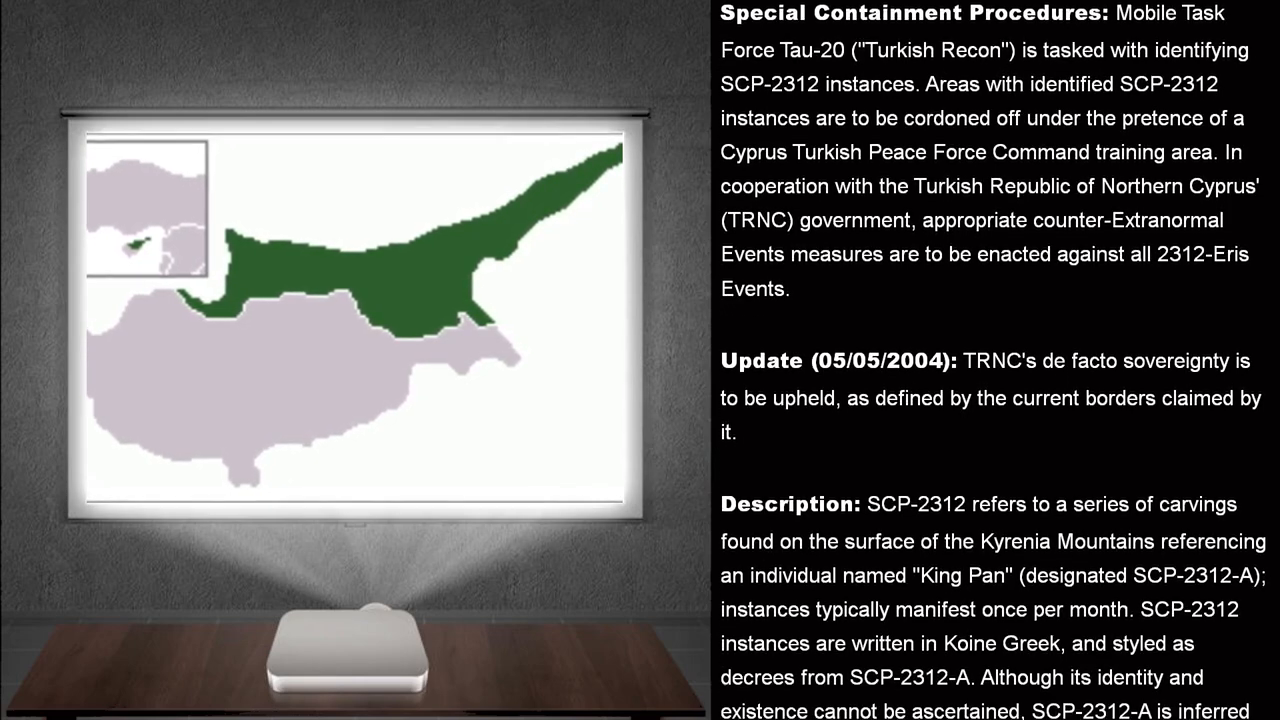
{"action": "scroll", "scroll_direction": "down", "scroll_amount": 3}
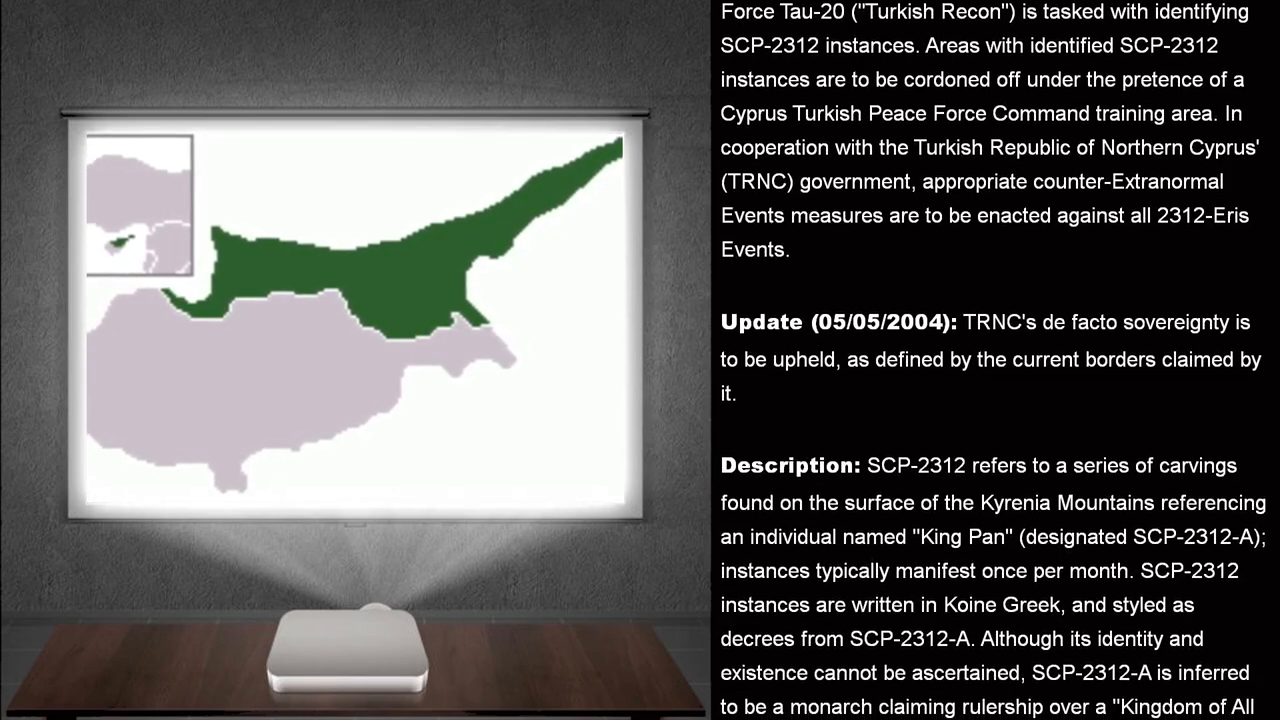
{"action": "scroll", "scroll_direction": "down", "scroll_amount": 3}
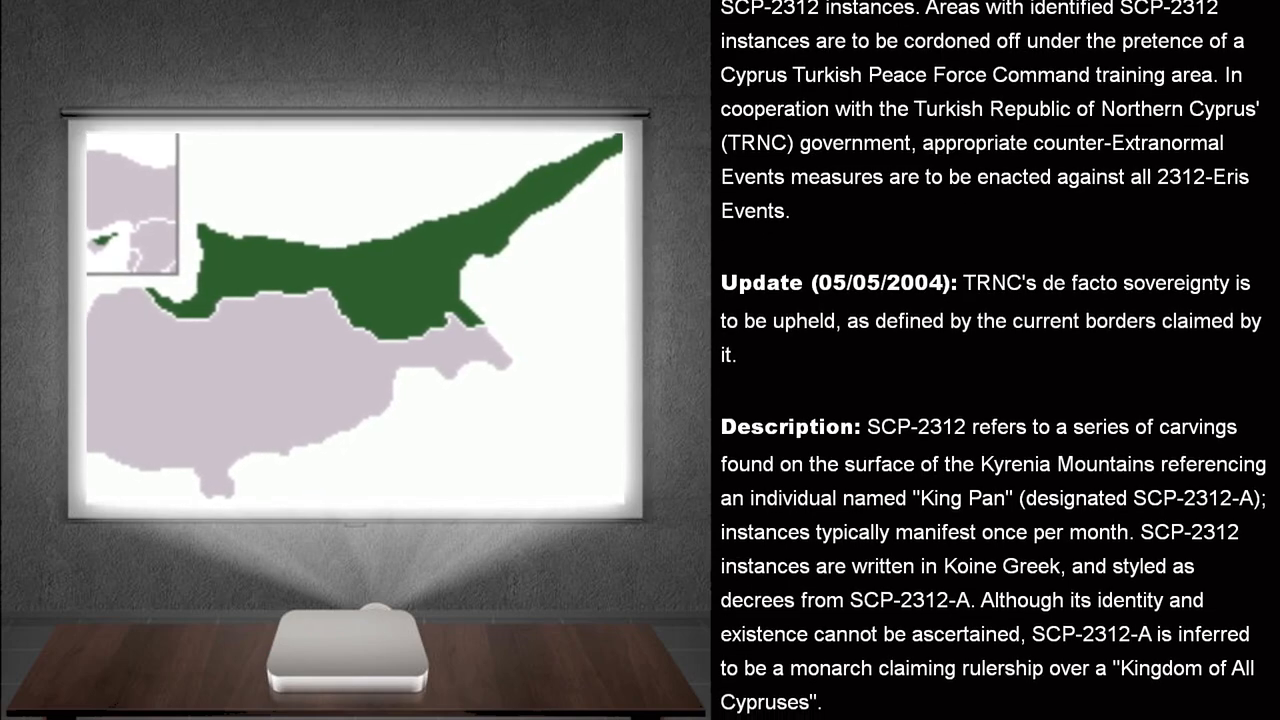
{"action": "scroll", "scroll_direction": "down", "scroll_amount": 3}
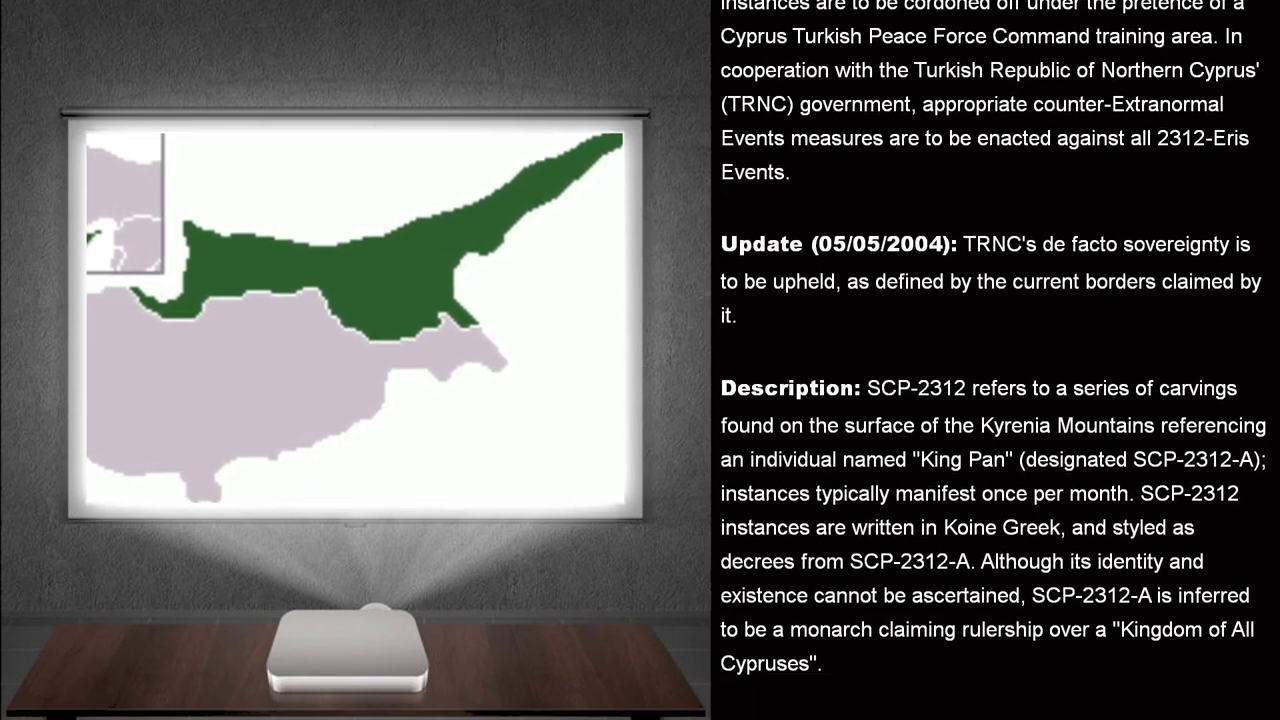
{"action": "scroll", "scroll_direction": "down", "scroll_amount": 3}
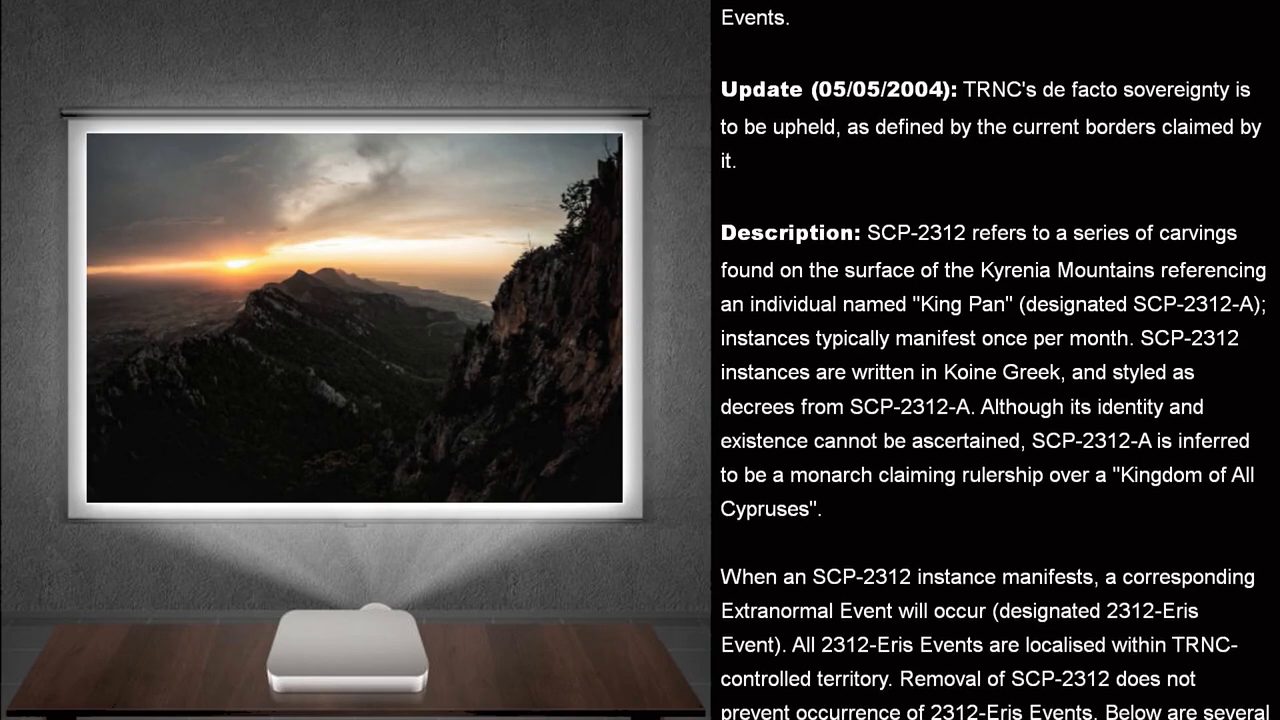
{"action": "scroll", "scroll_direction": "down", "scroll_amount": 3}
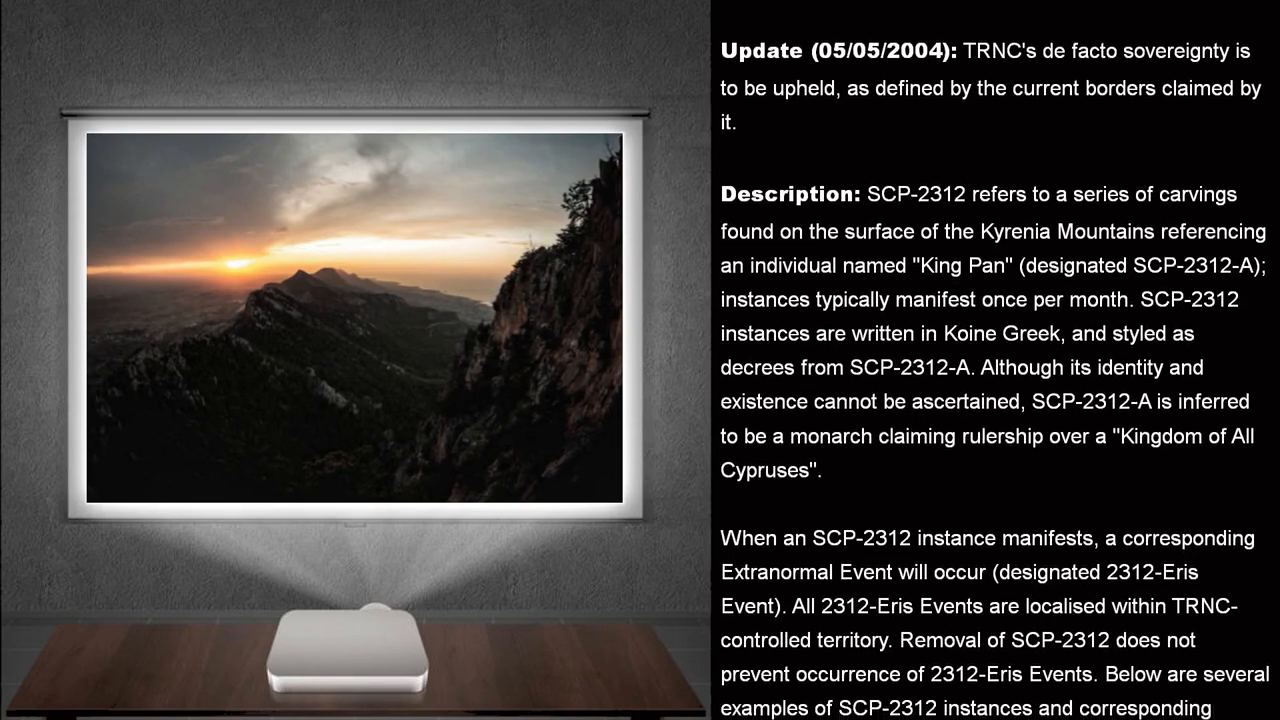
{"action": "scroll", "scroll_direction": "down", "scroll_amount": 3}
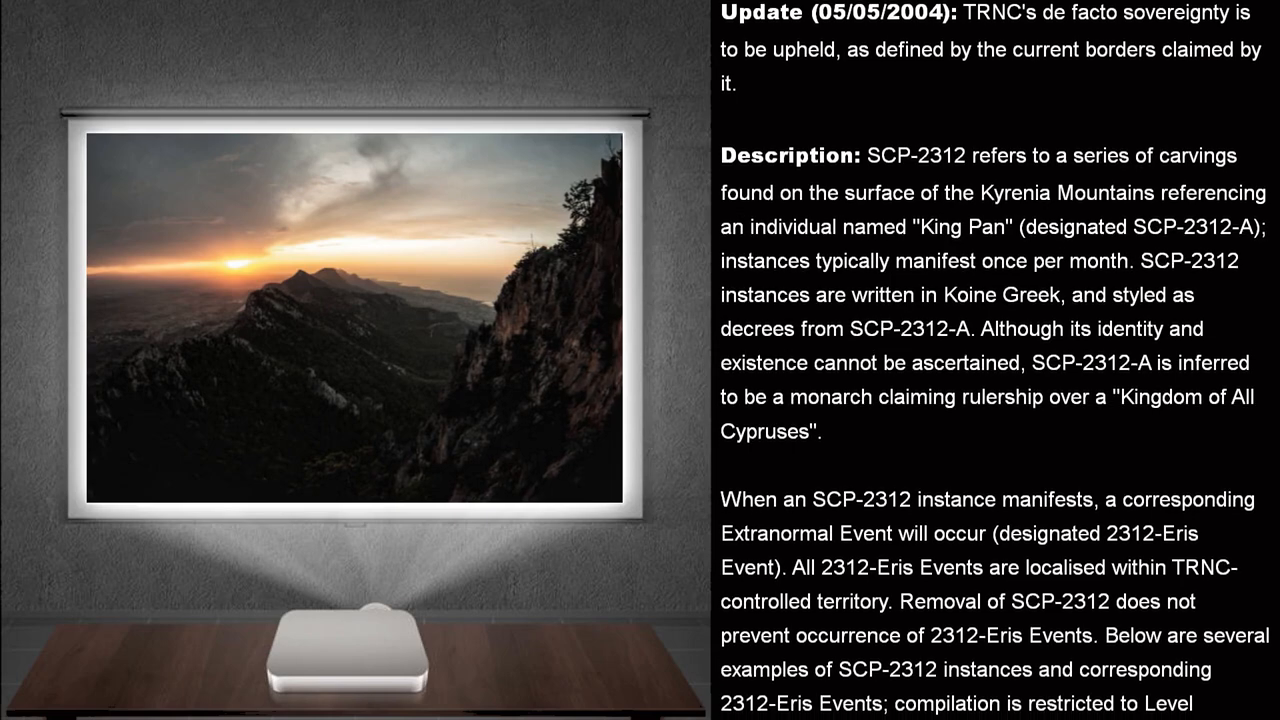
{"action": "scroll", "scroll_direction": "down", "scroll_amount": 3}
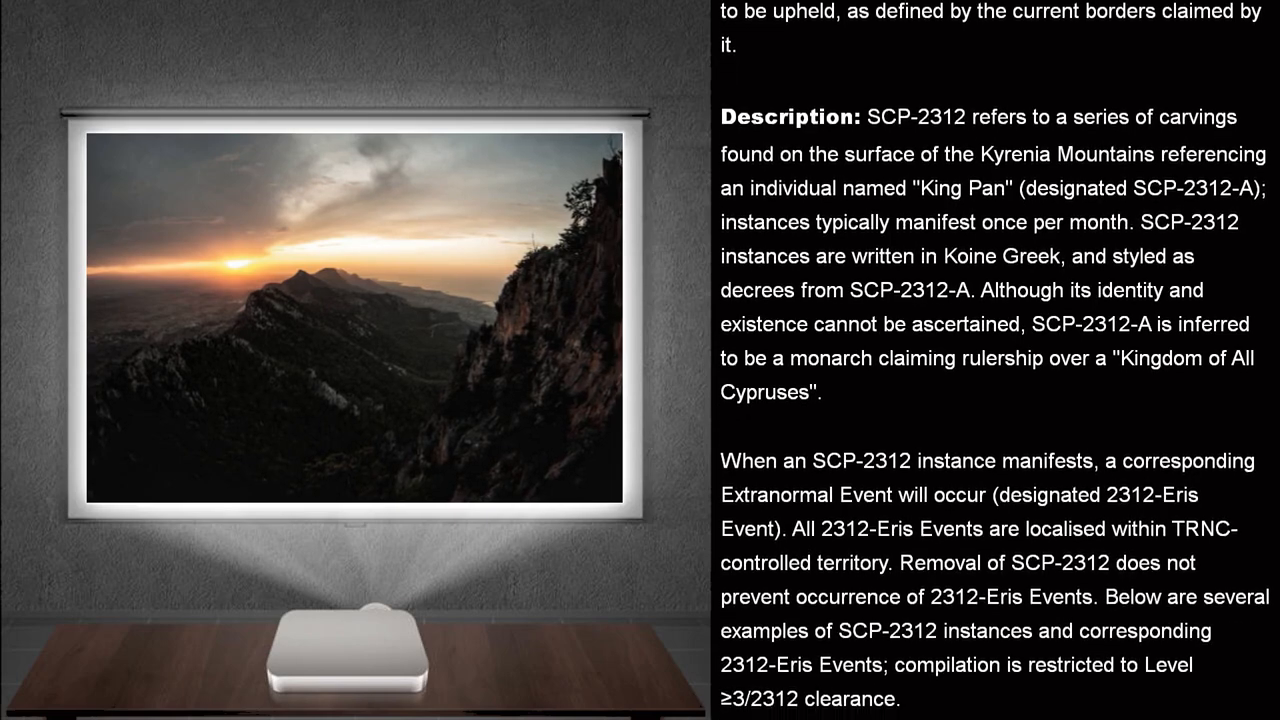
{"action": "scroll", "scroll_direction": "down", "scroll_amount": 3}
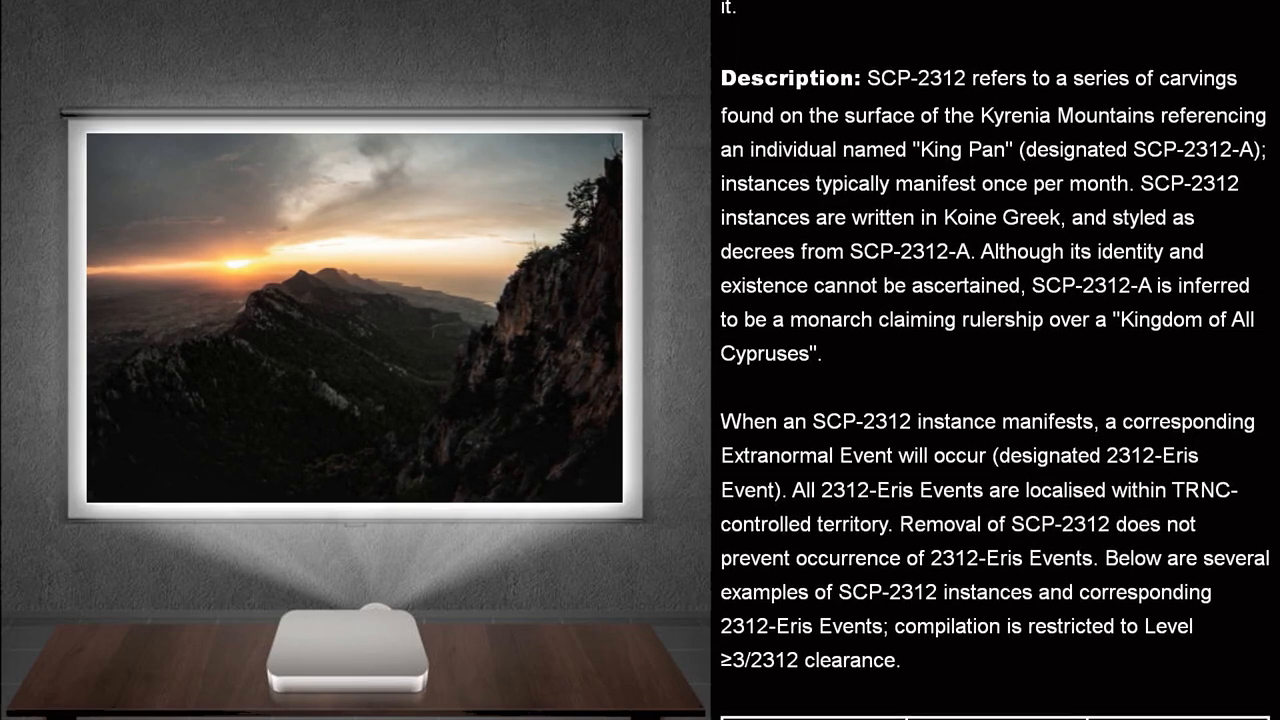
{"action": "scroll", "scroll_direction": "down", "scroll_amount": 3}
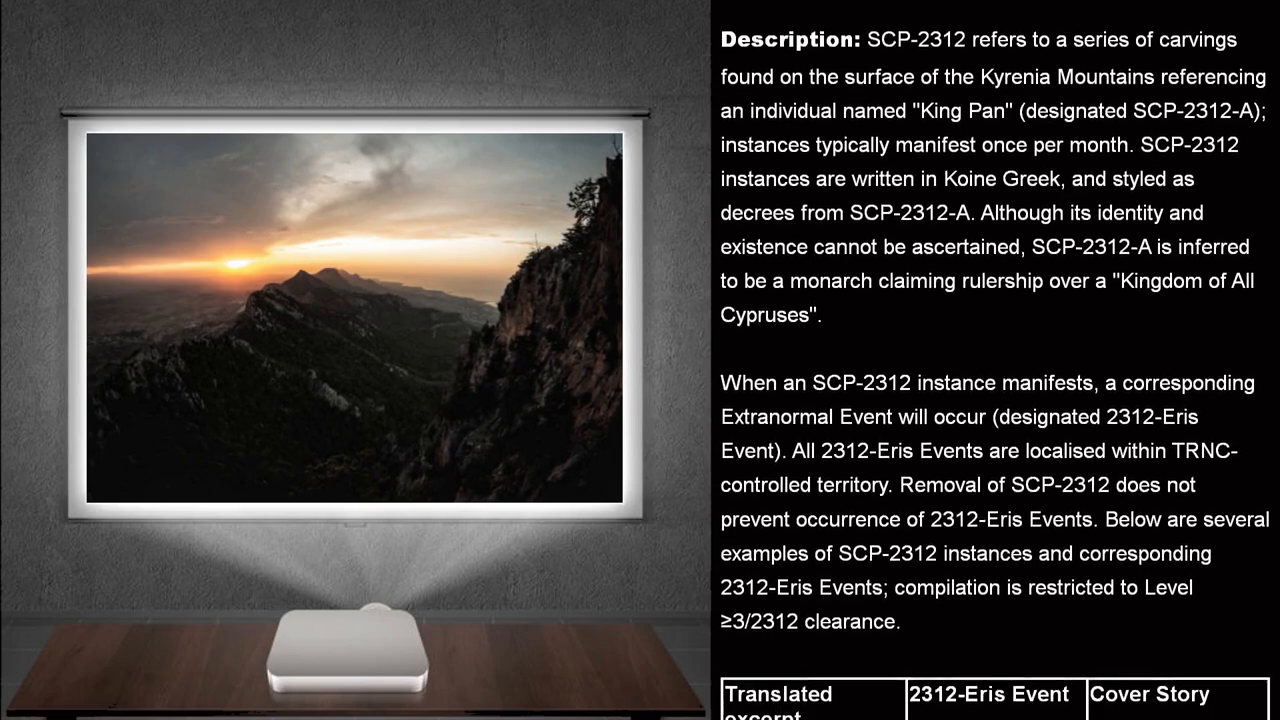
{"action": "scroll", "scroll_direction": "down", "scroll_amount": 3}
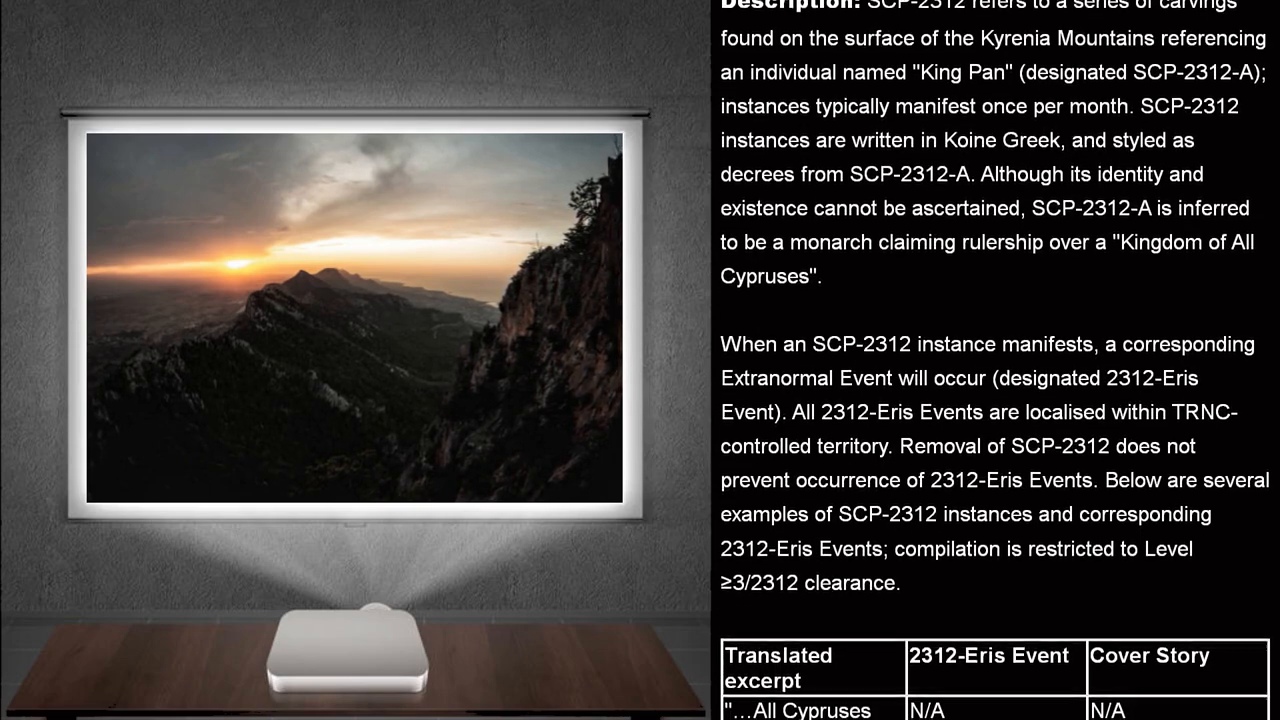
{"action": "scroll", "scroll_direction": "down", "scroll_amount": 3}
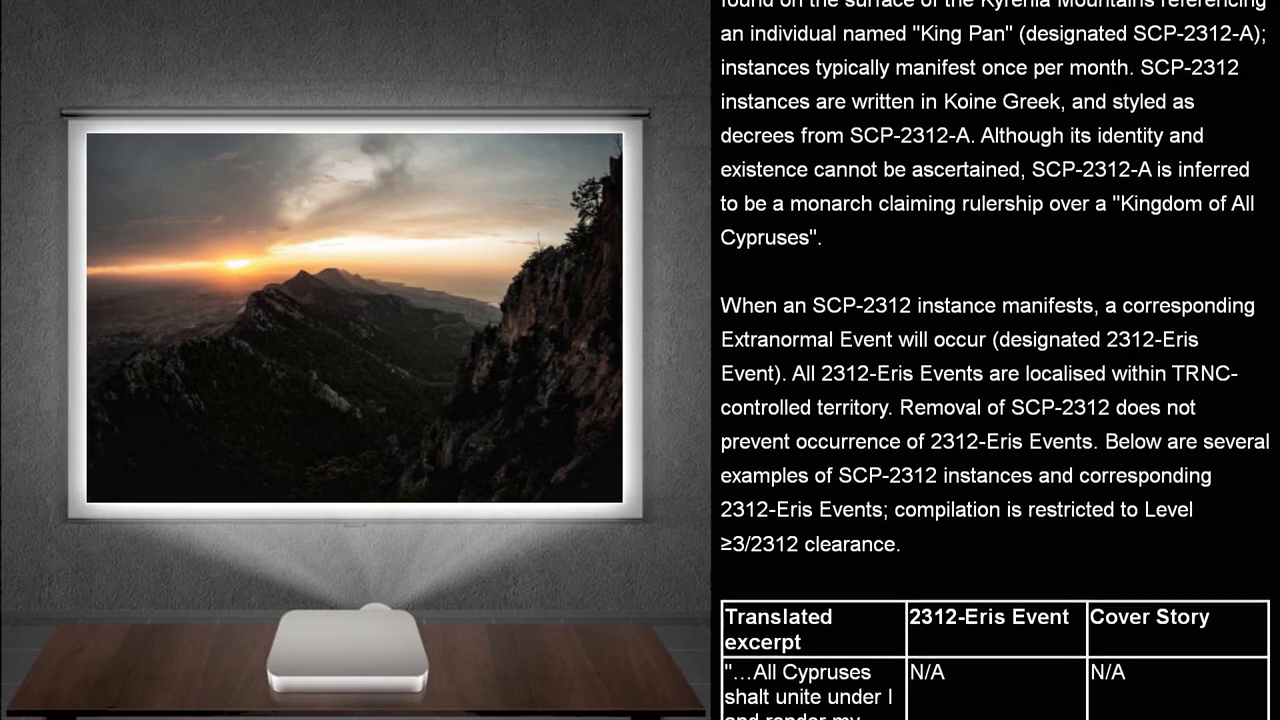
{"action": "scroll", "scroll_direction": "down", "scroll_amount": 3}
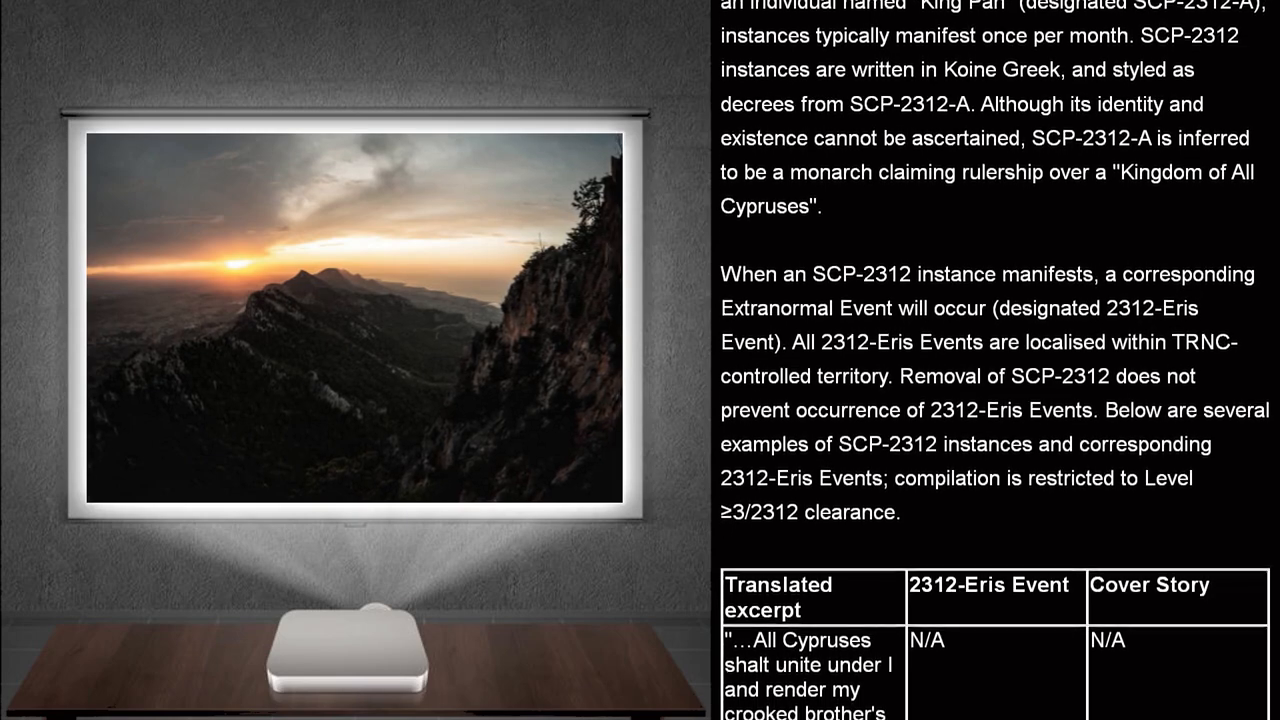
{"action": "scroll", "scroll_direction": "down", "scroll_amount": 3}
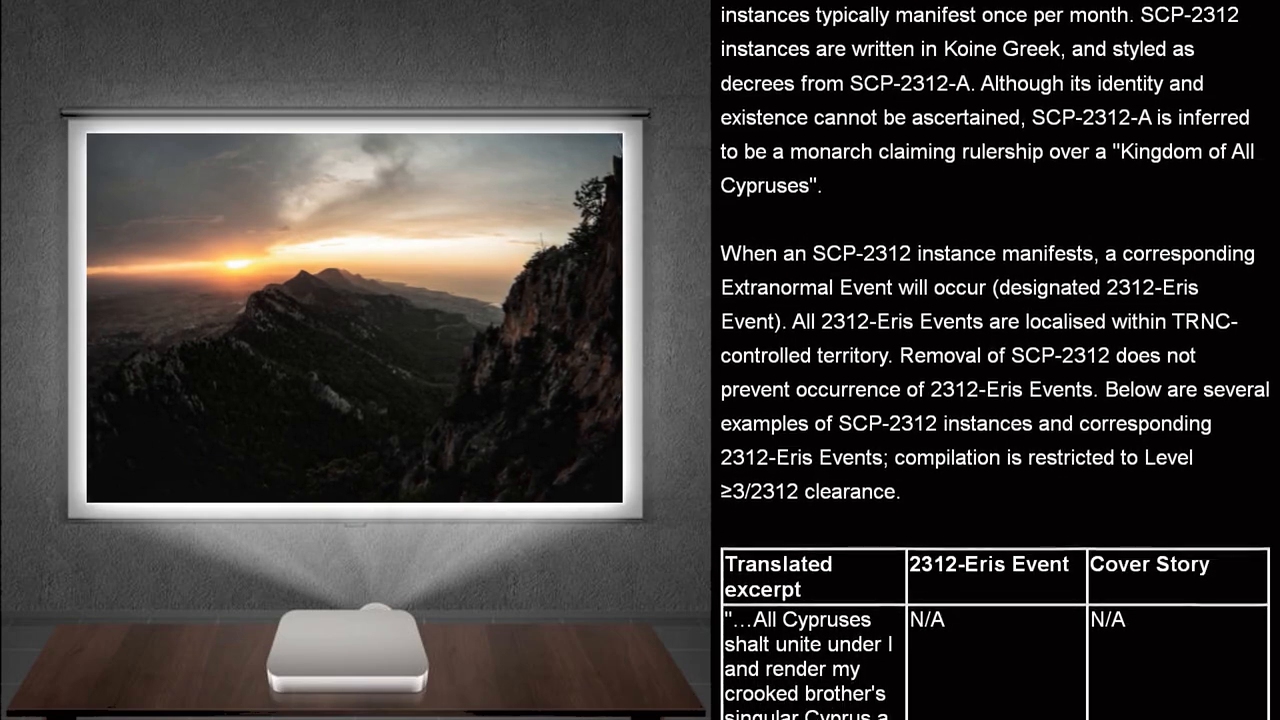
{"action": "scroll", "scroll_direction": "down", "scroll_amount": 3}
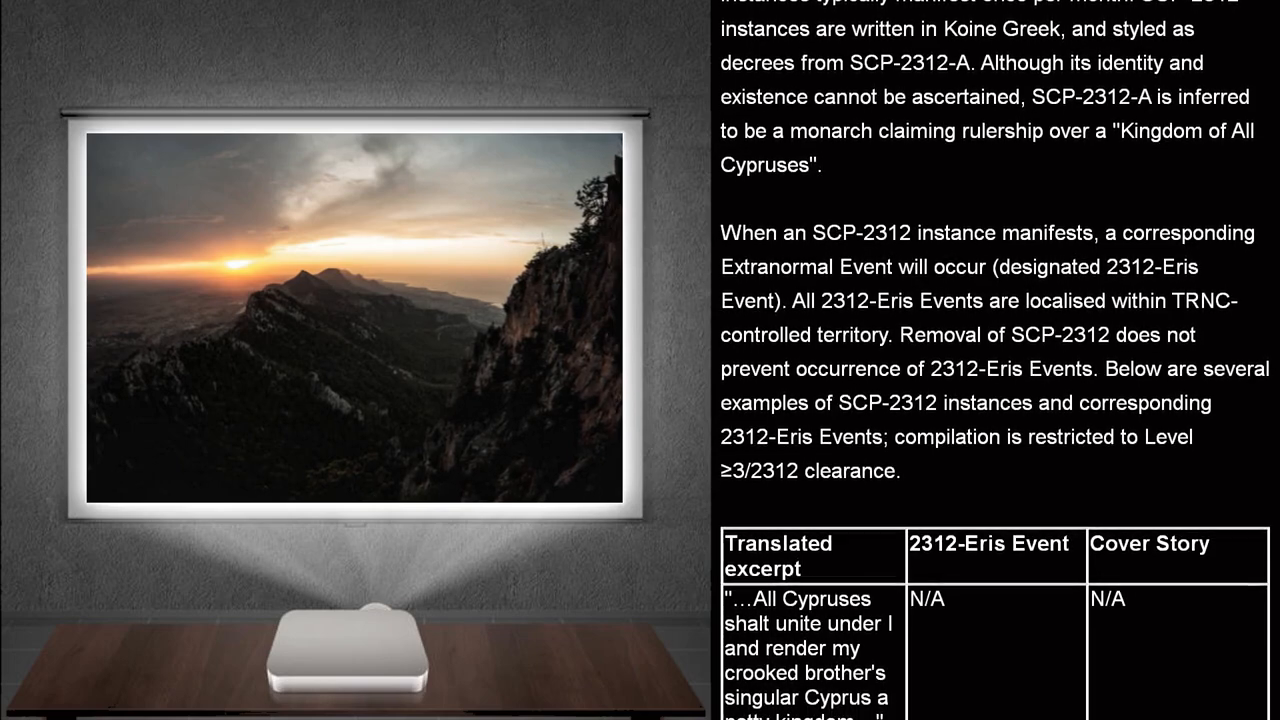
{"action": "scroll", "scroll_direction": "down", "scroll_amount": 3}
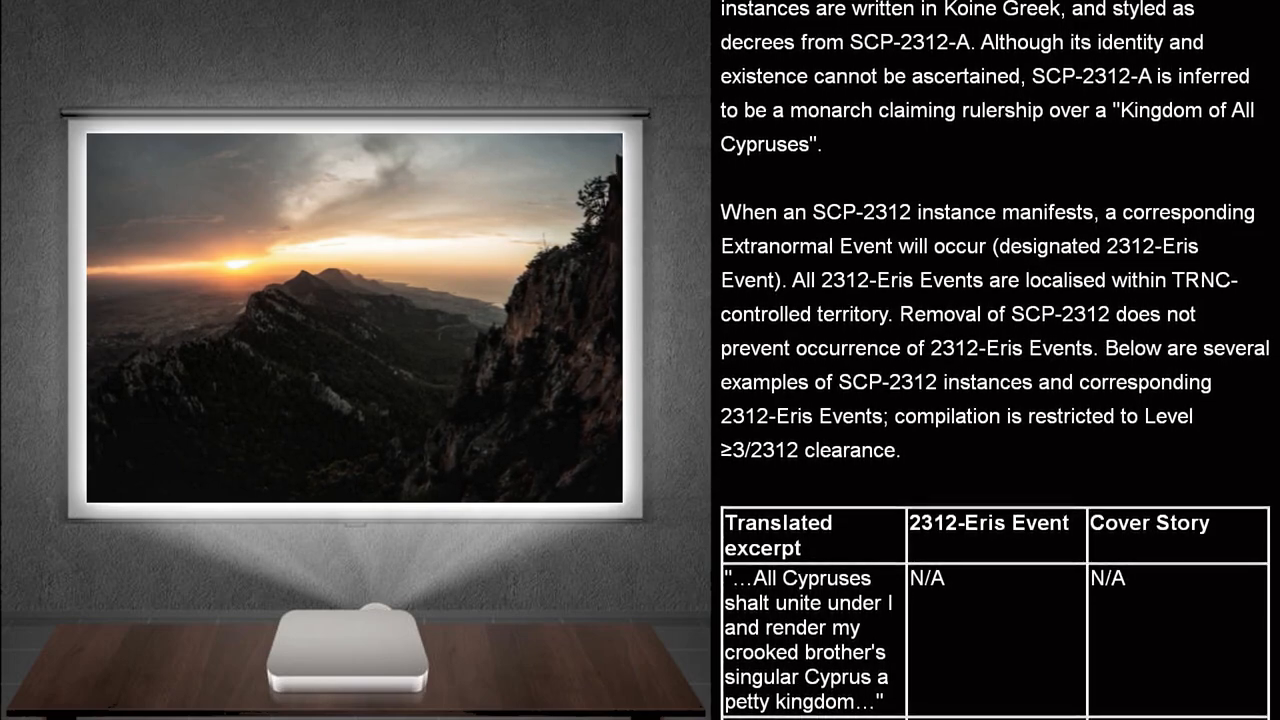
{"action": "scroll", "scroll_direction": "down", "scroll_amount": 3}
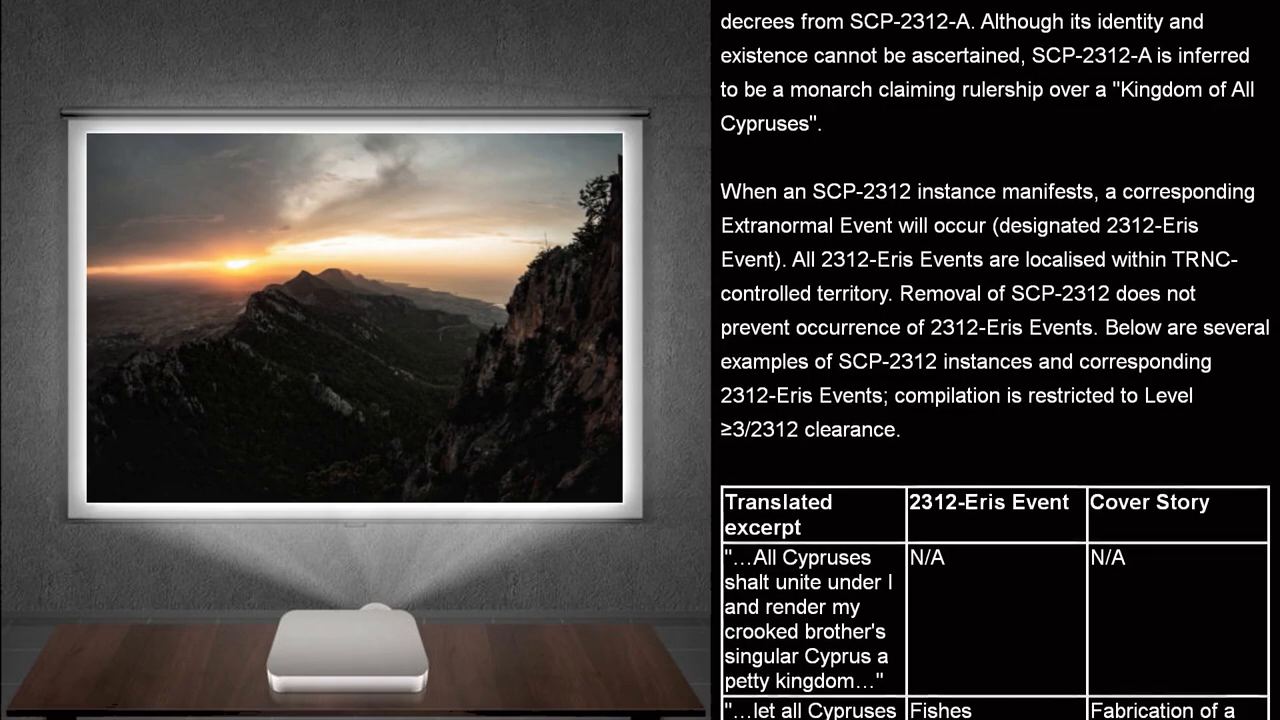
{"action": "scroll", "scroll_direction": "down", "scroll_amount": 3}
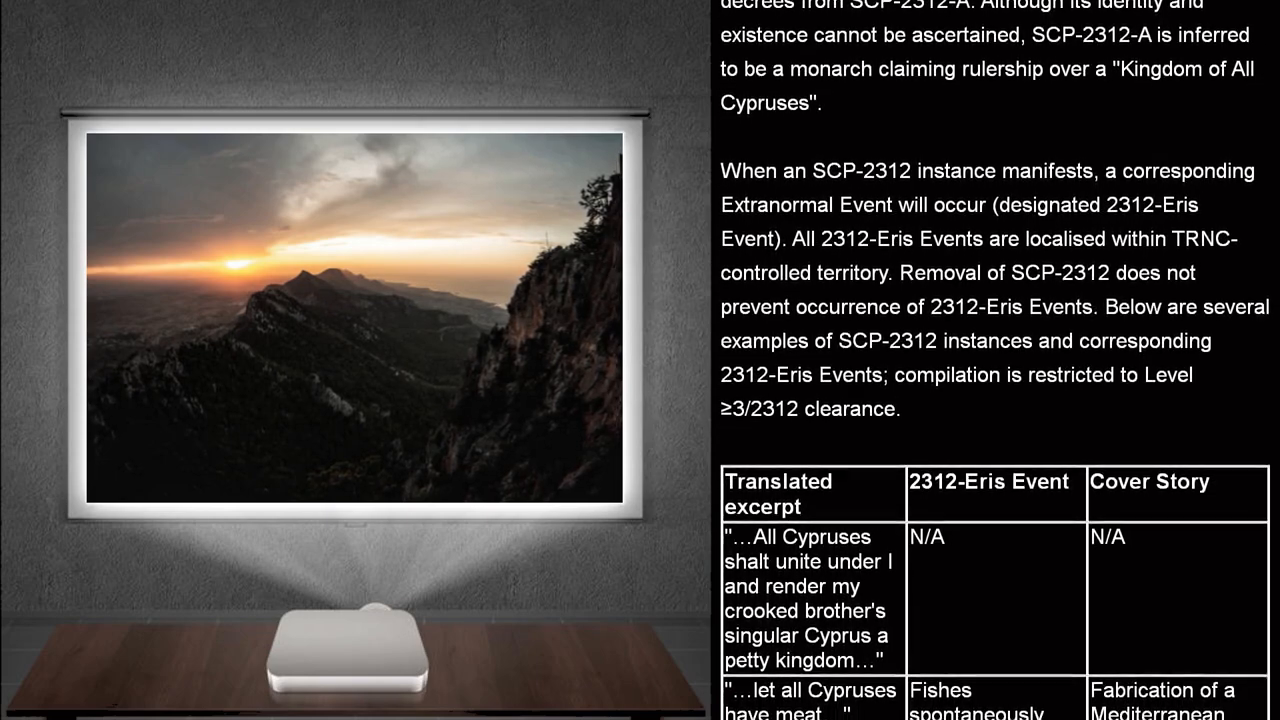
{"action": "scroll", "scroll_direction": "down", "scroll_amount": 3}
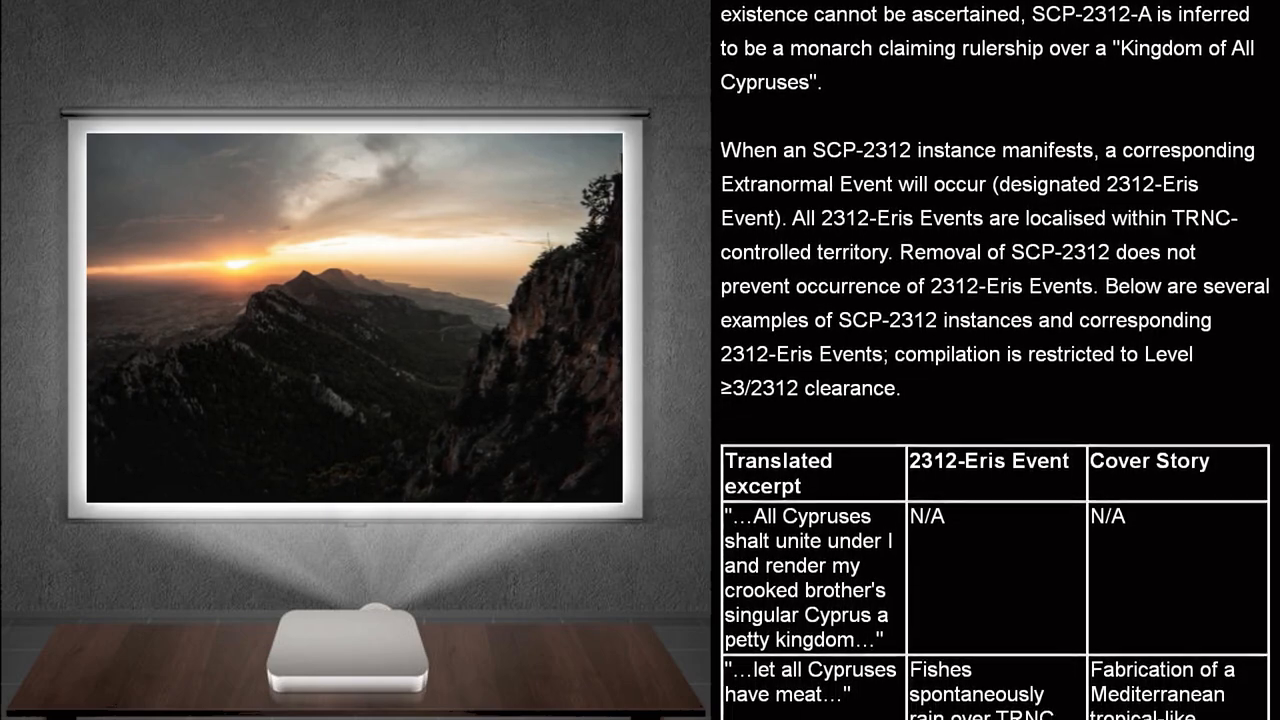
{"action": "scroll", "scroll_direction": "down", "scroll_amount": 3}
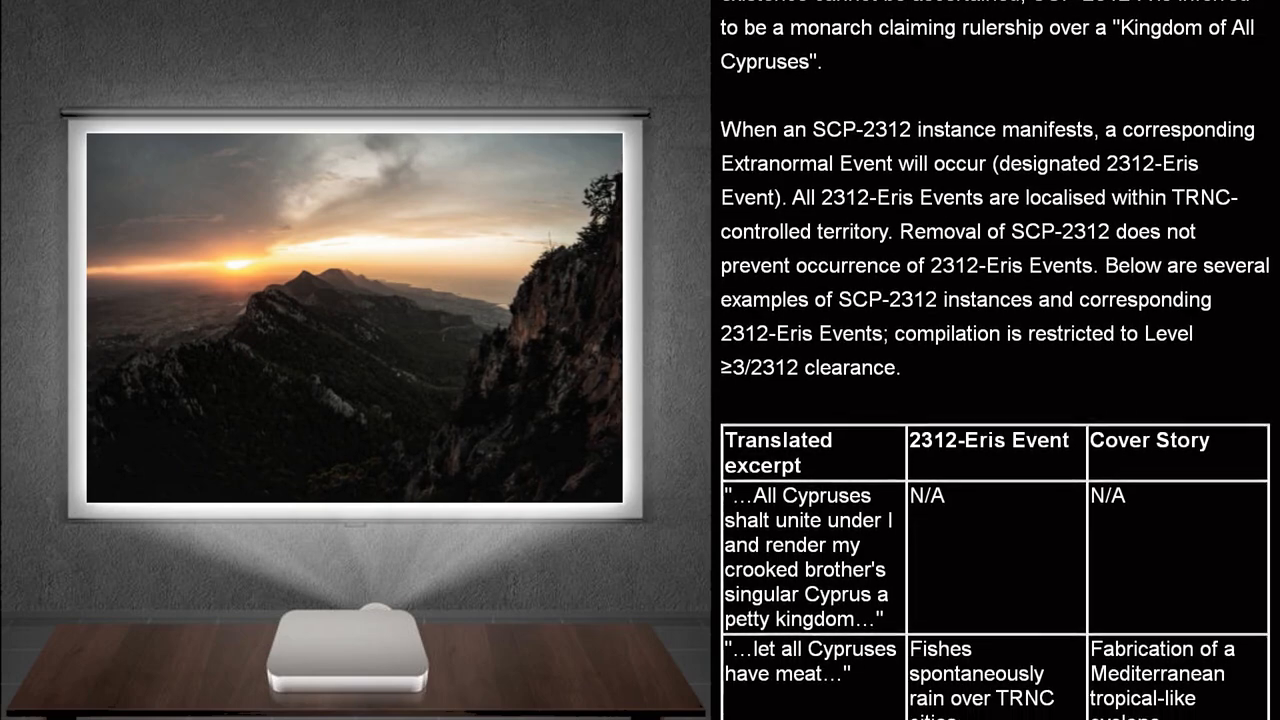
{"action": "scroll", "scroll_direction": "down", "scroll_amount": 3}
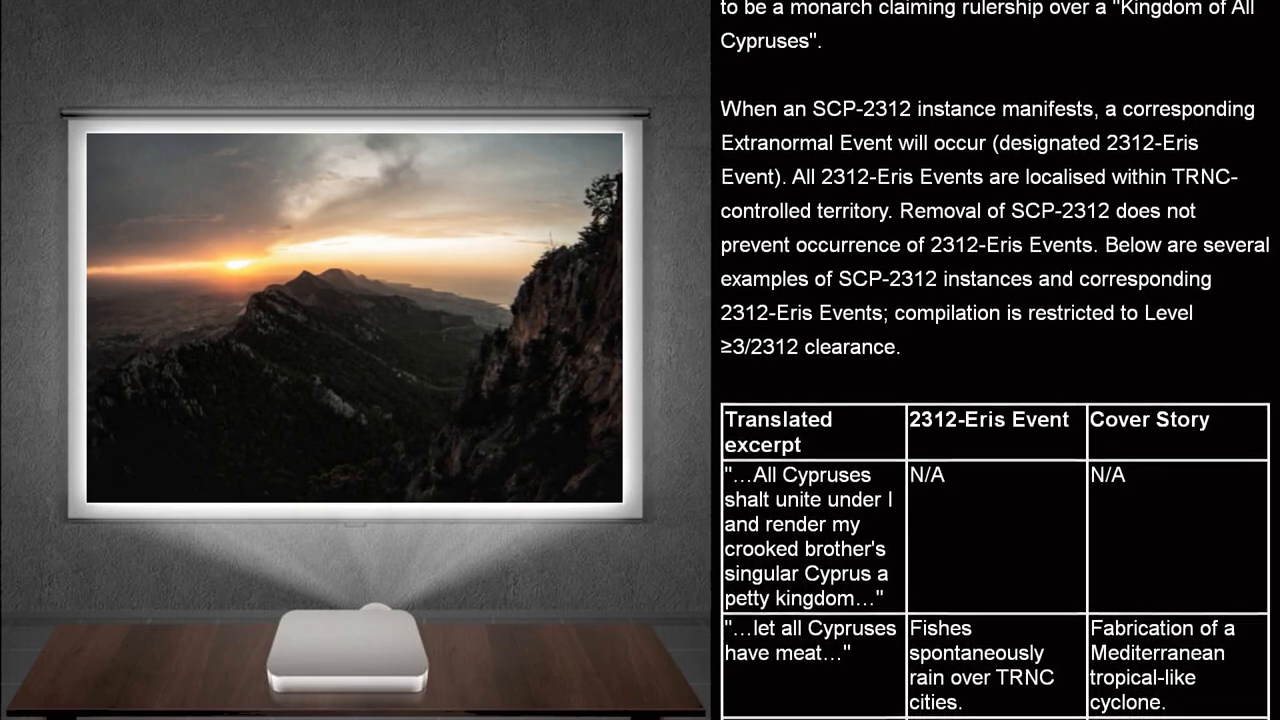
{"action": "scroll", "scroll_direction": "down", "scroll_amount": 3}
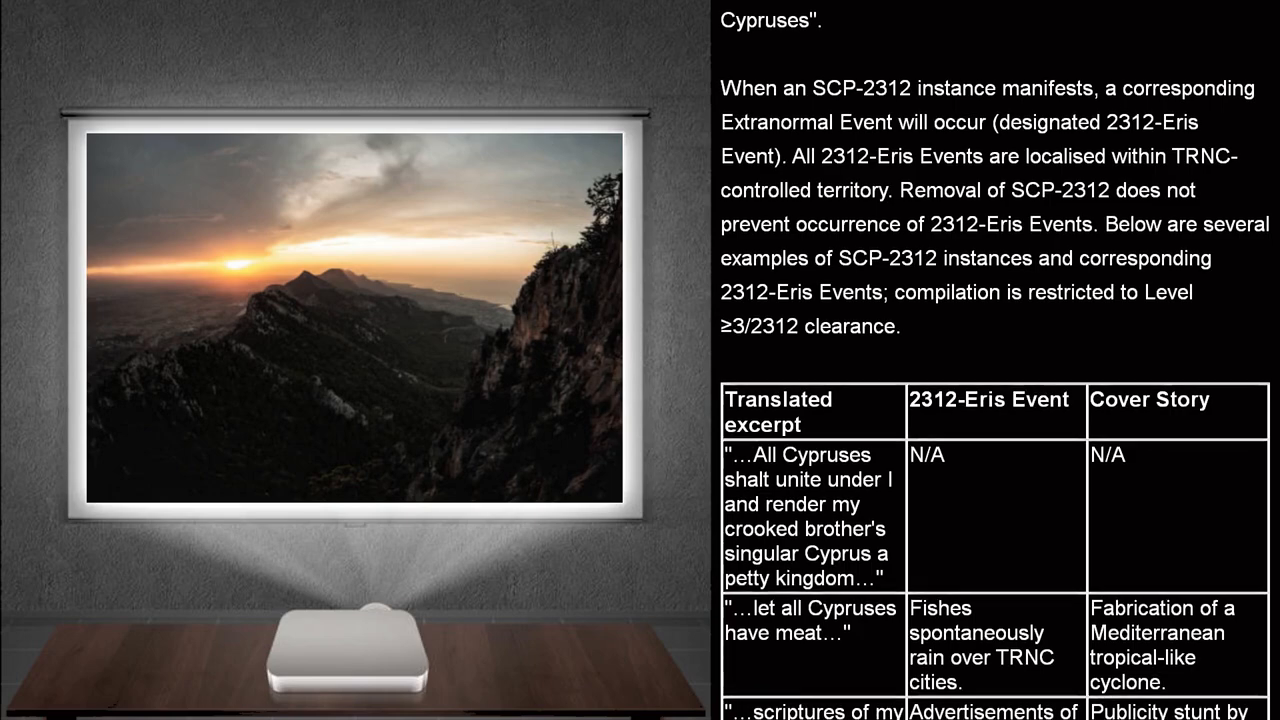
{"action": "scroll", "scroll_direction": "down", "scroll_amount": 3}
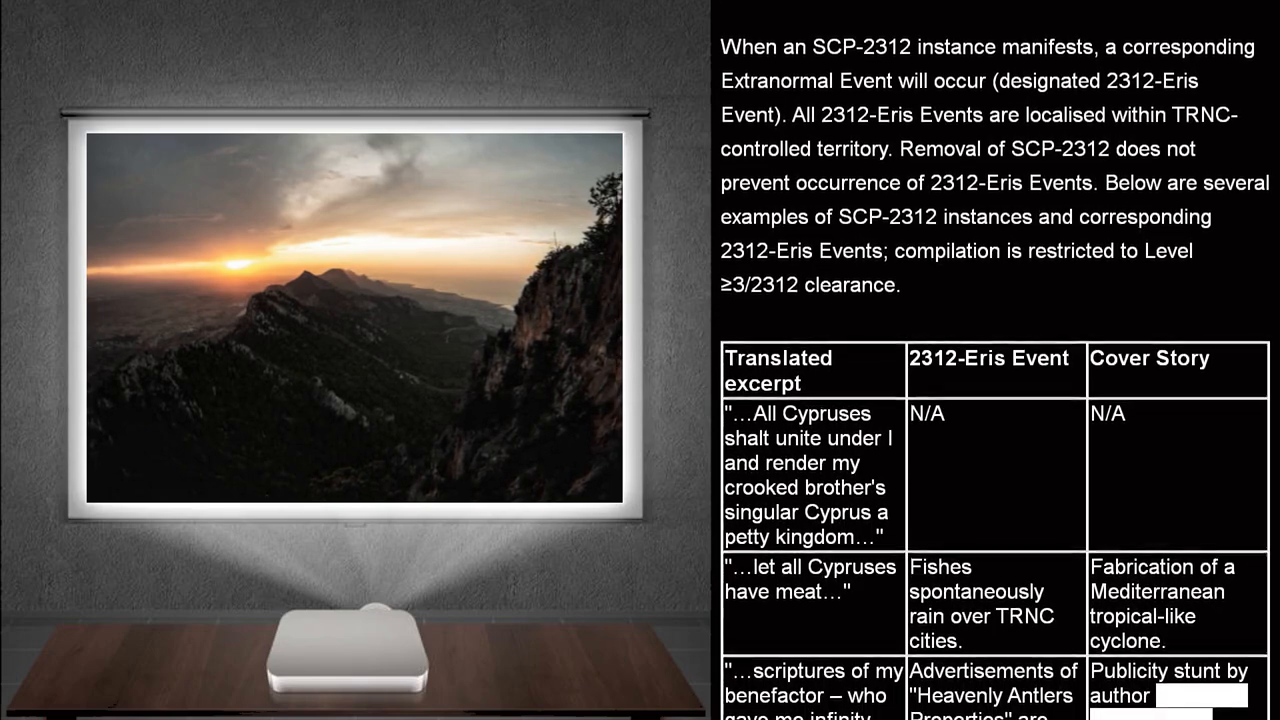
{"action": "scroll", "scroll_direction": "down", "scroll_amount": 3}
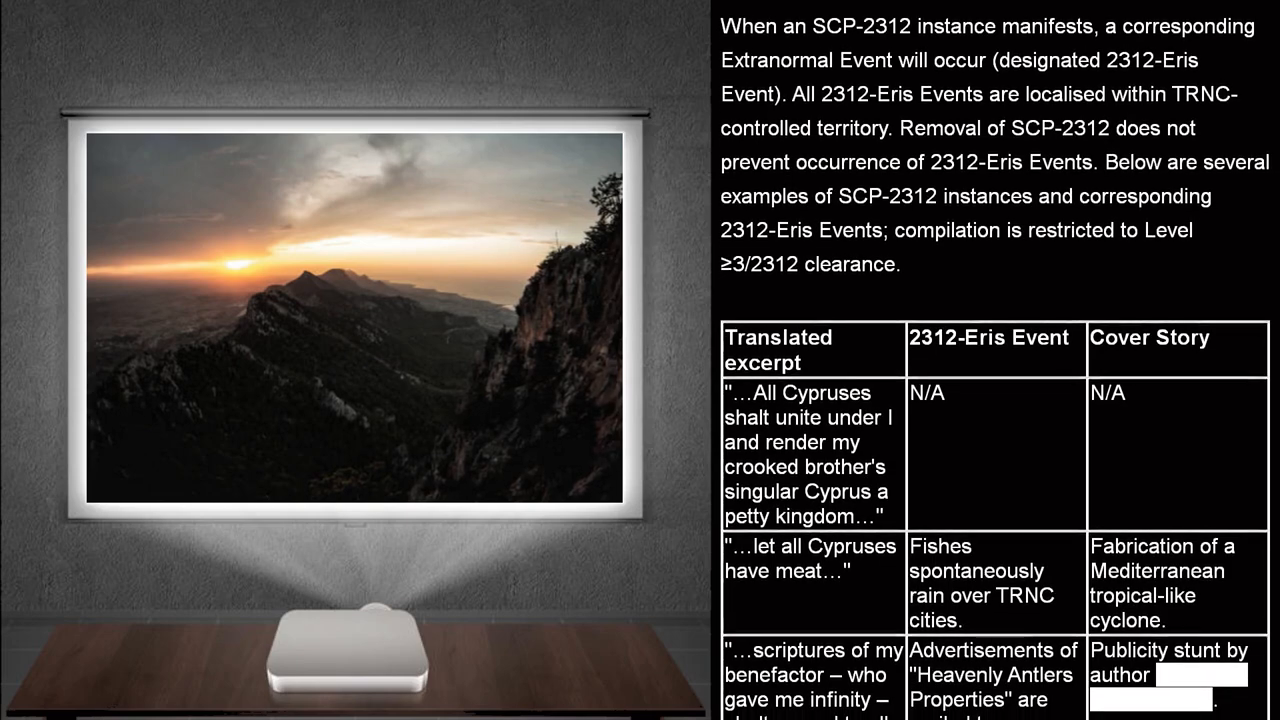
{"action": "scroll", "scroll_direction": "down", "scroll_amount": 3}
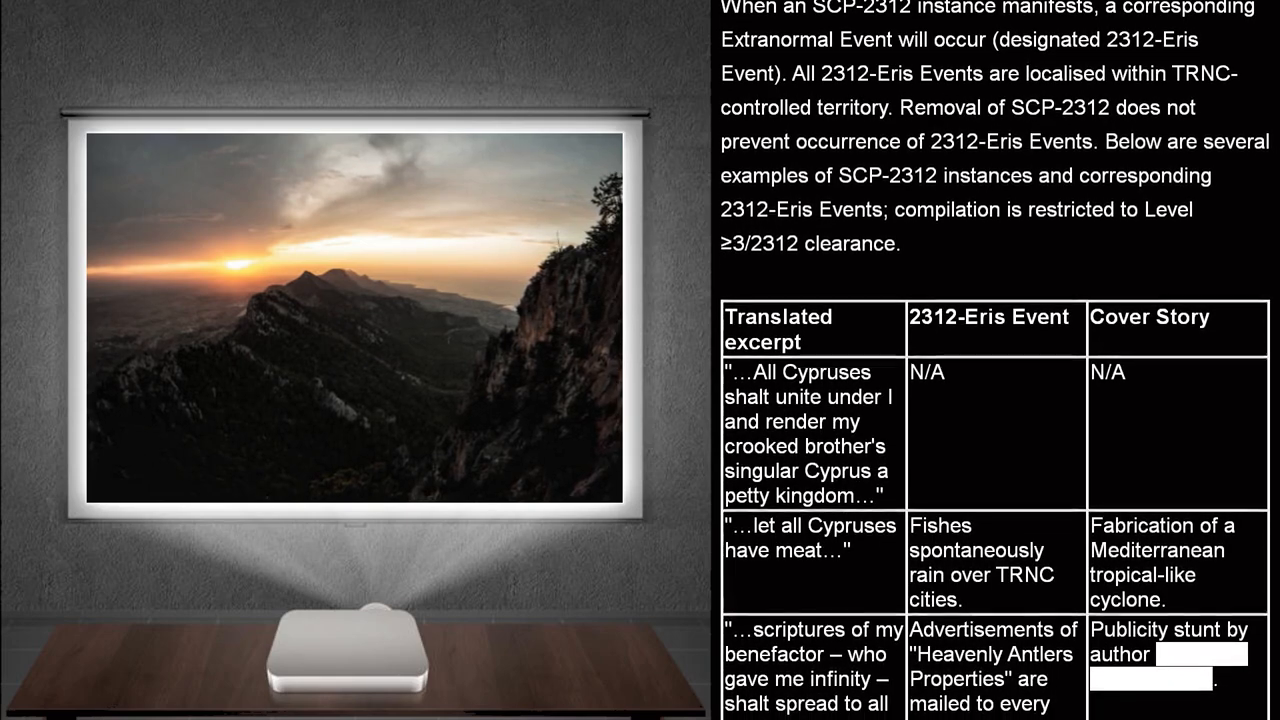
{"action": "scroll", "scroll_direction": "down", "scroll_amount": 3}
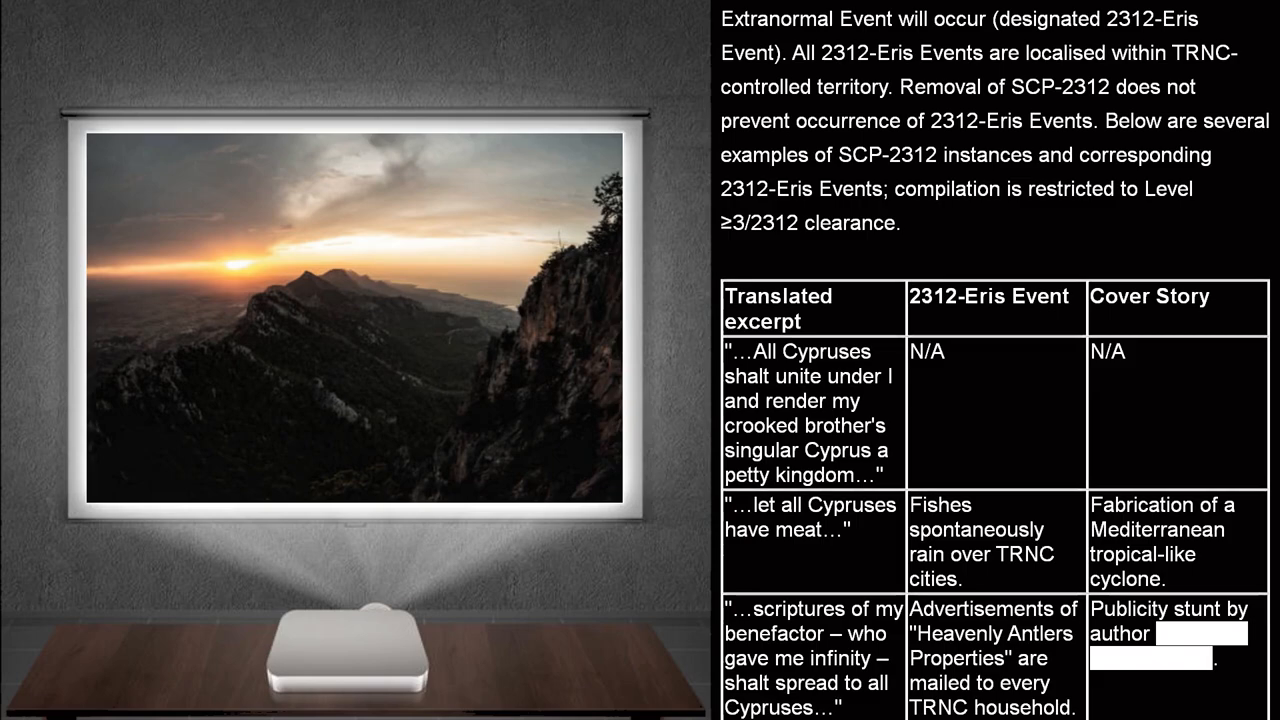
{"action": "scroll", "scroll_direction": "down", "scroll_amount": 3}
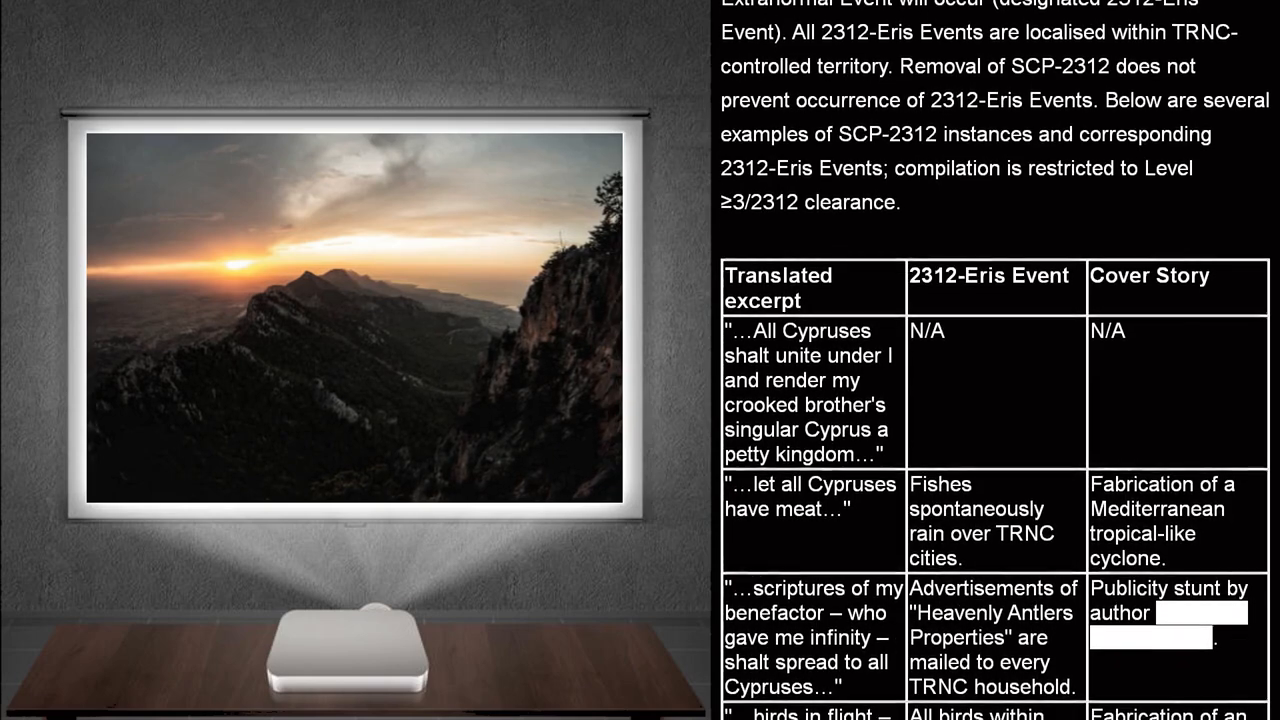
{"action": "scroll", "scroll_direction": "down", "scroll_amount": 3}
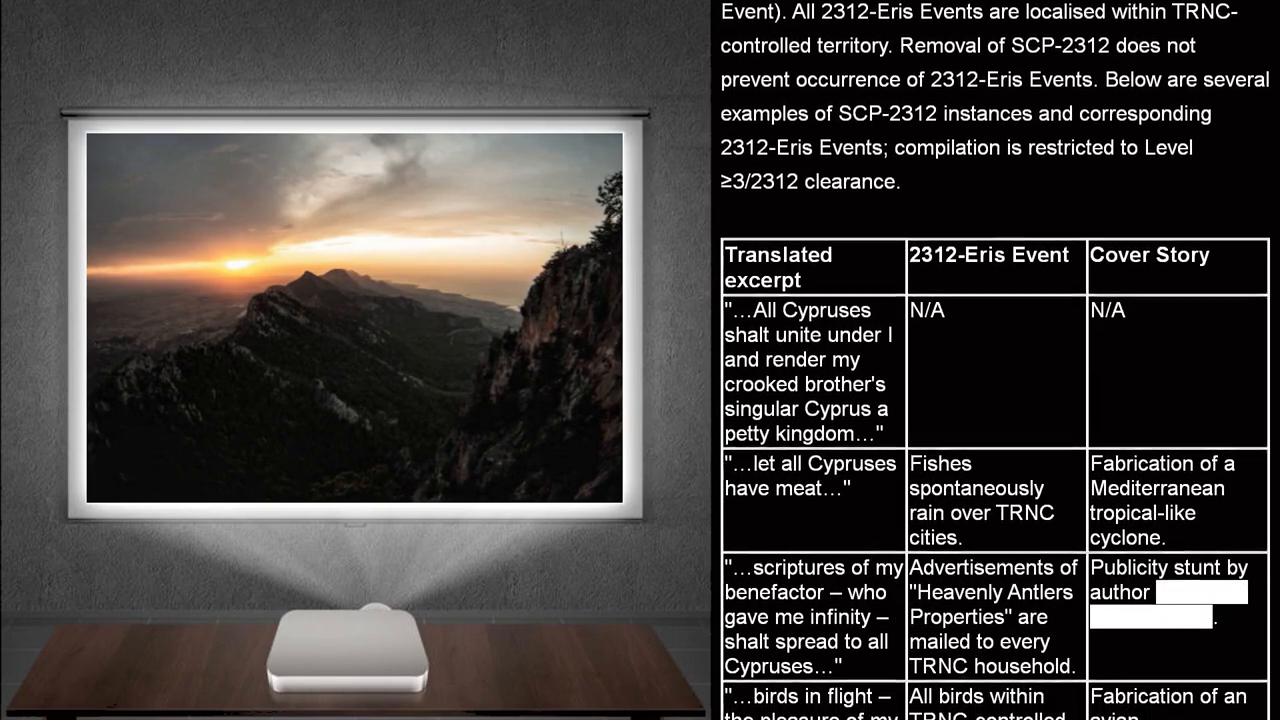
{"action": "scroll", "scroll_direction": "down", "scroll_amount": 3}
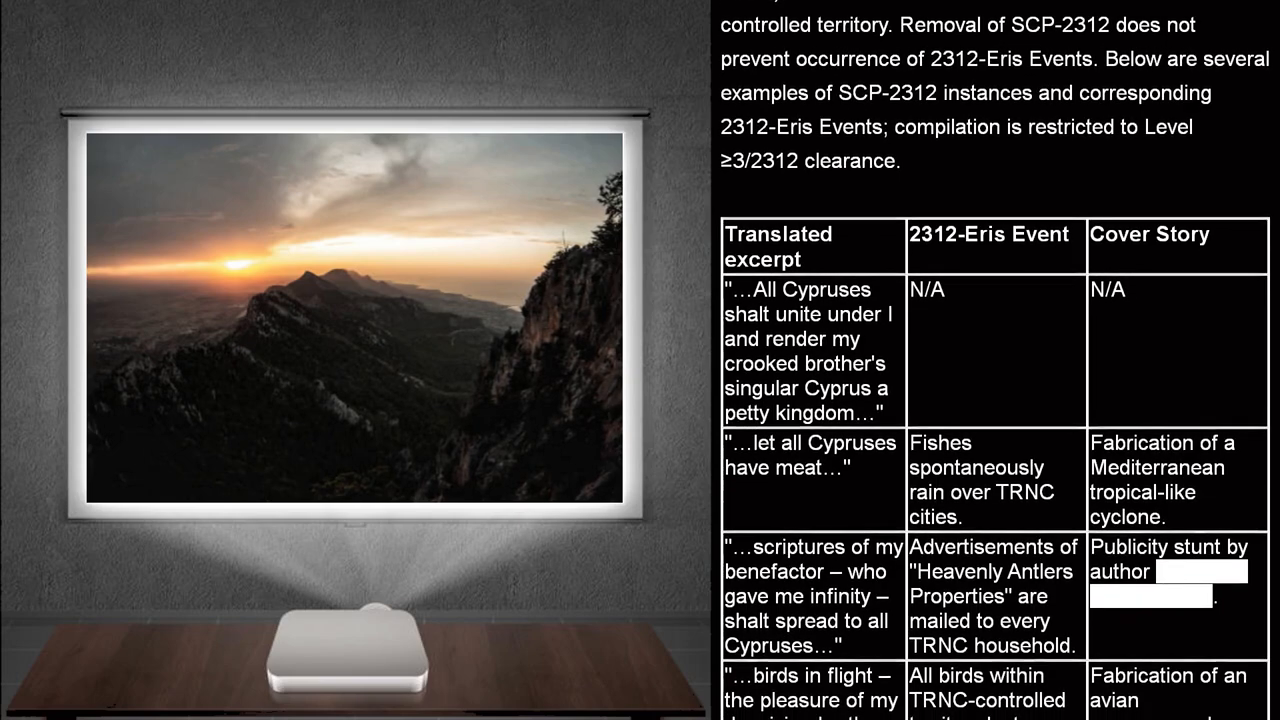
{"action": "scroll", "scroll_direction": "down", "scroll_amount": 3}
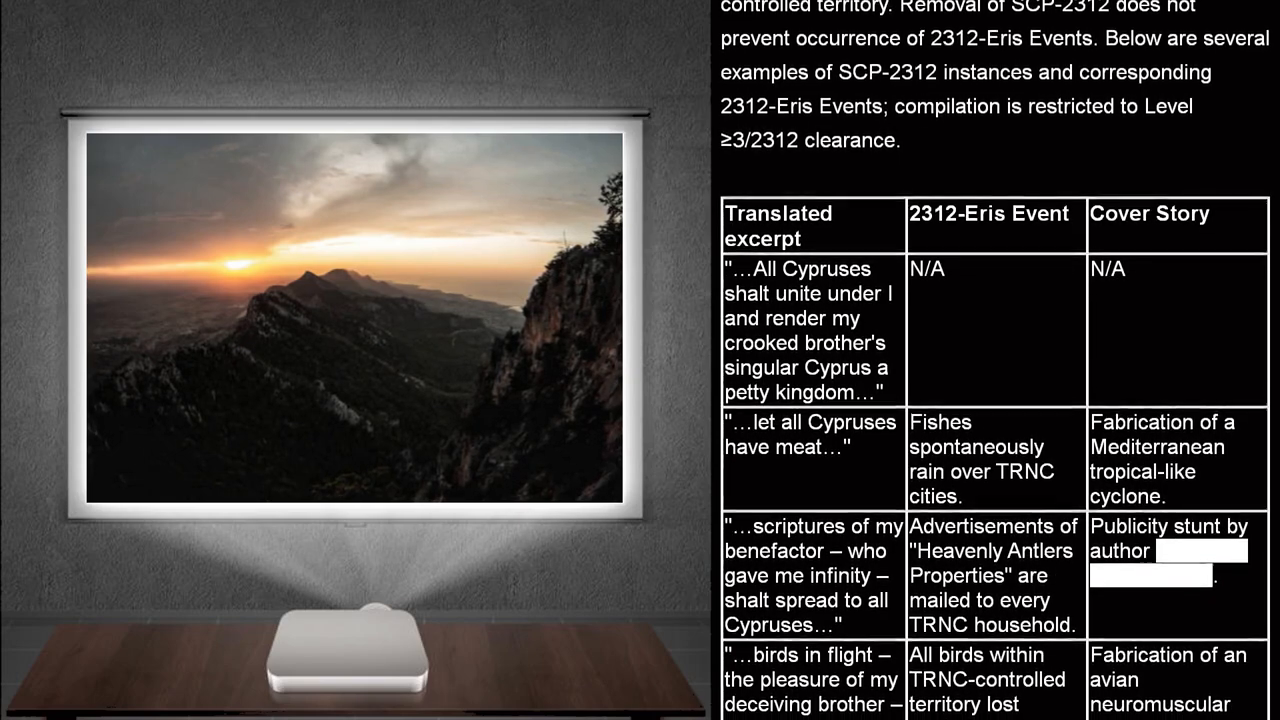
{"action": "scroll", "scroll_direction": "down", "scroll_amount": 3}
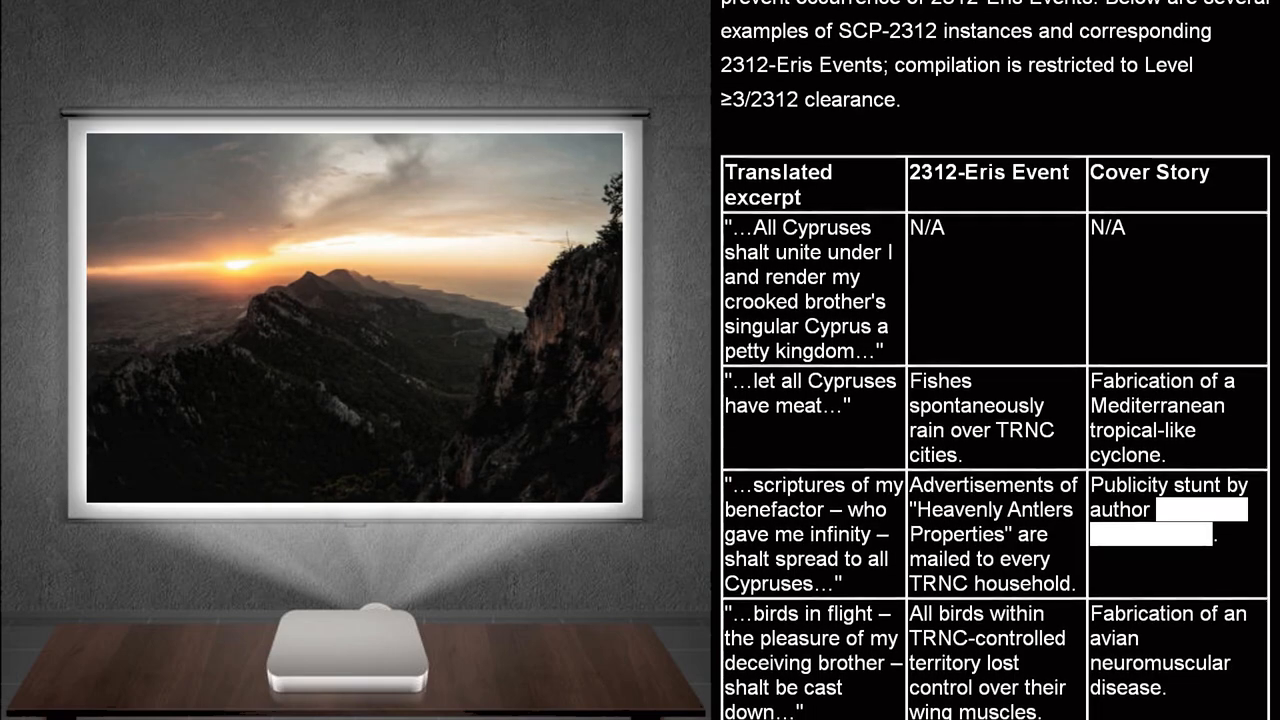
{"action": "scroll", "scroll_direction": "down", "scroll_amount": 3}
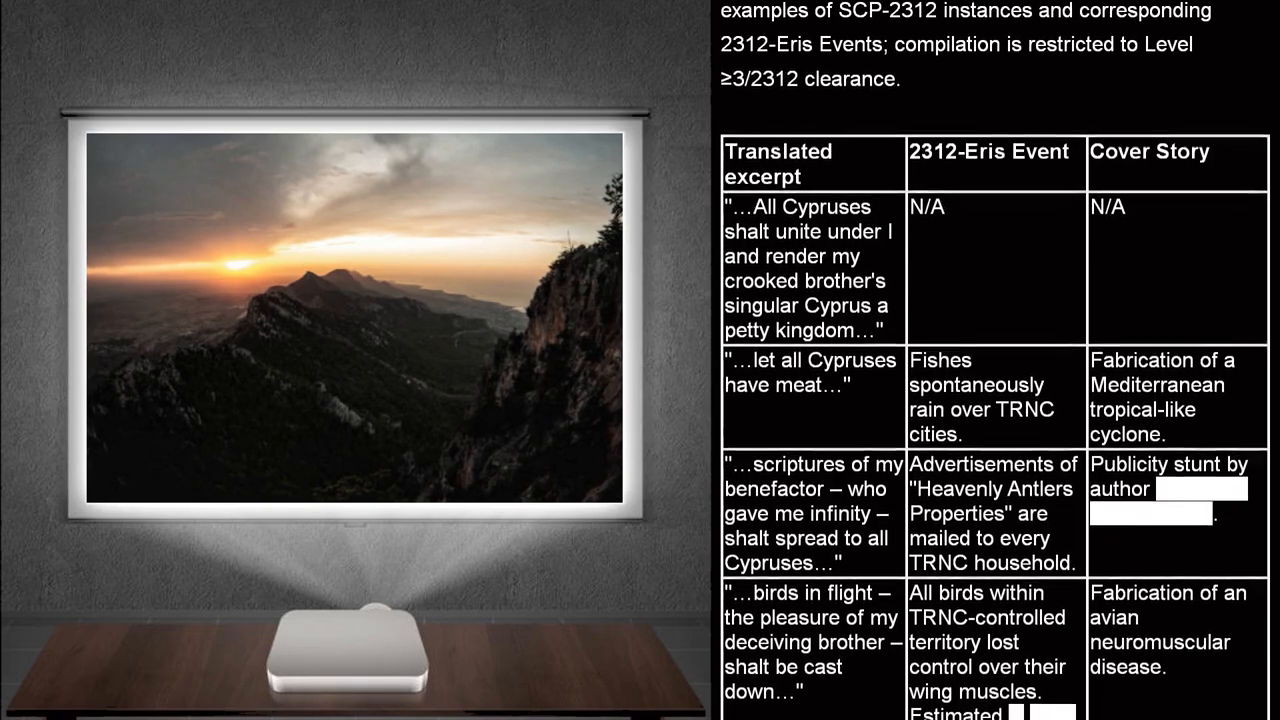
{"action": "scroll", "scroll_direction": "down", "scroll_amount": 3}
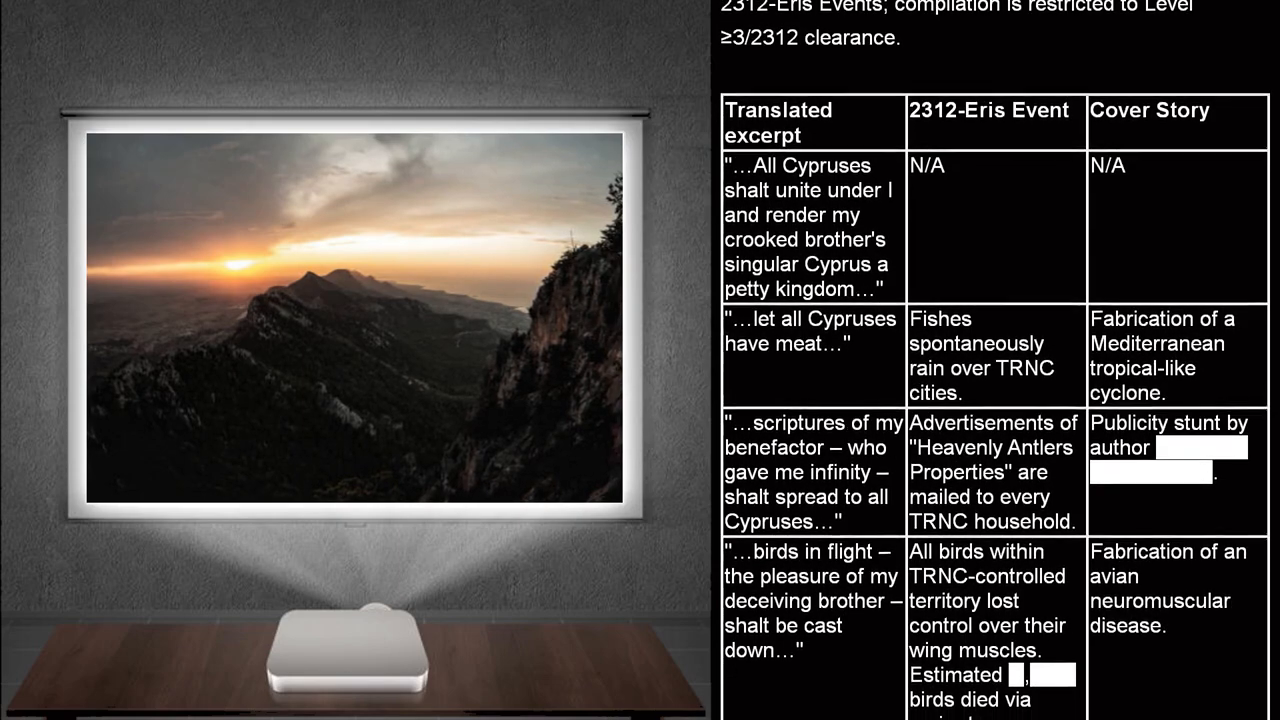
{"action": "scroll", "scroll_direction": "down", "scroll_amount": 3}
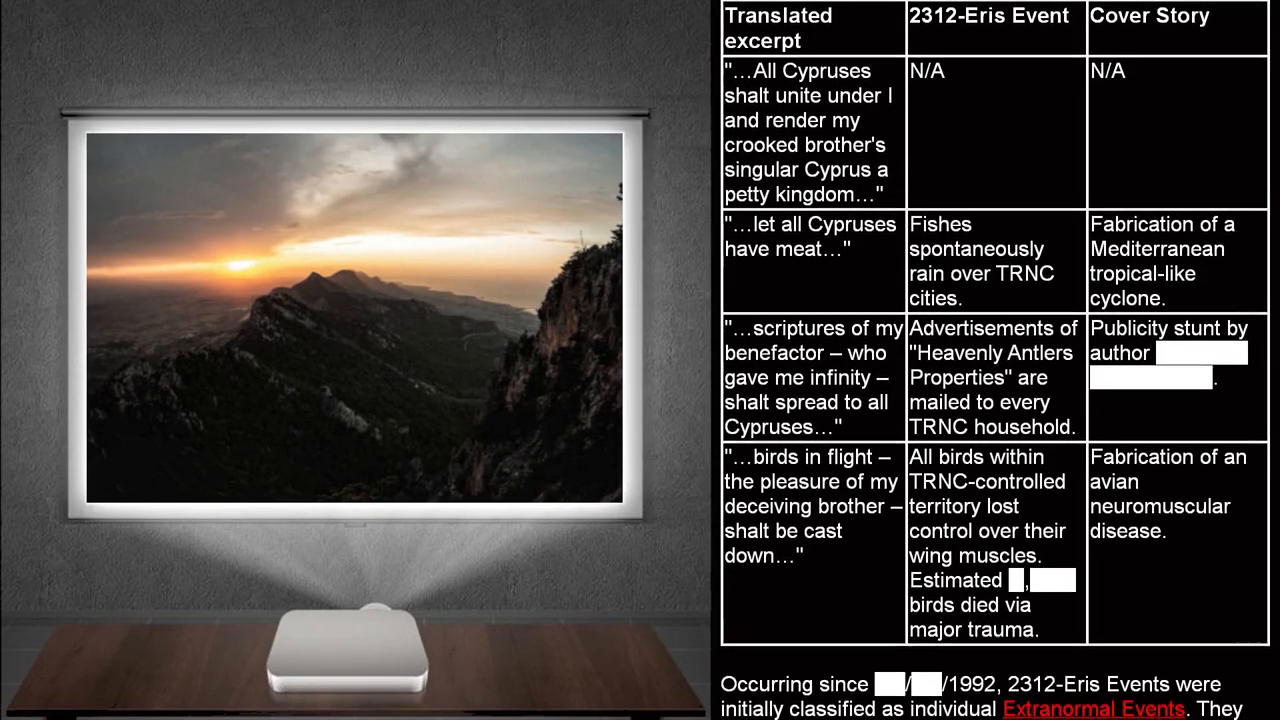
{"action": "scroll", "scroll_direction": "down", "scroll_amount": 3}
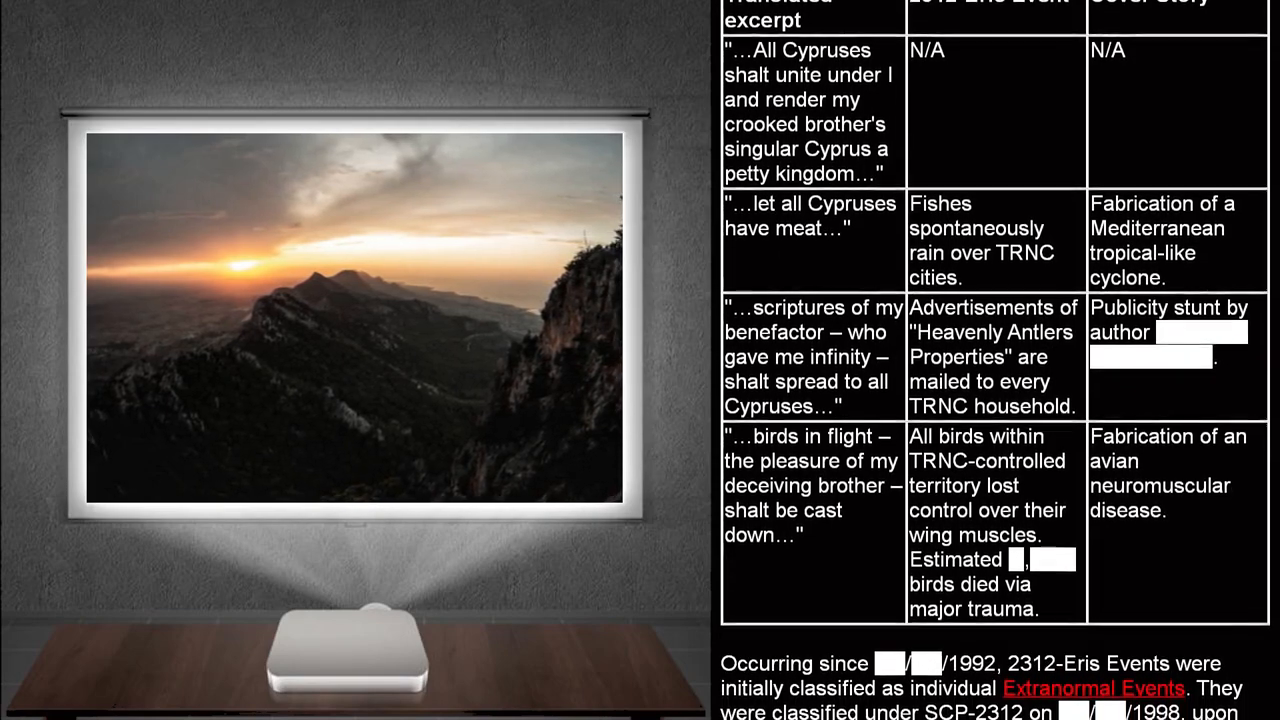
{"action": "scroll", "scroll_direction": "down", "scroll_amount": 3}
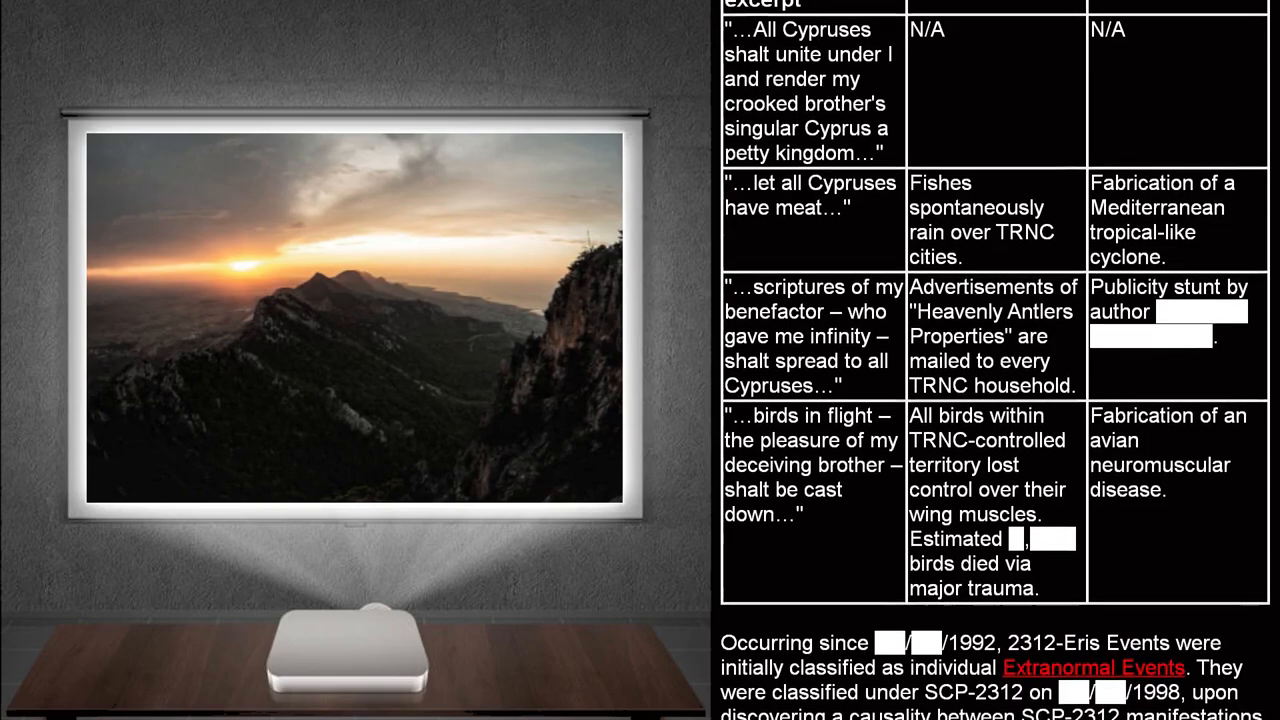
{"action": "scroll", "scroll_direction": "down", "scroll_amount": 3}
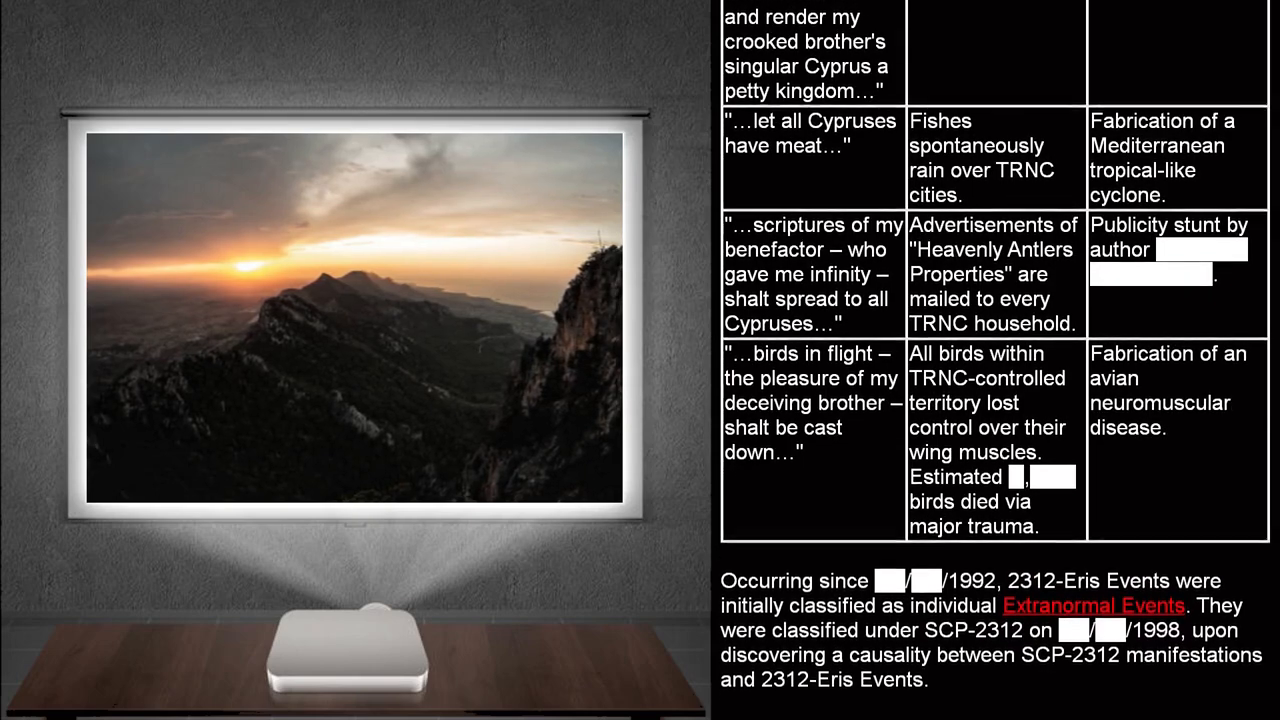
{"action": "scroll", "scroll_direction": "down", "scroll_amount": 3}
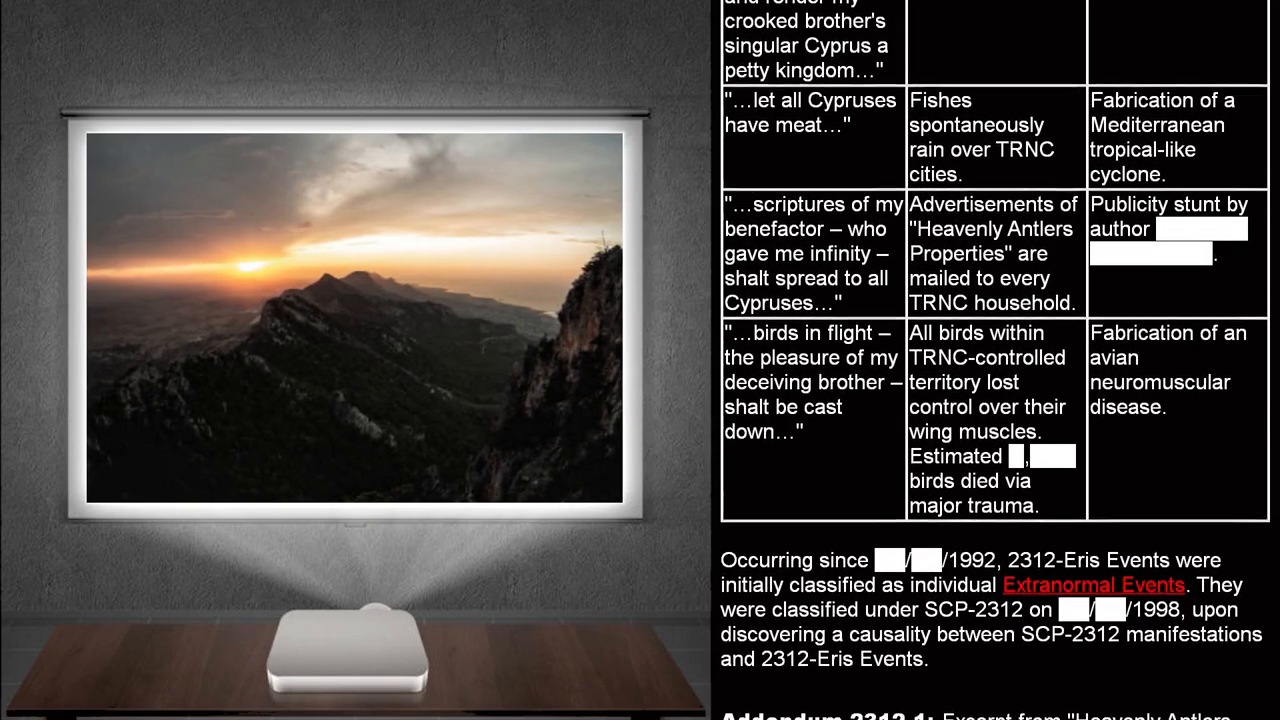
{"action": "scroll", "scroll_direction": "down", "scroll_amount": 3}
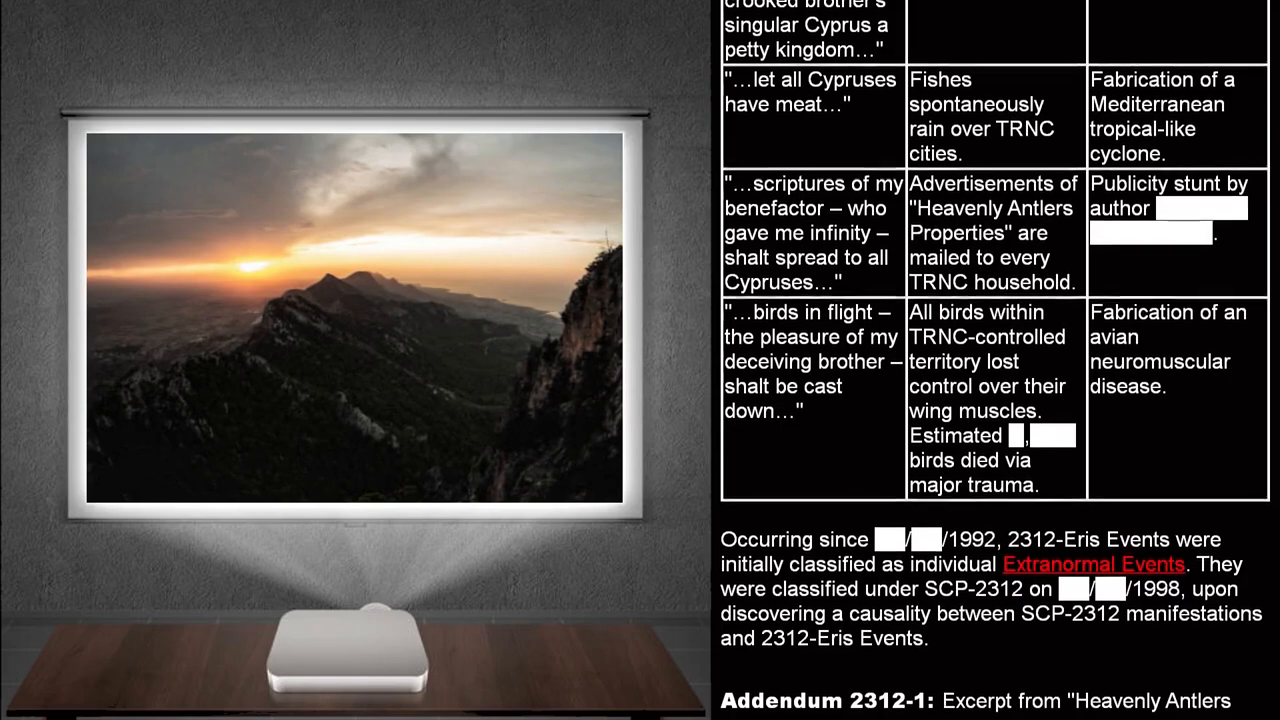
{"action": "scroll", "scroll_direction": "down", "scroll_amount": 3}
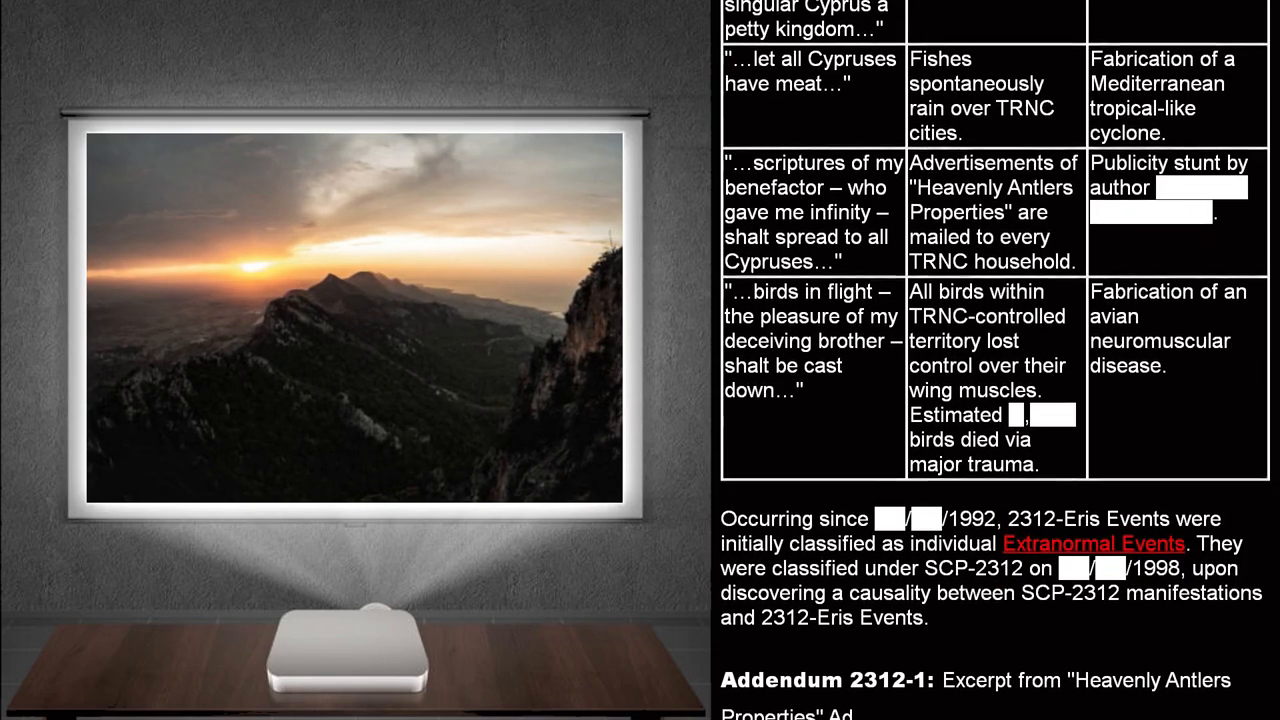
{"action": "scroll", "scroll_direction": "down", "scroll_amount": 3}
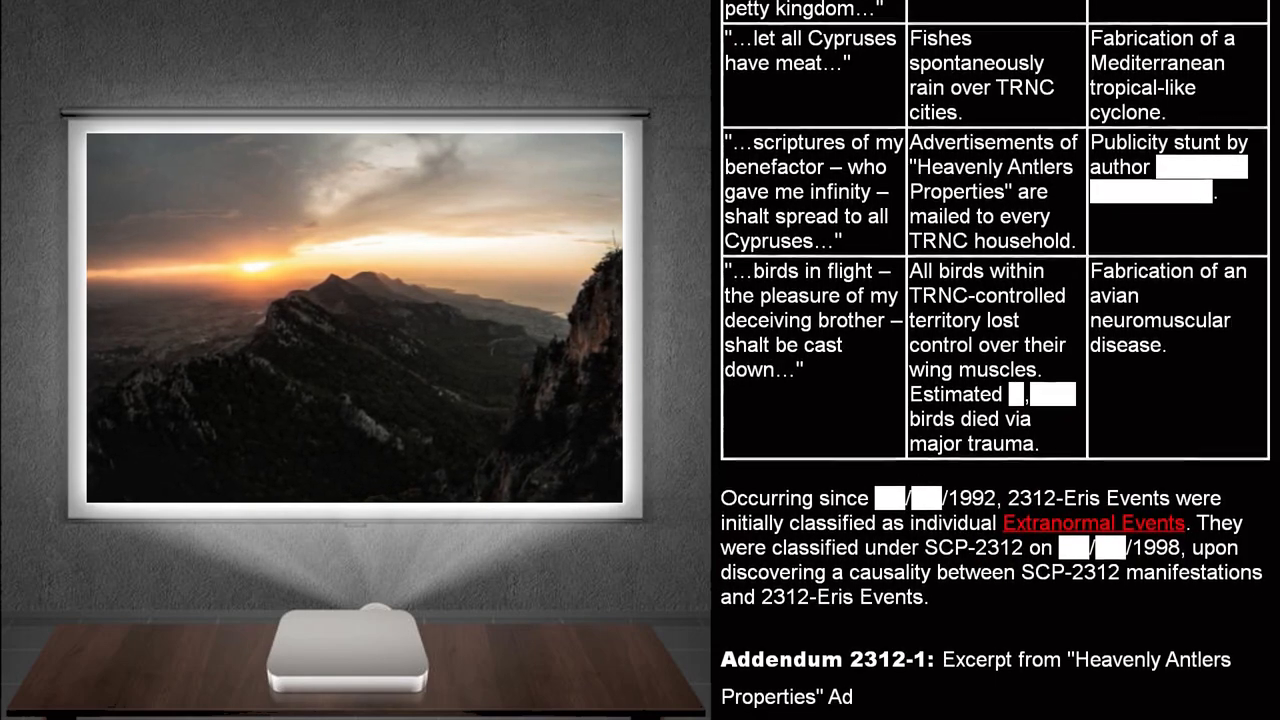
{"action": "scroll", "scroll_direction": "down", "scroll_amount": 3}
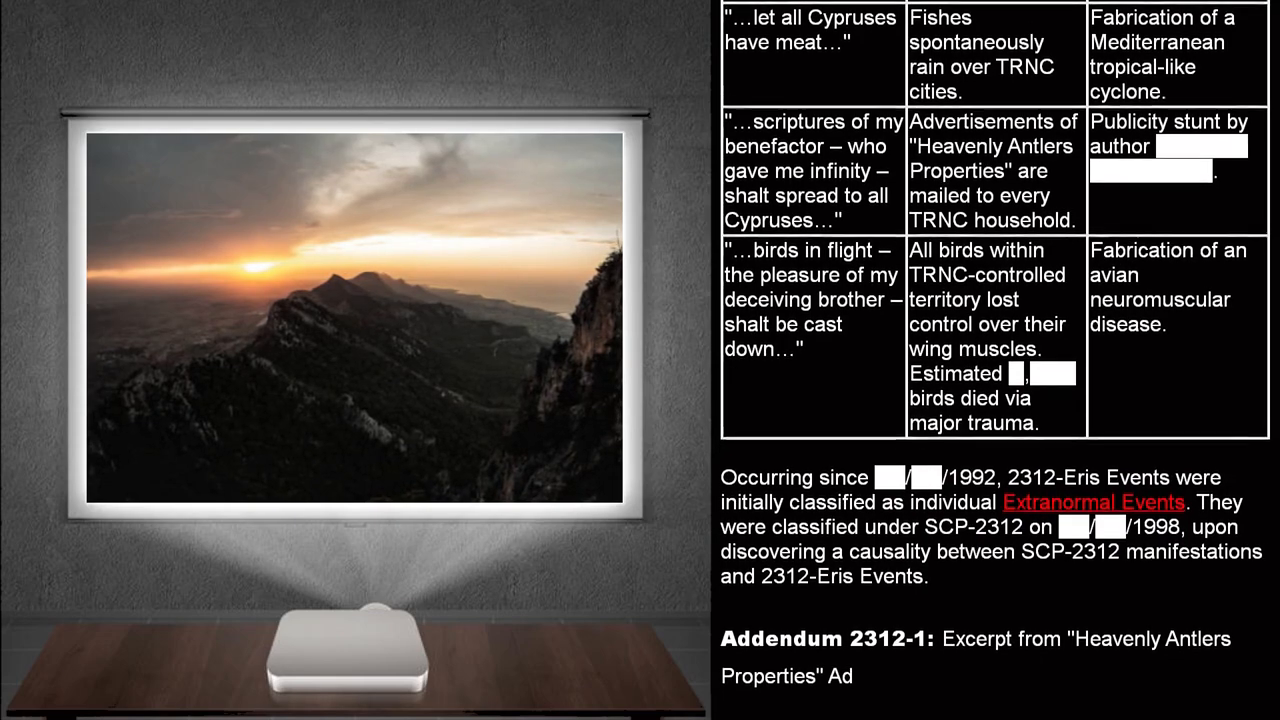
{"action": "scroll", "scroll_direction": "down", "scroll_amount": 3}
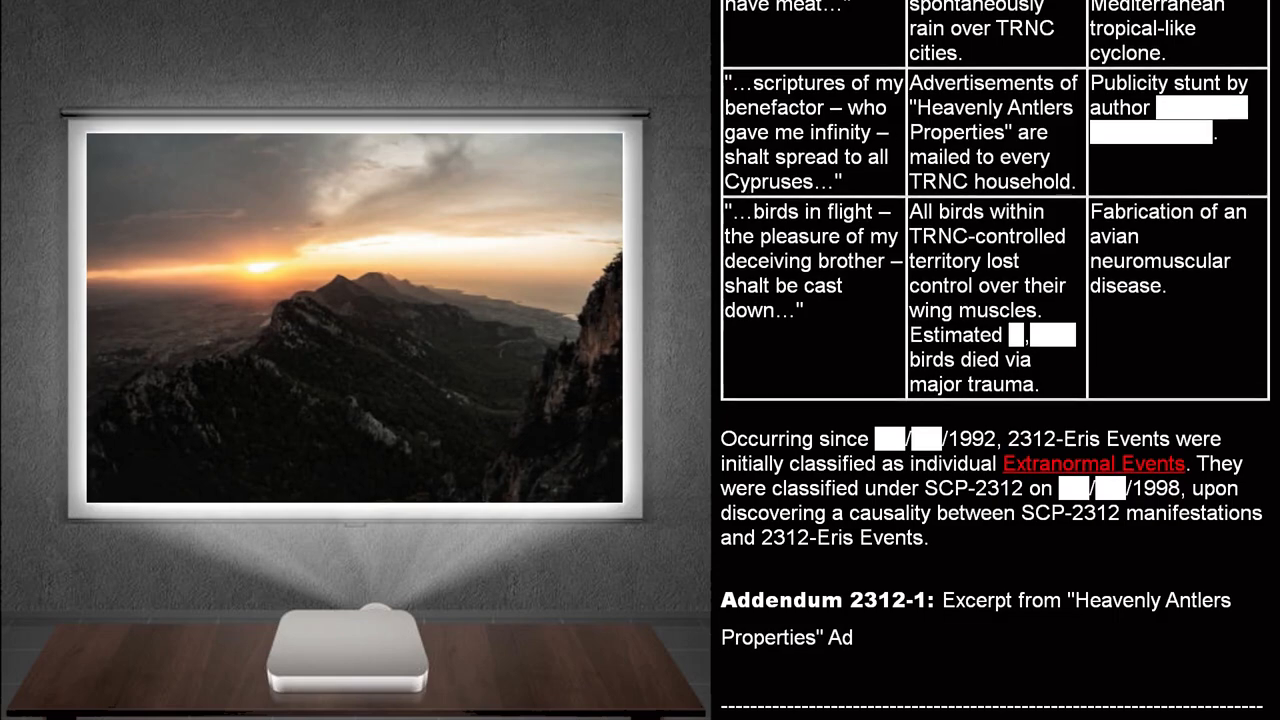
{"action": "scroll", "scroll_direction": "down", "scroll_amount": 3}
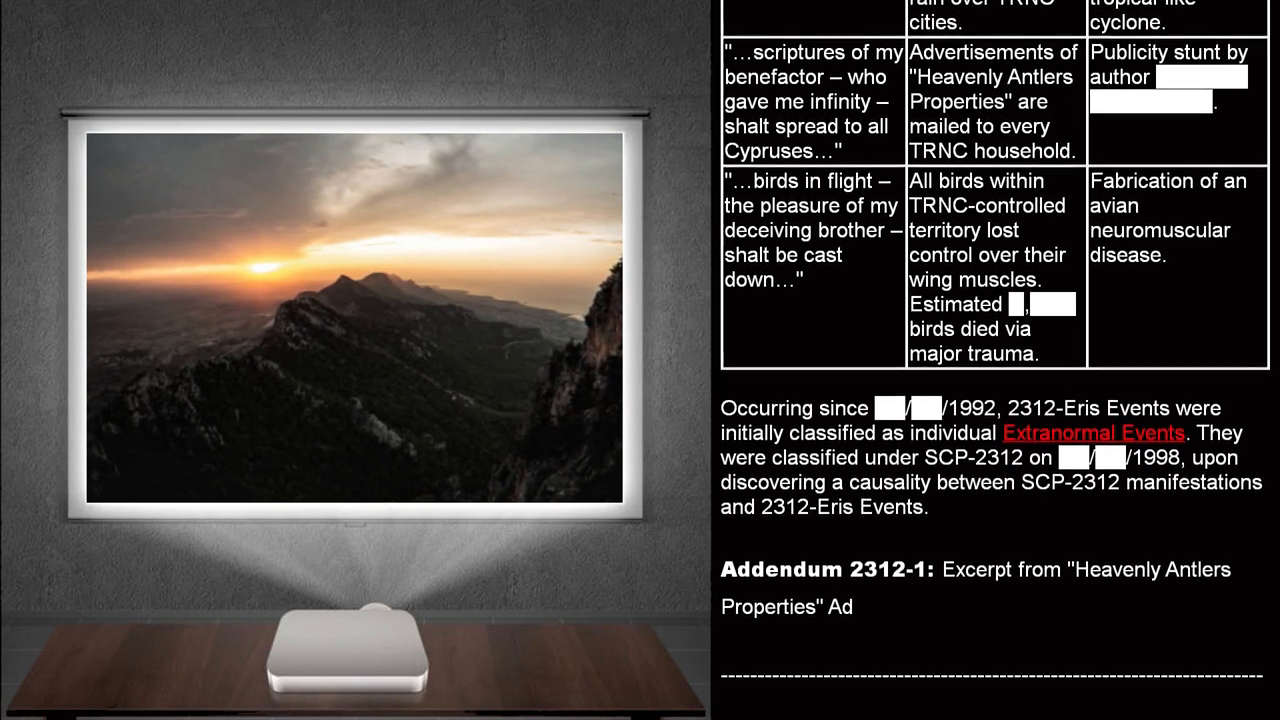
{"action": "scroll", "scroll_direction": "down", "scroll_amount": 3}
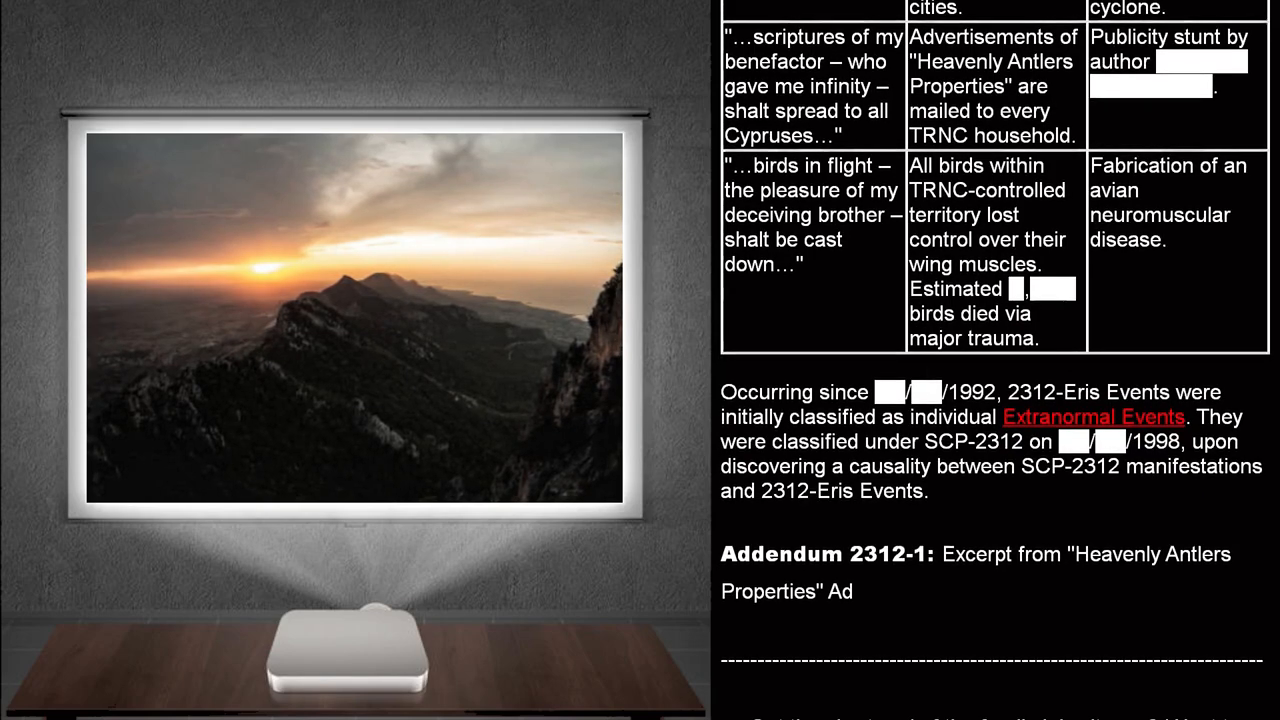
{"action": "scroll", "scroll_direction": "down", "scroll_amount": 3}
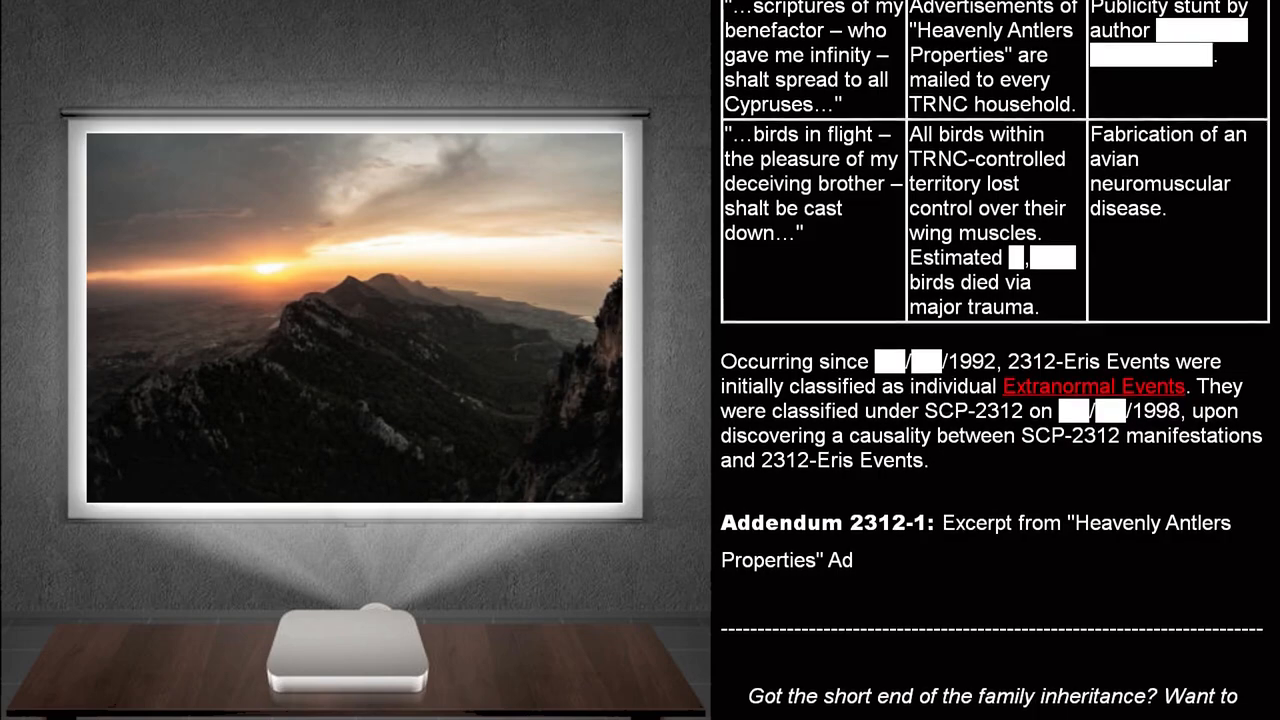
{"action": "scroll", "scroll_direction": "down", "scroll_amount": 3}
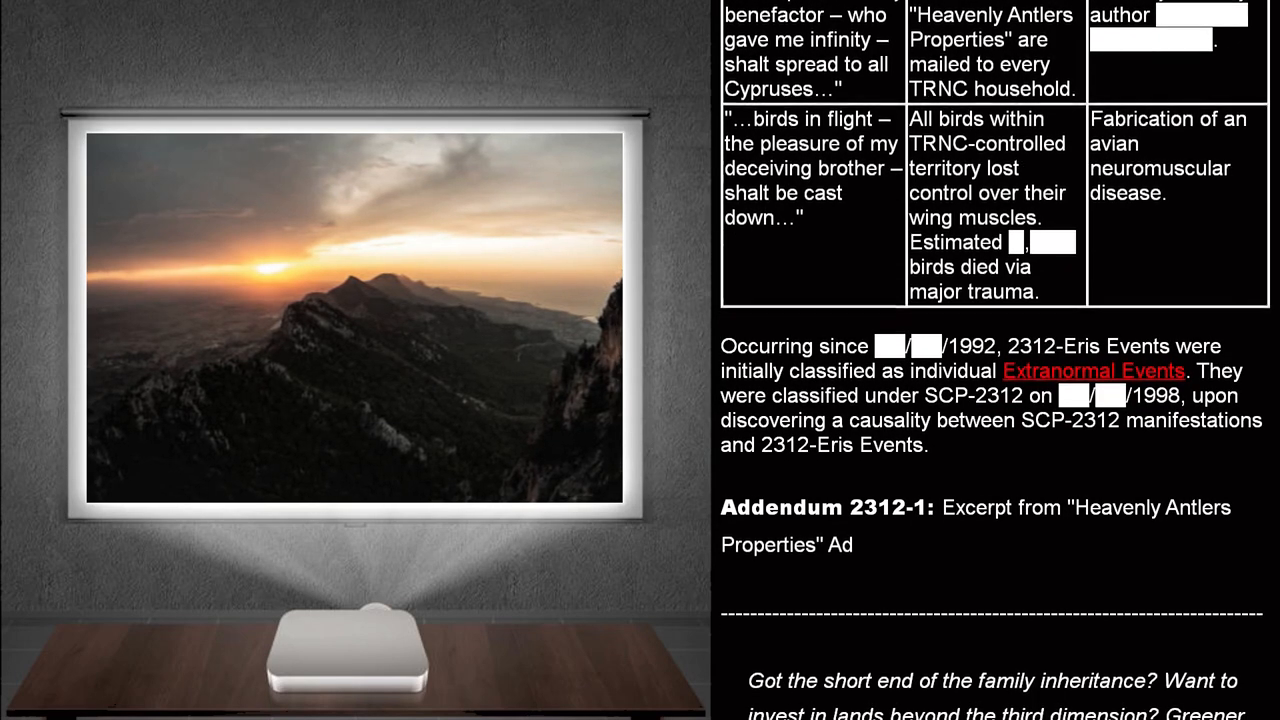
{"action": "scroll", "scroll_direction": "down", "scroll_amount": 3}
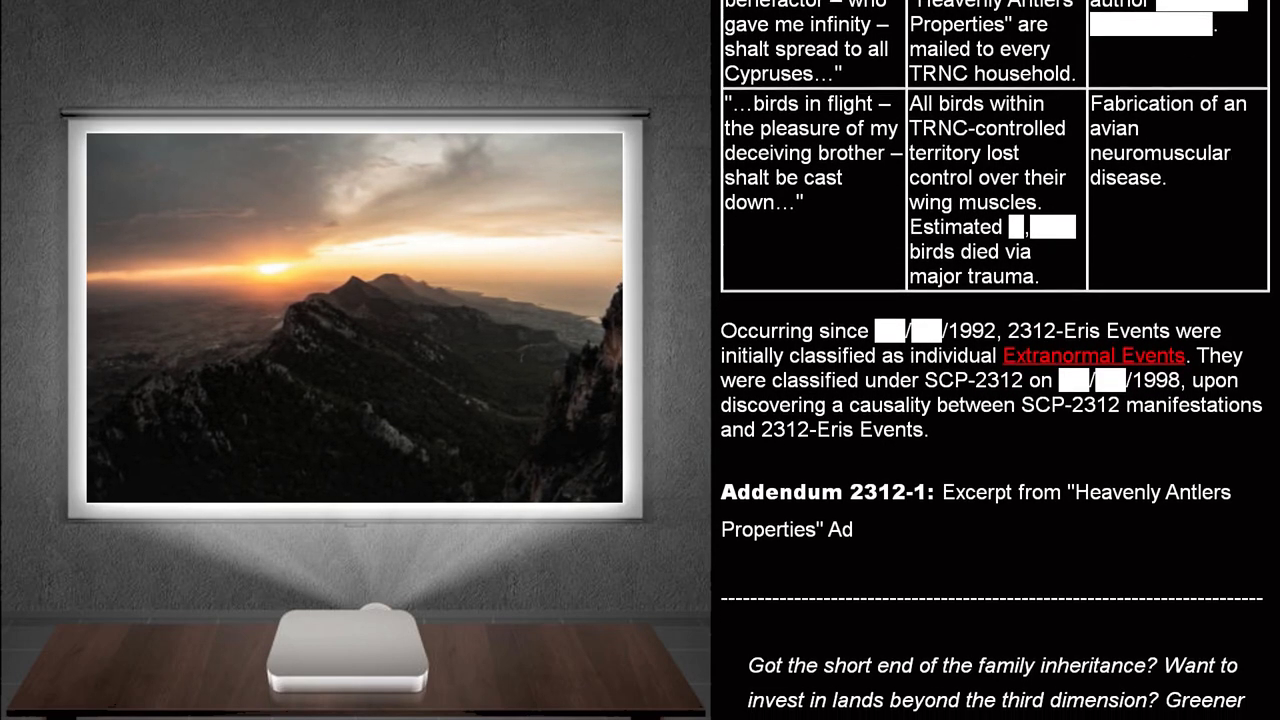
{"action": "scroll", "scroll_direction": "down", "scroll_amount": 3}
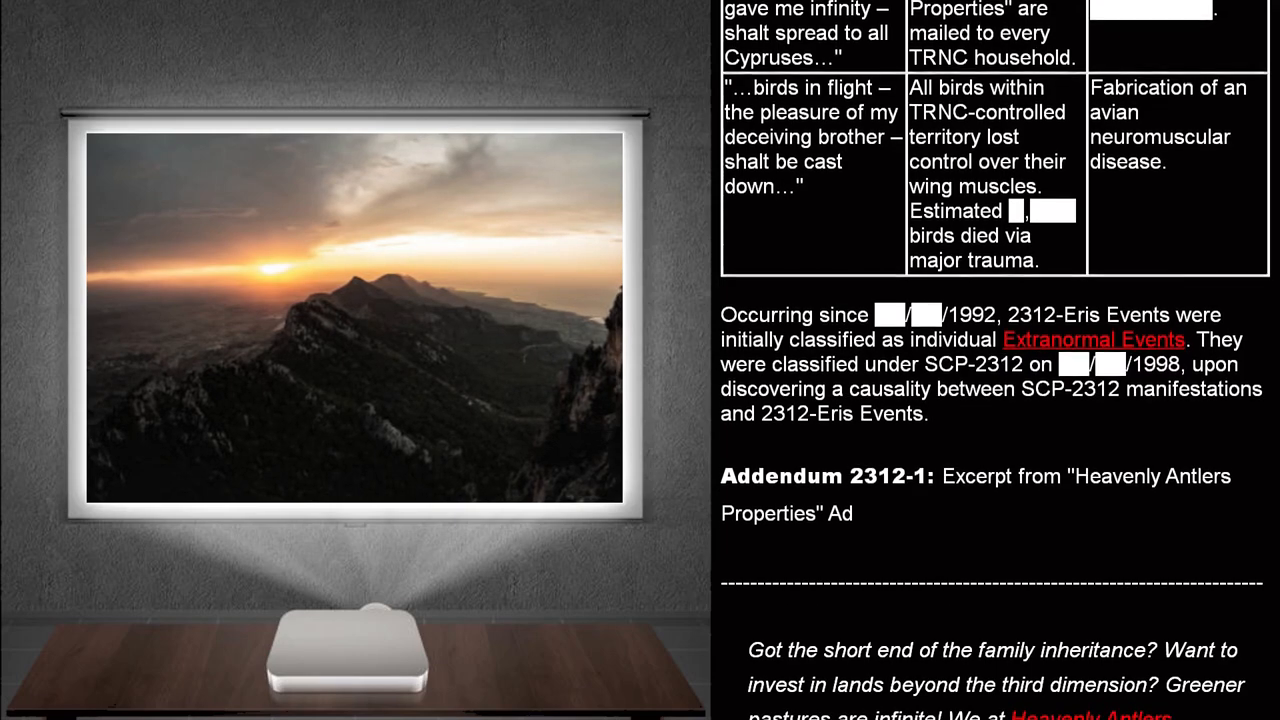
{"action": "scroll", "scroll_direction": "down", "scroll_amount": 3}
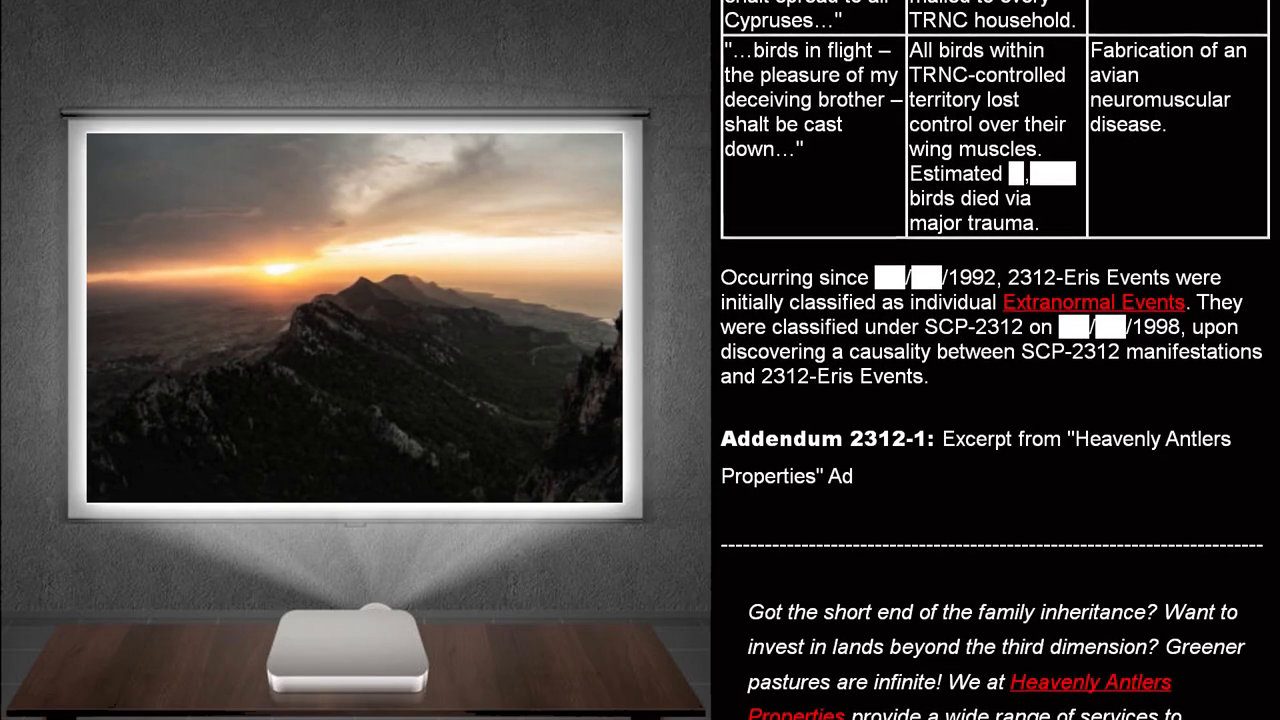
{"action": "scroll", "scroll_direction": "down", "scroll_amount": 3}
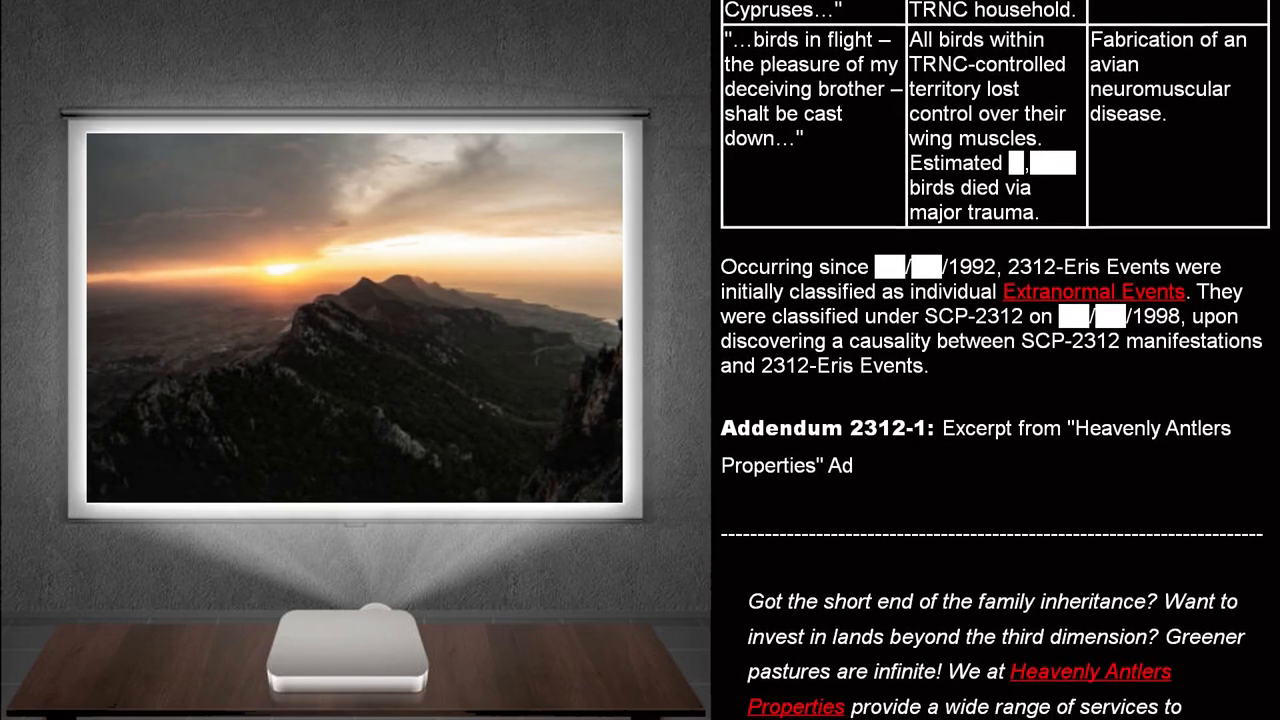
{"action": "scroll", "scroll_direction": "down", "scroll_amount": 3}
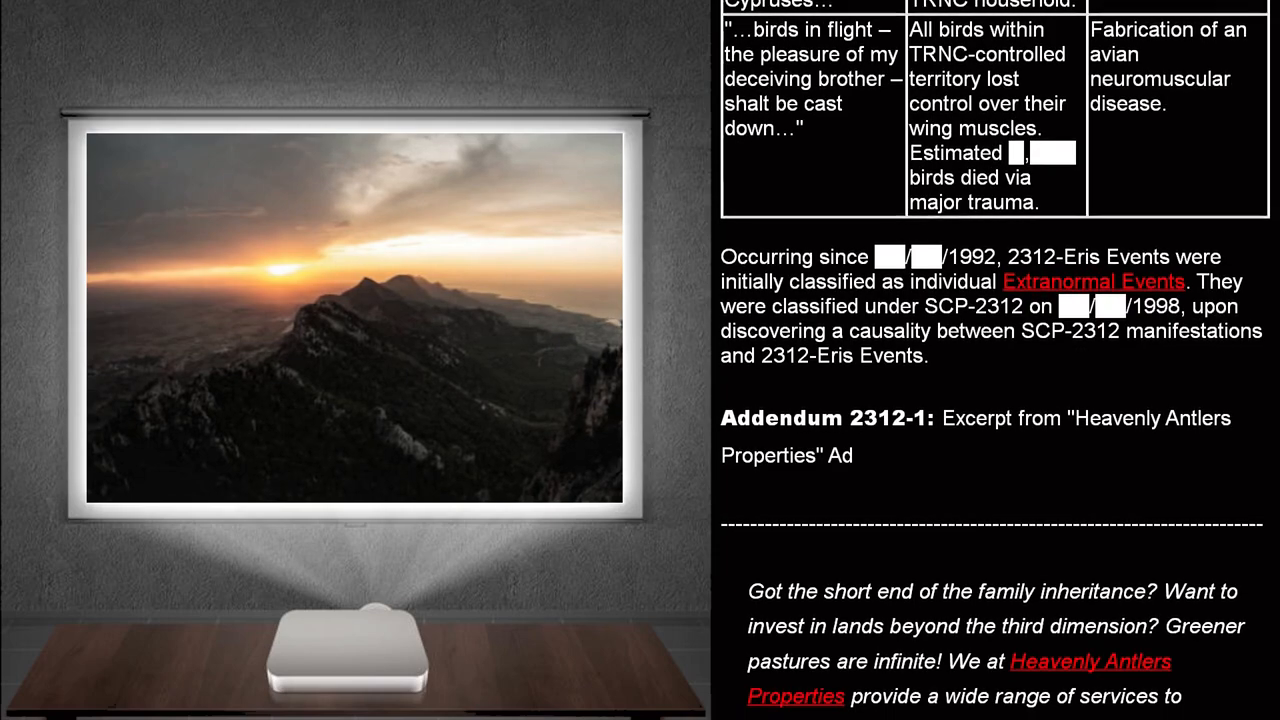
{"action": "scroll", "scroll_direction": "down", "scroll_amount": 3}
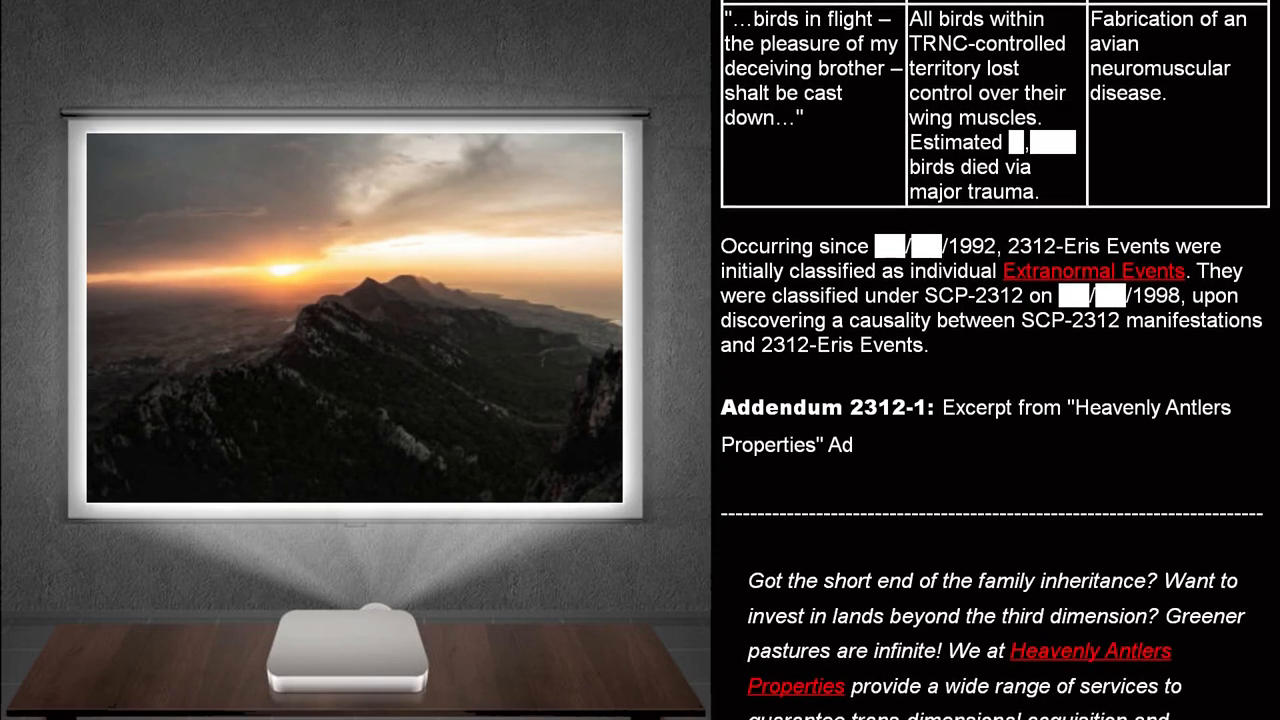
{"action": "scroll", "scroll_direction": "down", "scroll_amount": 3}
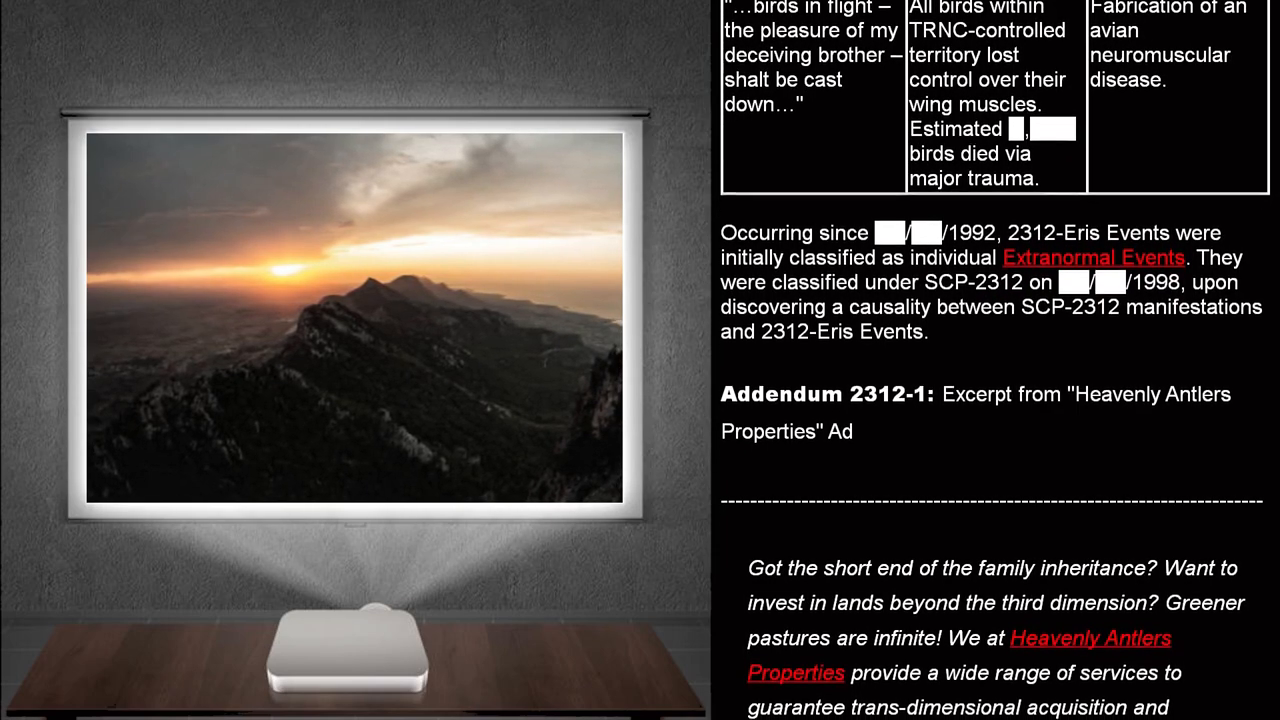
{"action": "scroll", "scroll_direction": "down", "scroll_amount": 3}
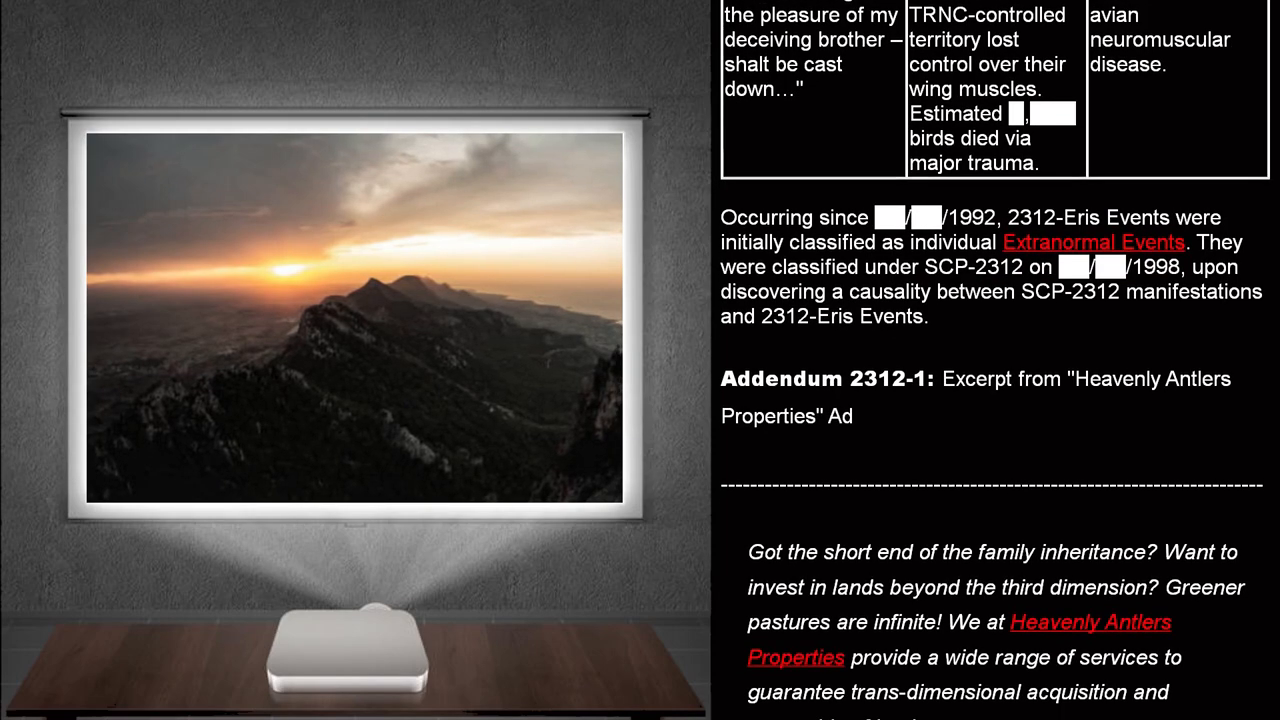
{"action": "scroll", "scroll_direction": "down", "scroll_amount": 3}
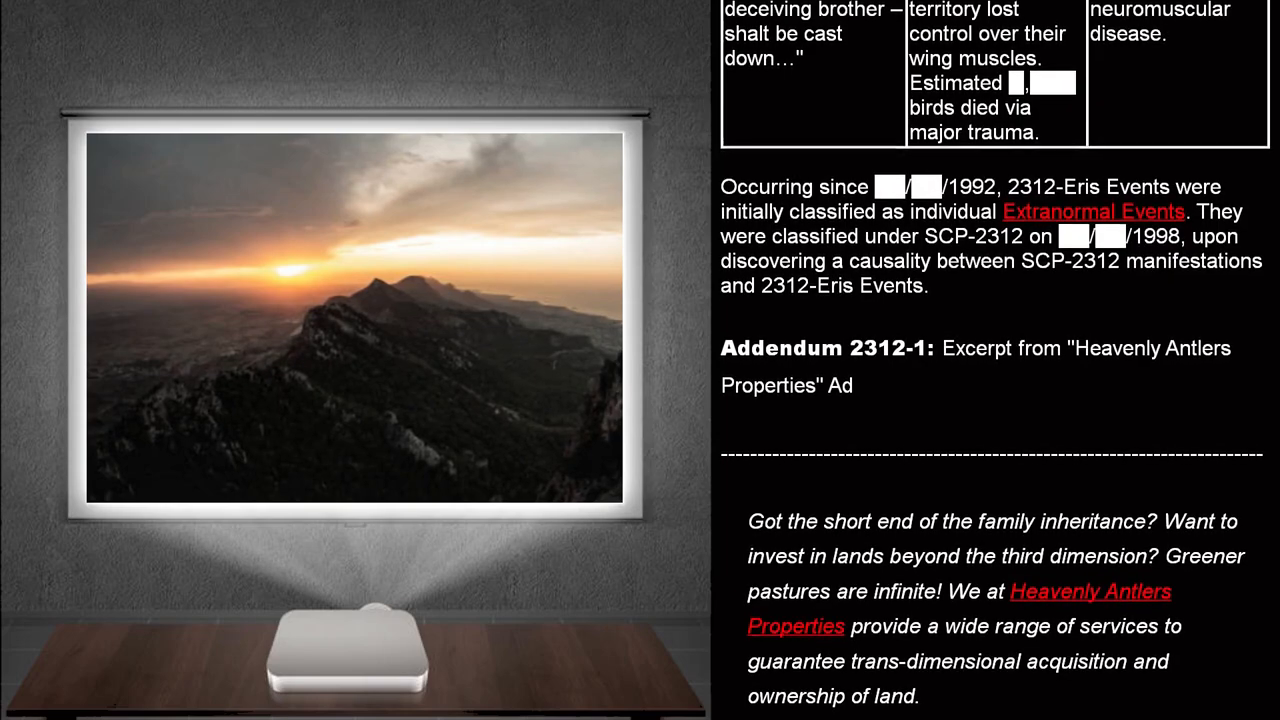
{"action": "scroll", "scroll_direction": "down", "scroll_amount": 3}
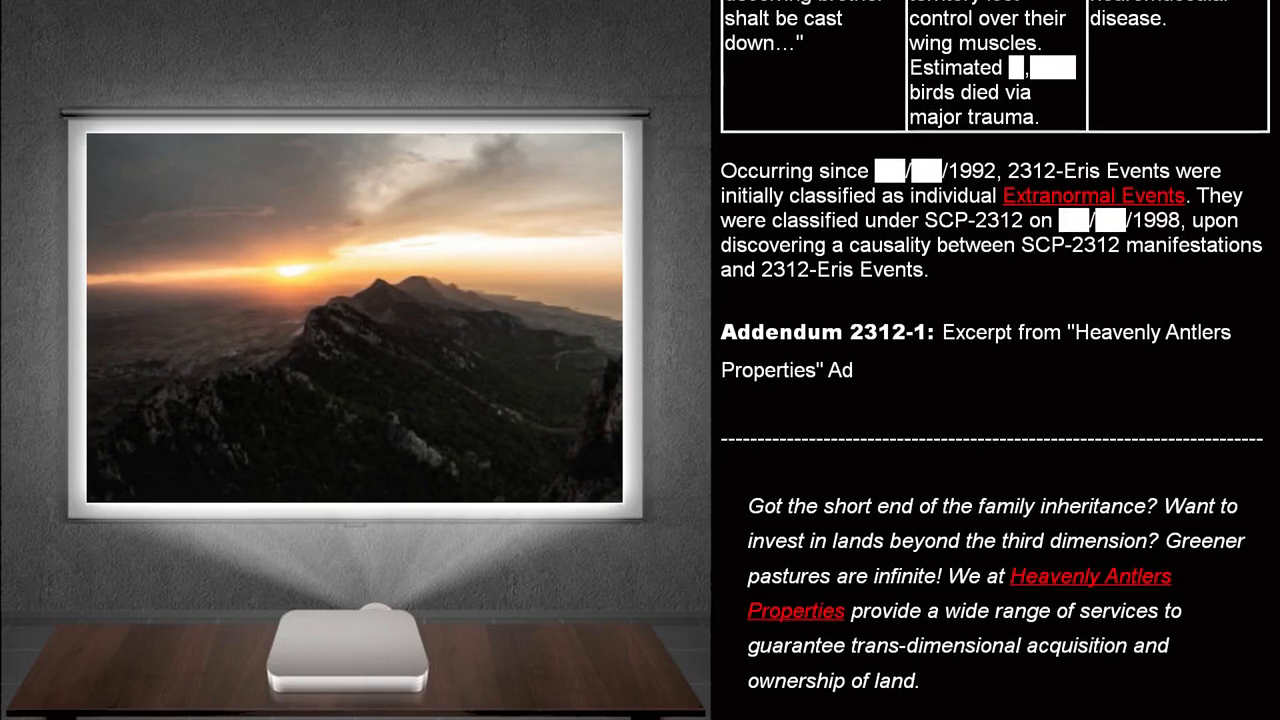
{"action": "scroll", "scroll_direction": "down", "scroll_amount": 3}
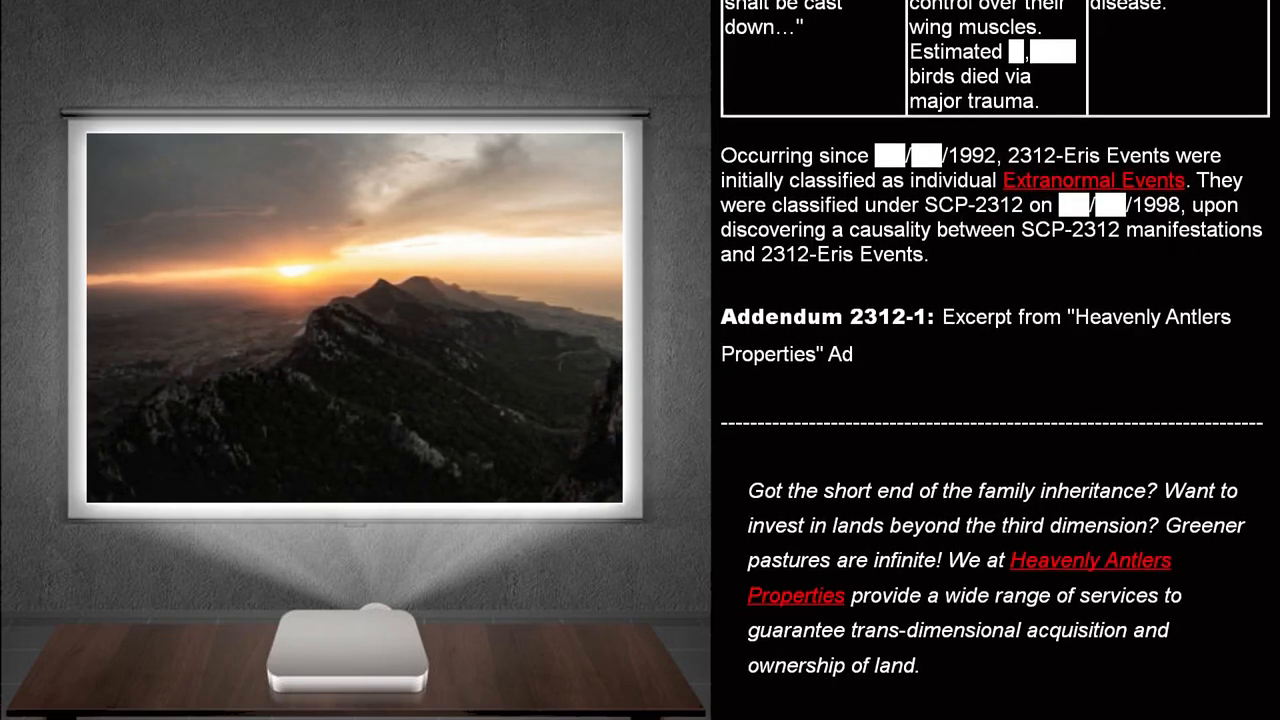
{"action": "scroll", "scroll_direction": "down", "scroll_amount": 3}
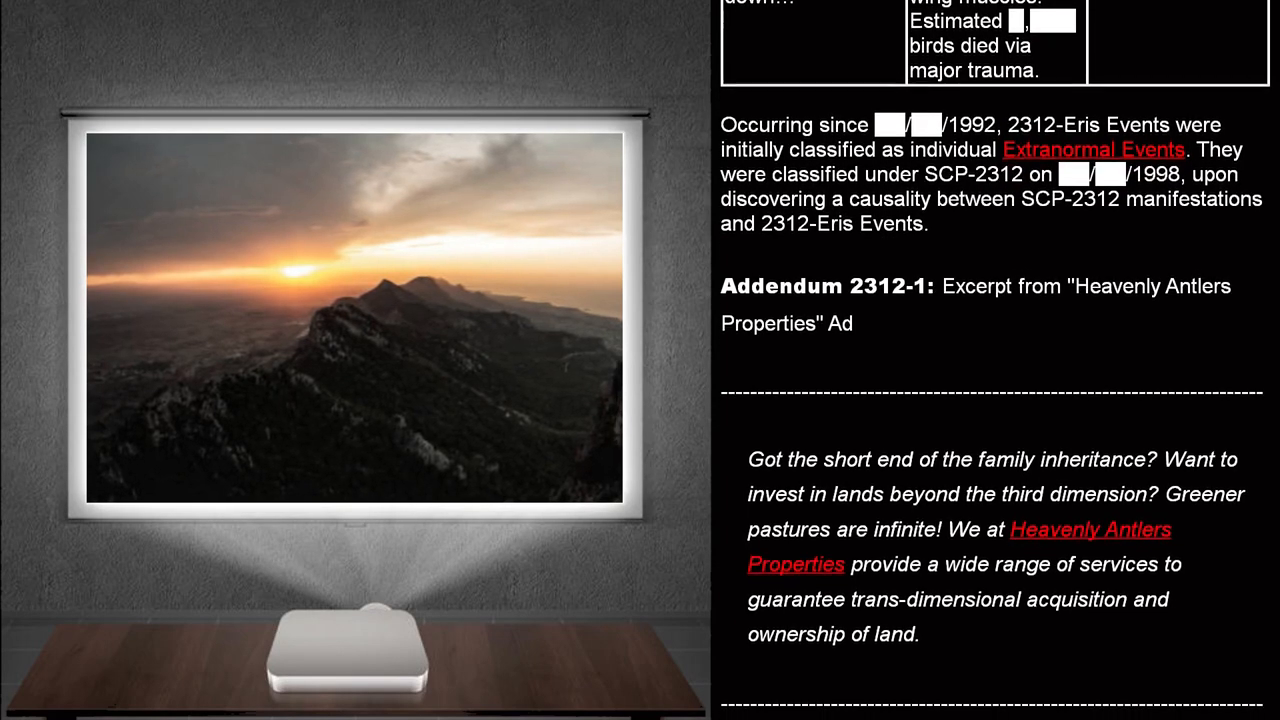
{"action": "scroll", "scroll_direction": "down", "scroll_amount": 3}
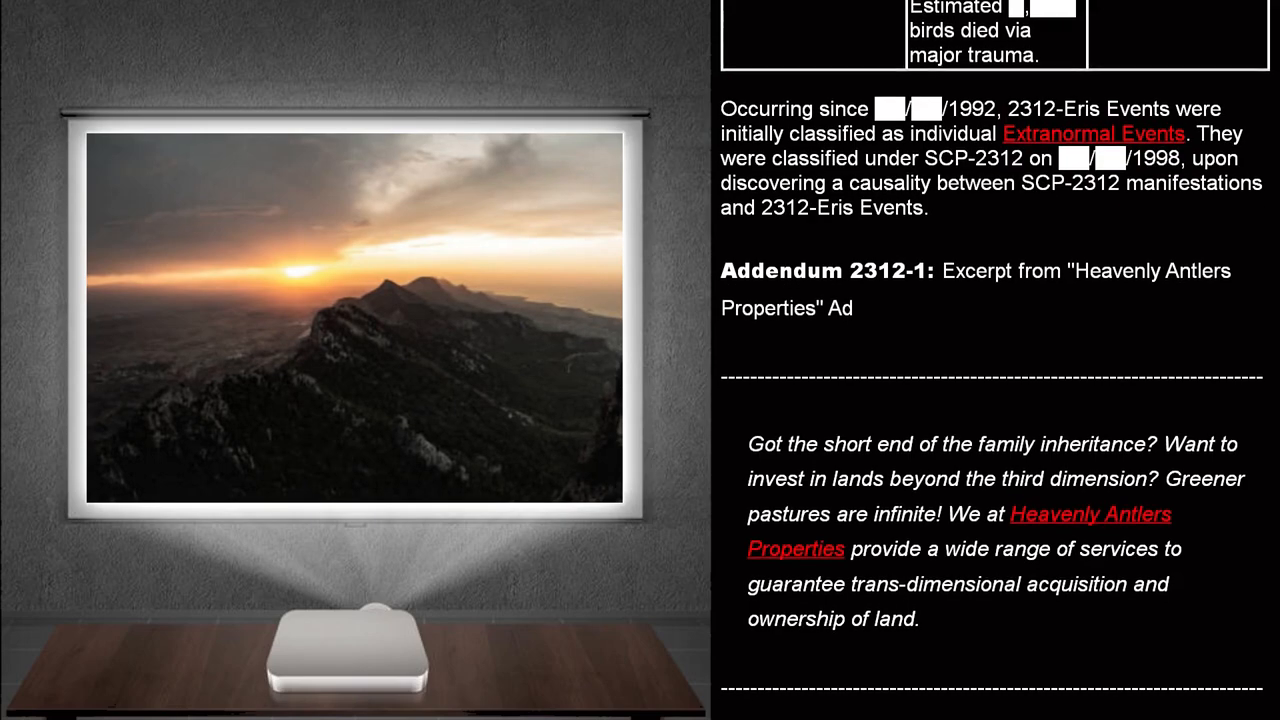
{"action": "scroll", "scroll_direction": "down", "scroll_amount": 3}
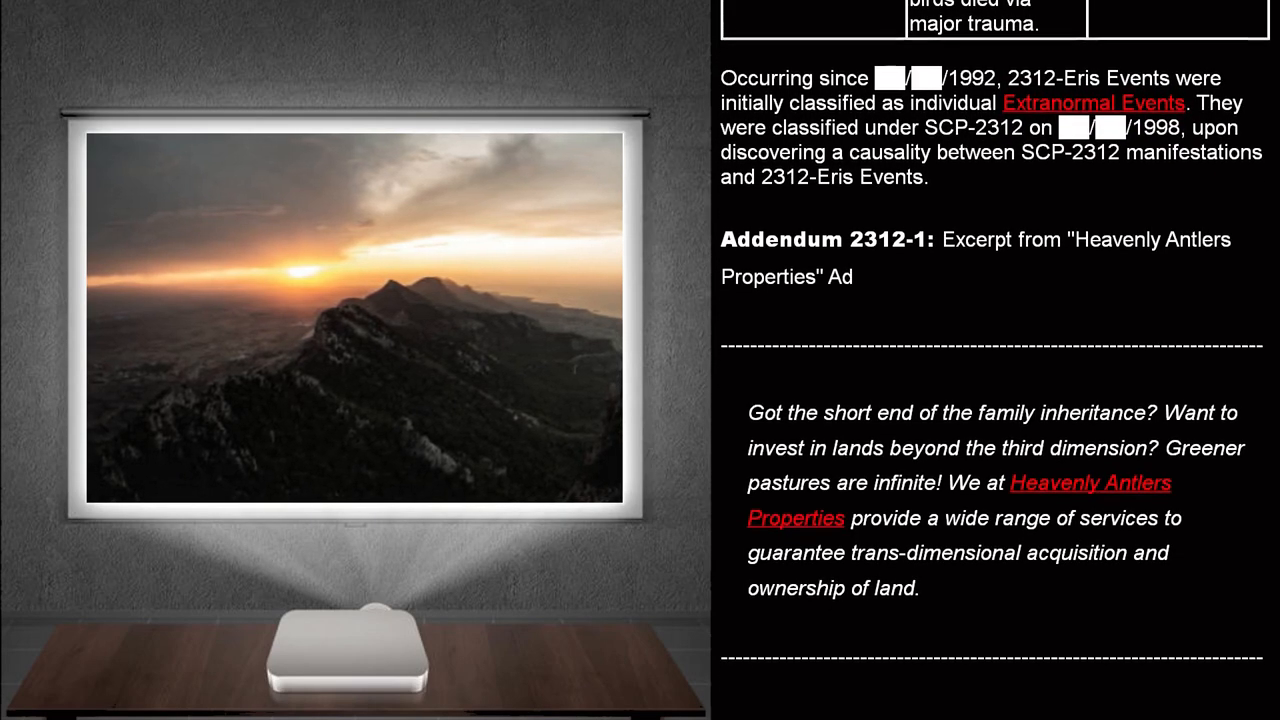
{"action": "scroll", "scroll_direction": "down", "scroll_amount": 3}
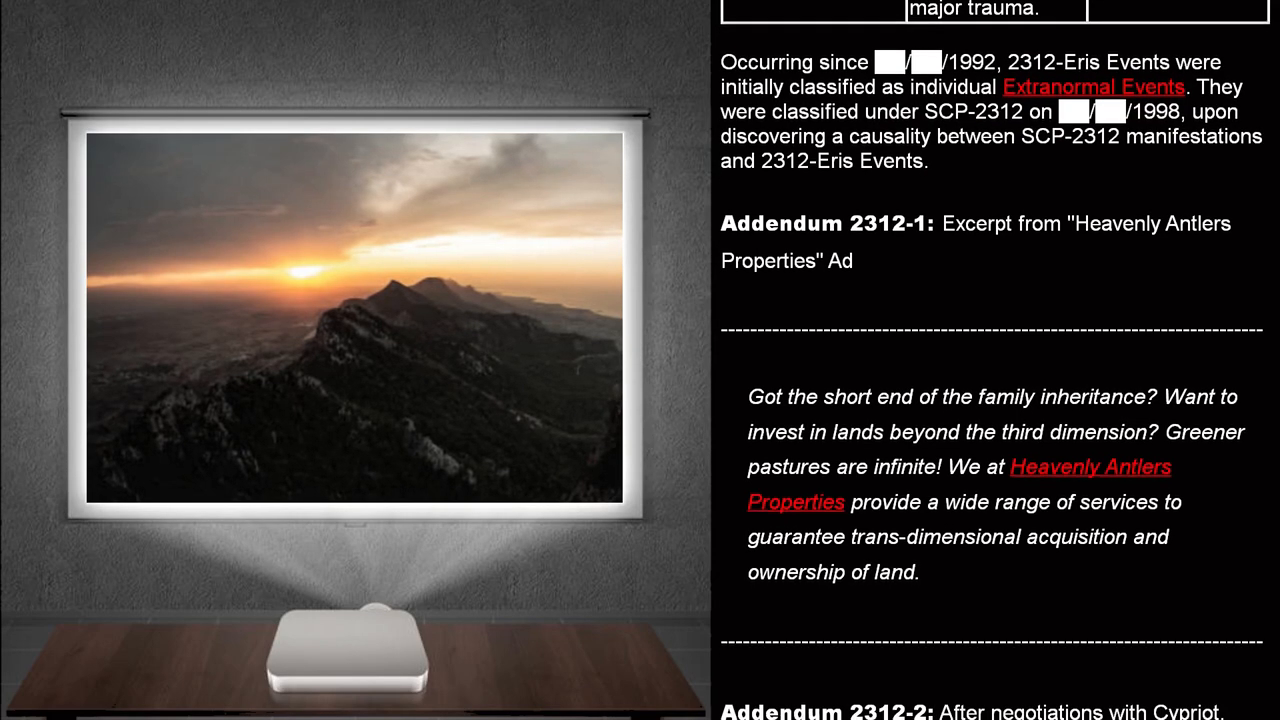
{"action": "scroll", "scroll_direction": "down", "scroll_amount": 3}
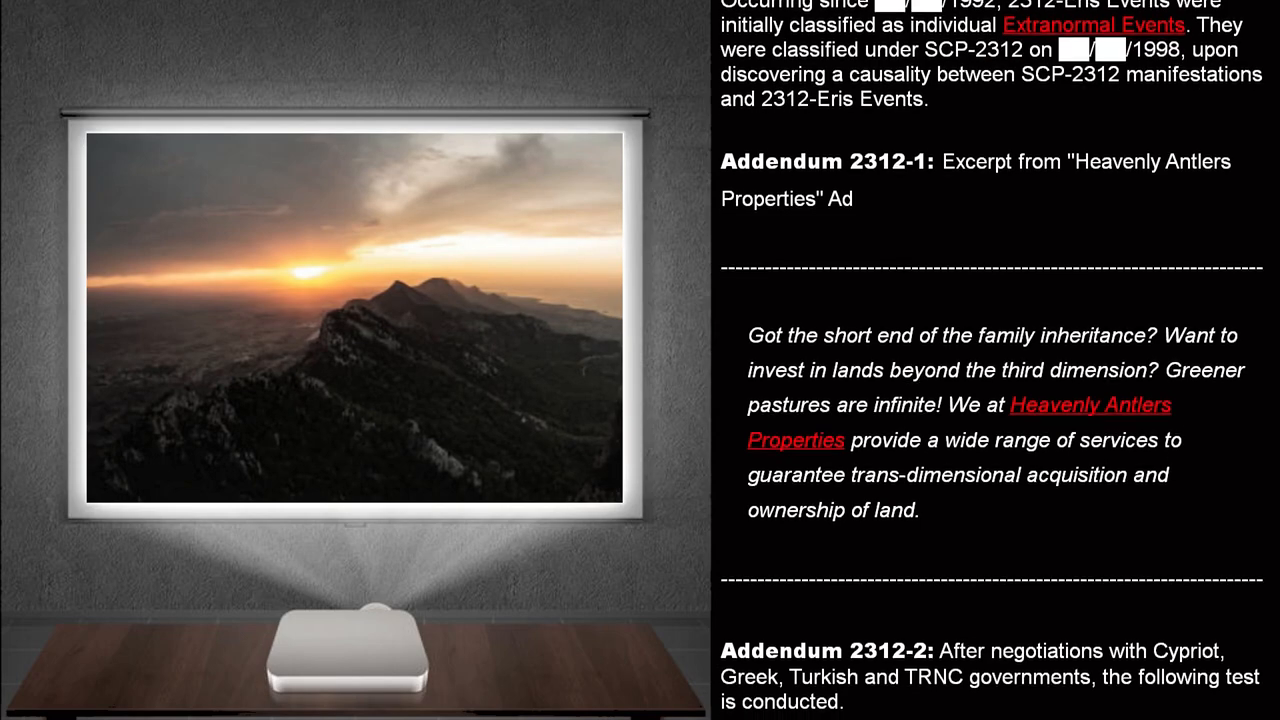
{"action": "scroll", "scroll_direction": "down", "scroll_amount": 3}
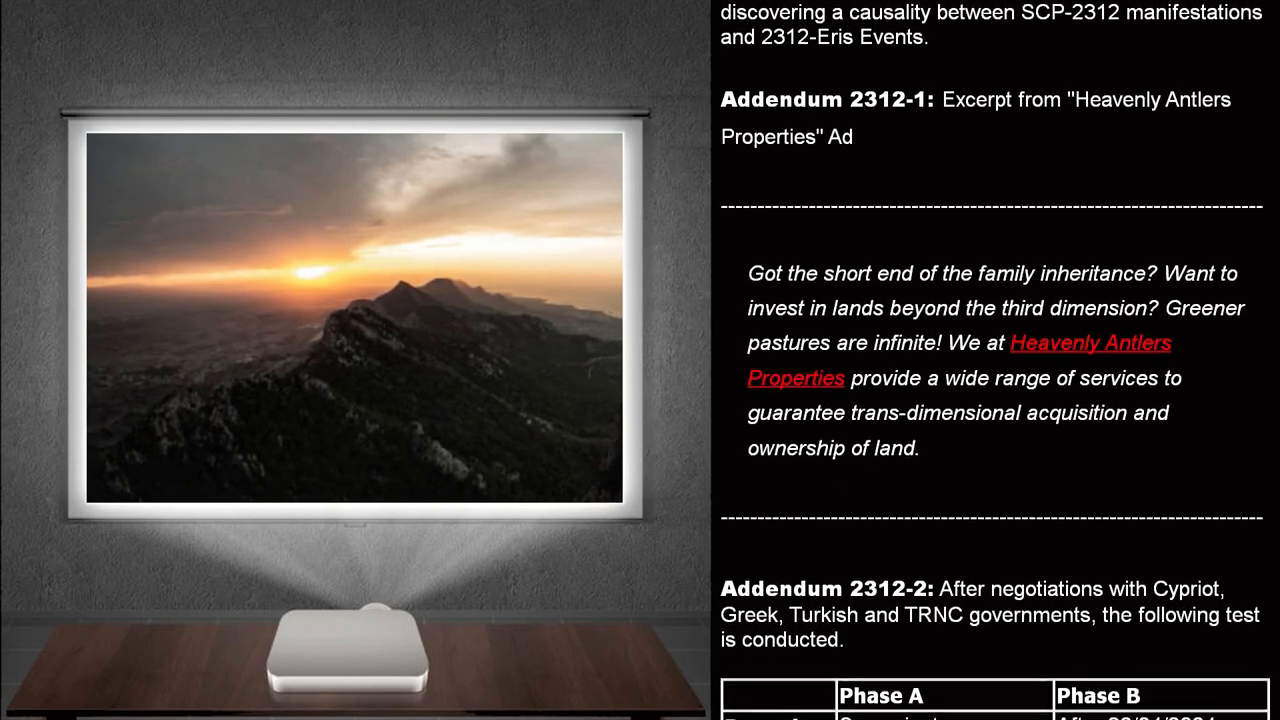
{"action": "scroll", "scroll_direction": "down", "scroll_amount": 3}
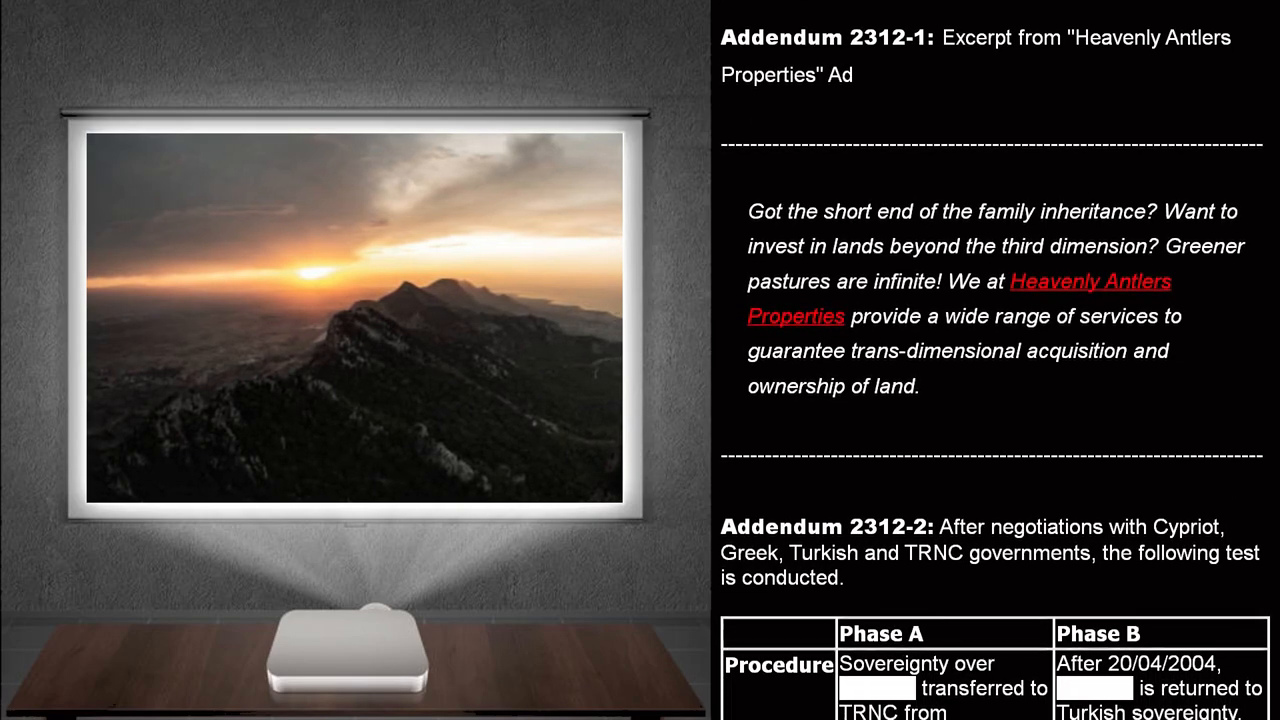
{"action": "scroll", "scroll_direction": "down", "scroll_amount": 3}
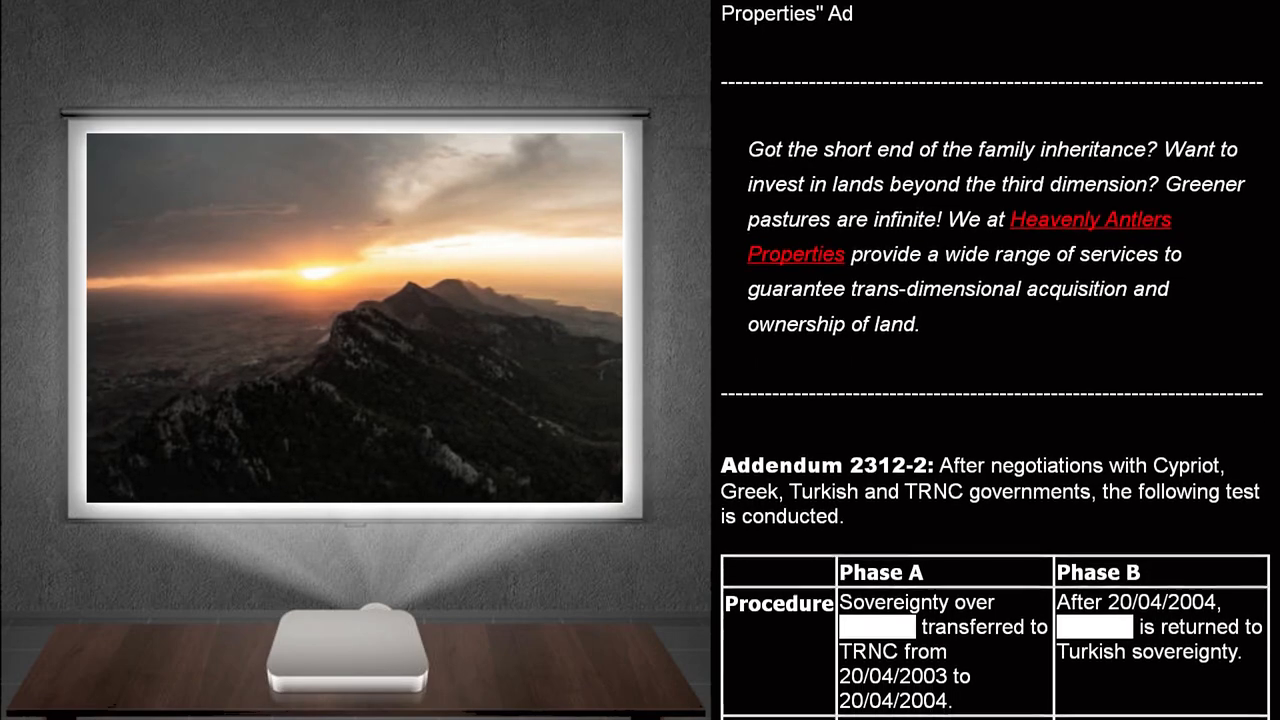
{"action": "scroll", "scroll_direction": "down", "scroll_amount": 3}
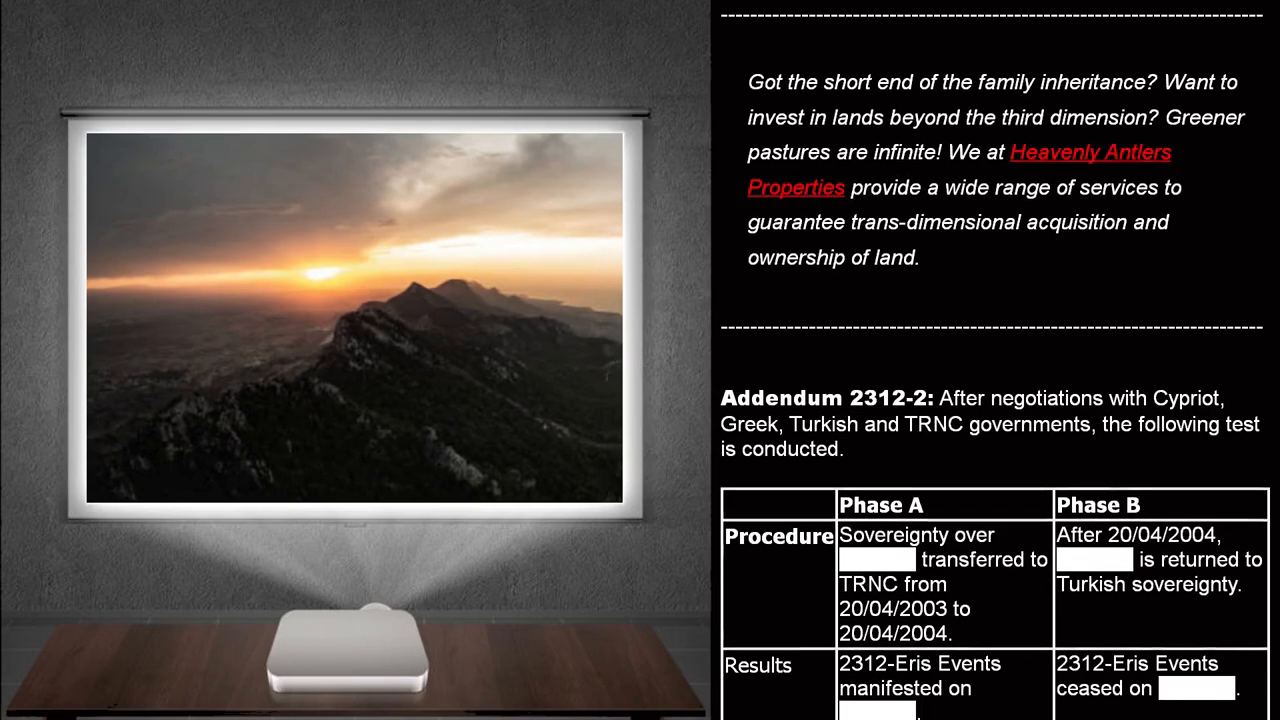
{"action": "scroll", "scroll_direction": "down", "scroll_amount": 3}
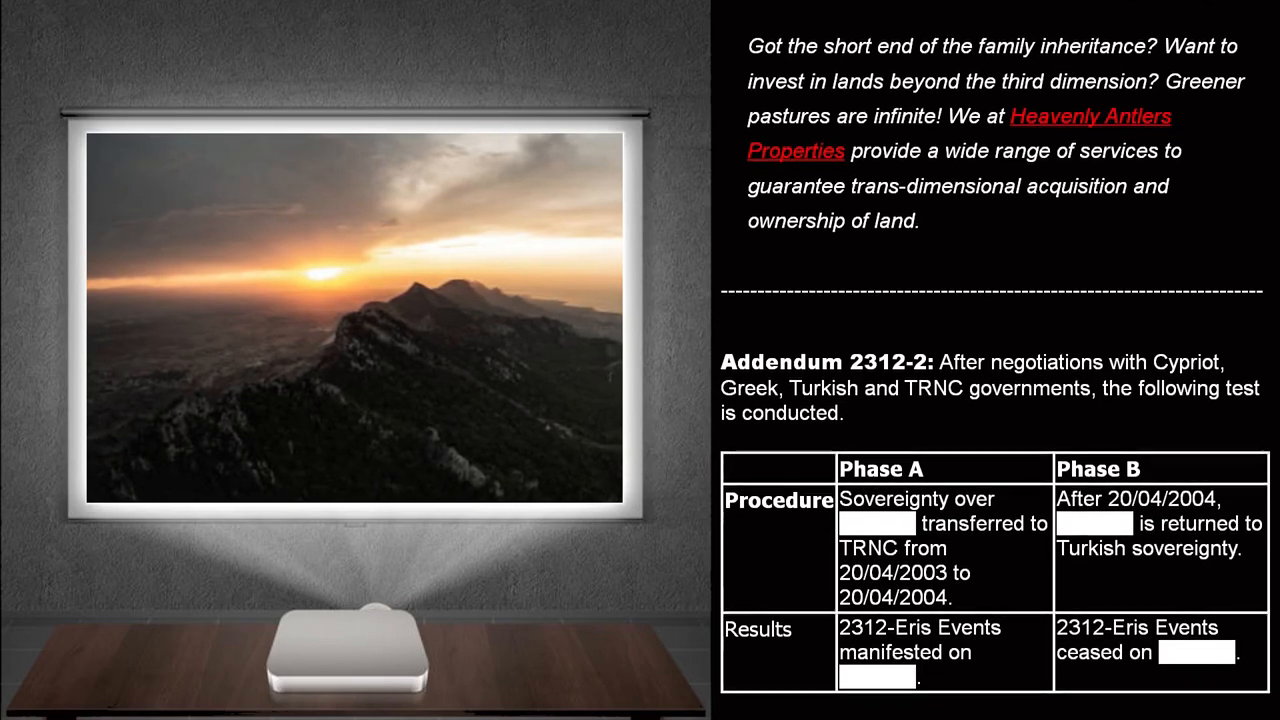
{"action": "scroll", "scroll_direction": "down", "scroll_amount": 3}
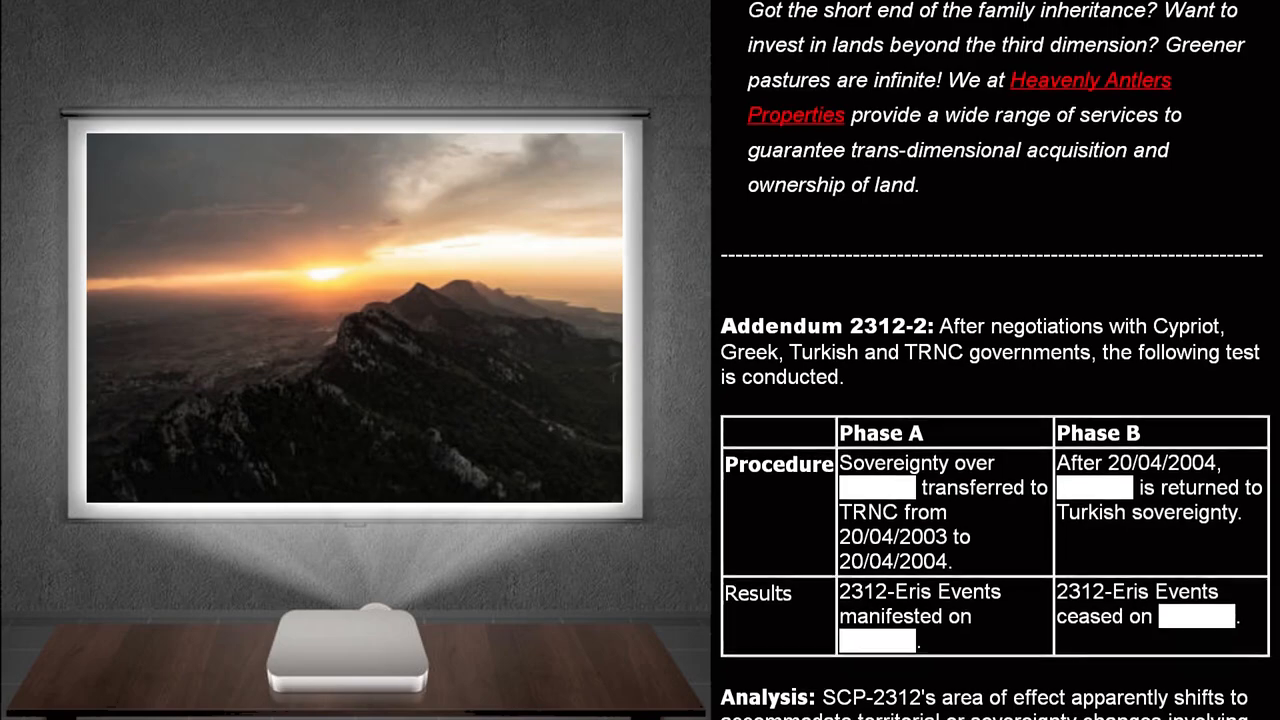
{"action": "scroll", "scroll_direction": "down", "scroll_amount": 3}
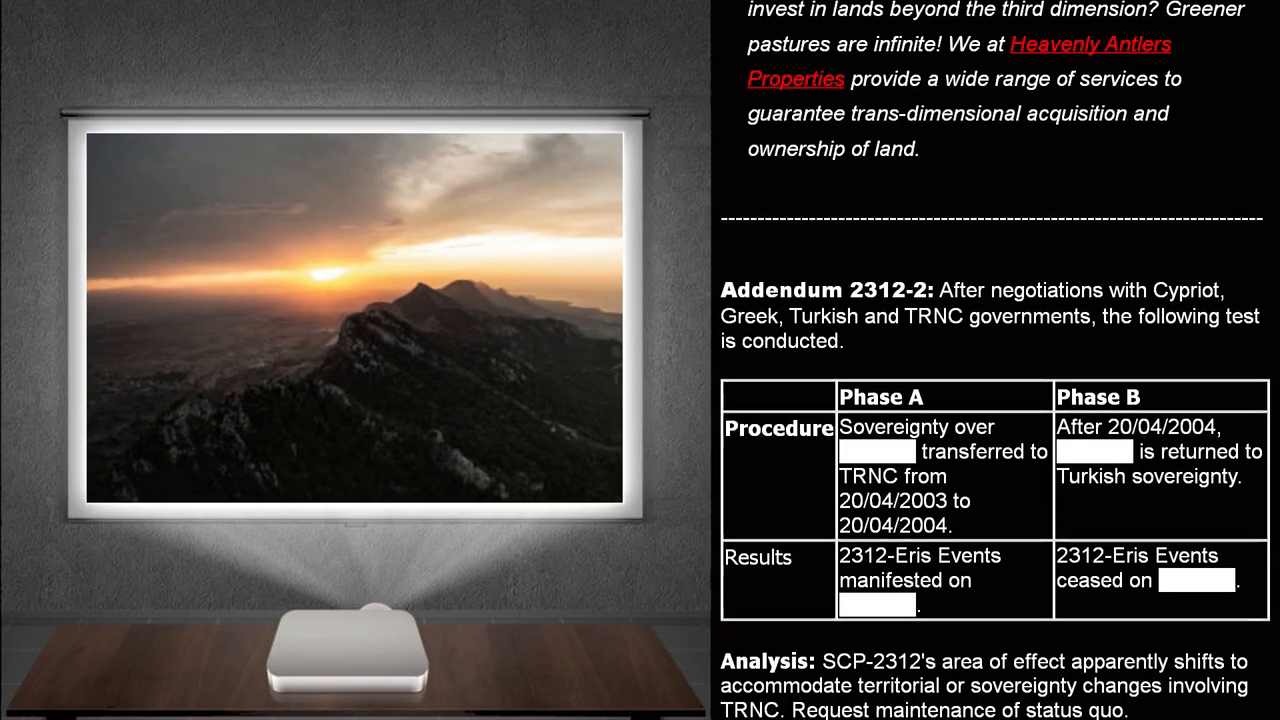
{"action": "scroll", "scroll_direction": "down", "scroll_amount": 3}
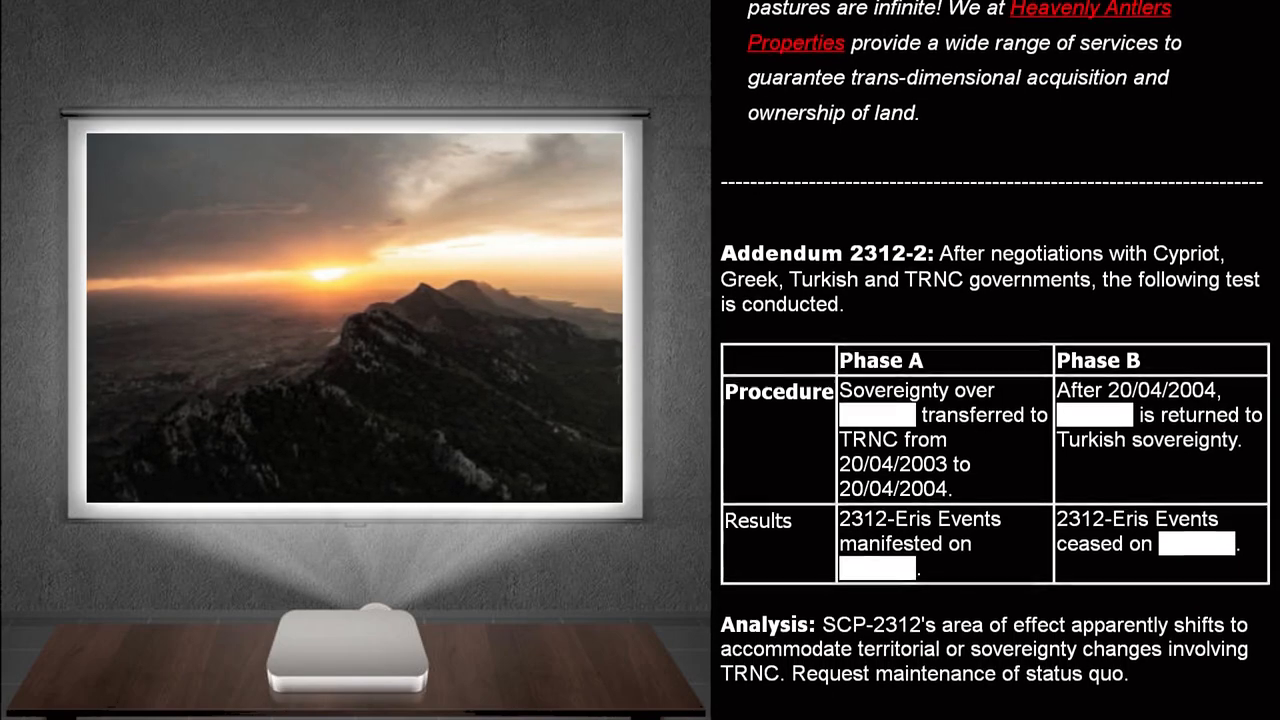
{"action": "scroll", "scroll_direction": "down", "scroll_amount": 3}
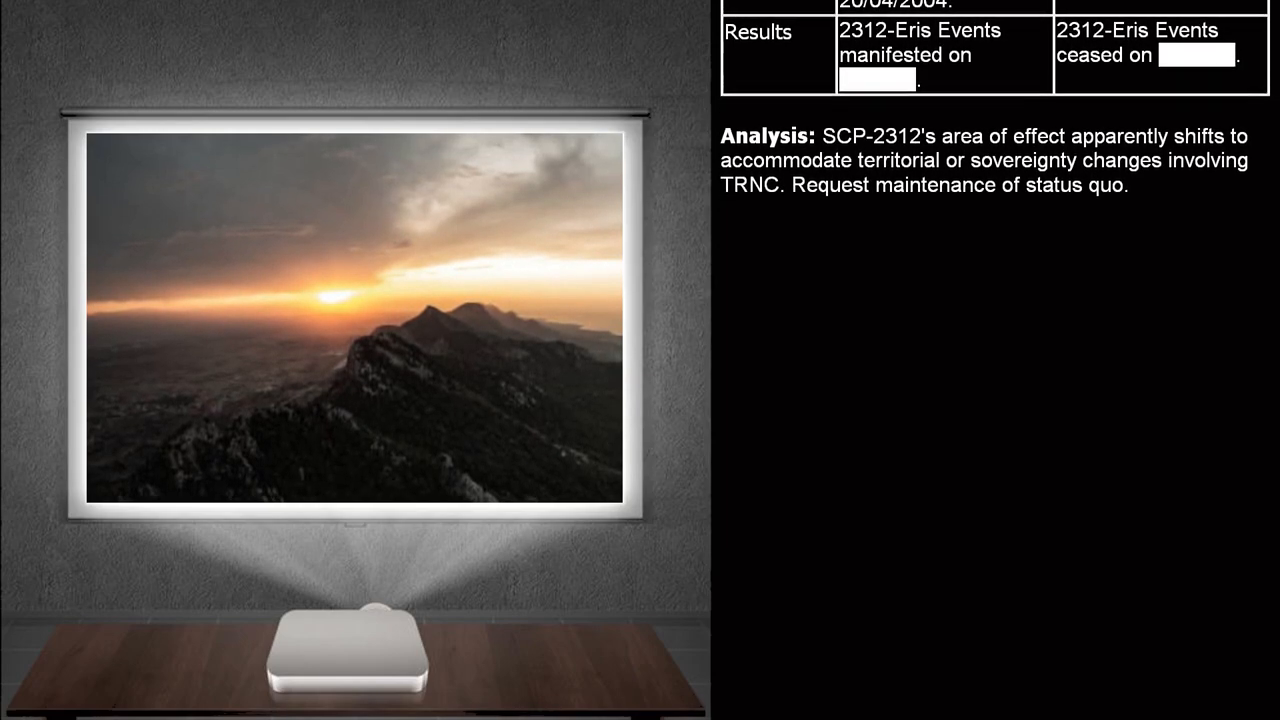
{"action": "scroll", "scroll_direction": "down", "scroll_amount": 3}
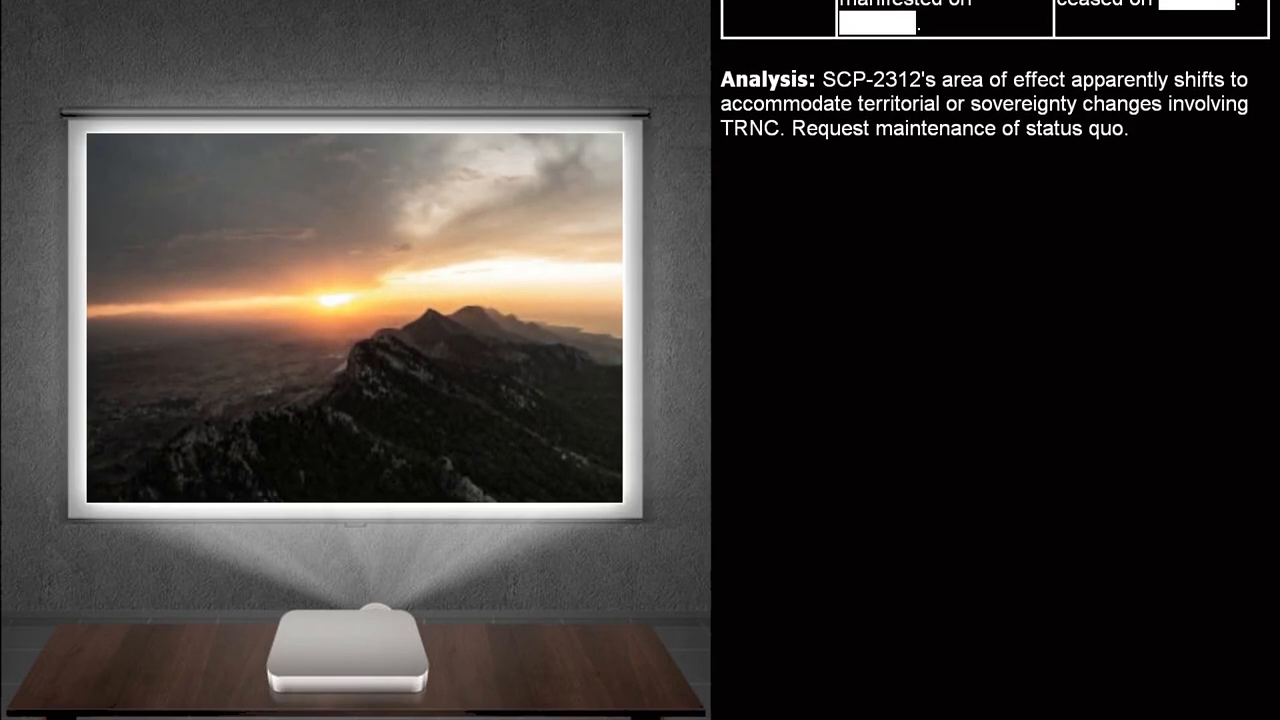
{"action": "scroll", "scroll_direction": "down", "scroll_amount": 3}
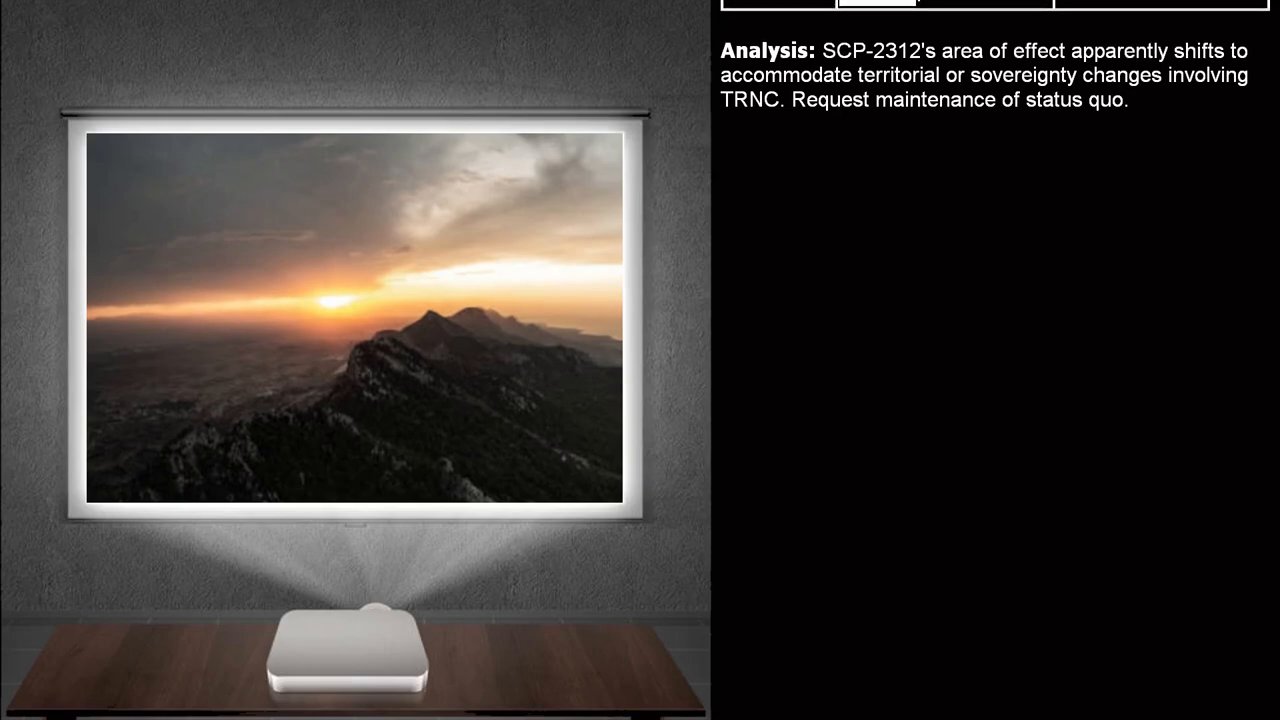